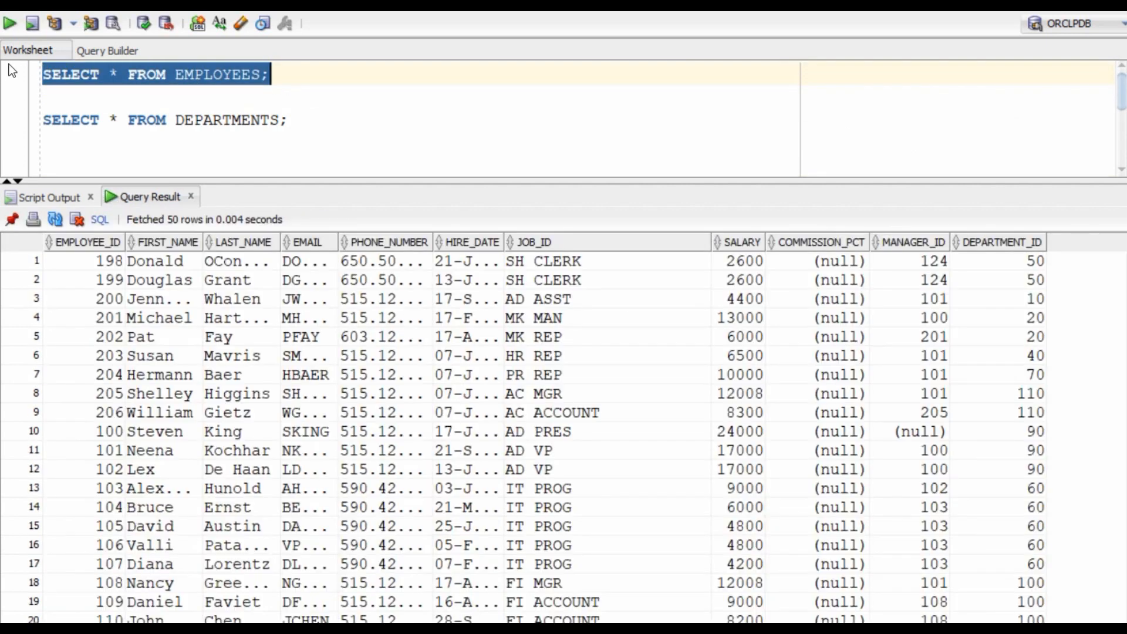
{"action": "mouse_move", "coordinate": [270, 458]}
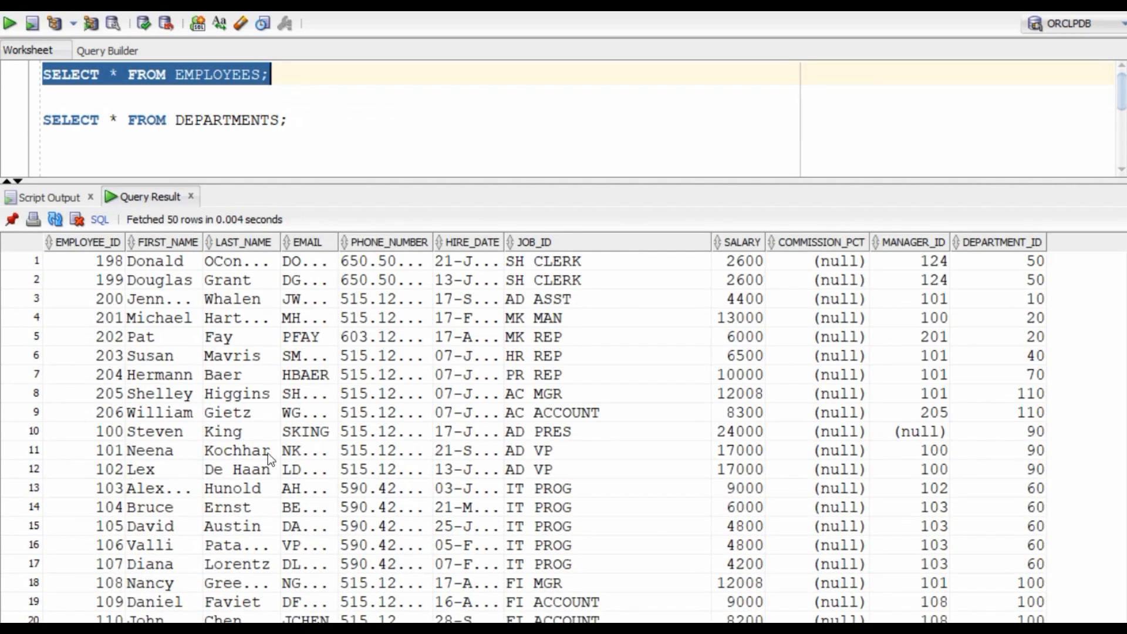
{"action": "mouse_move", "coordinate": [714, 480]}
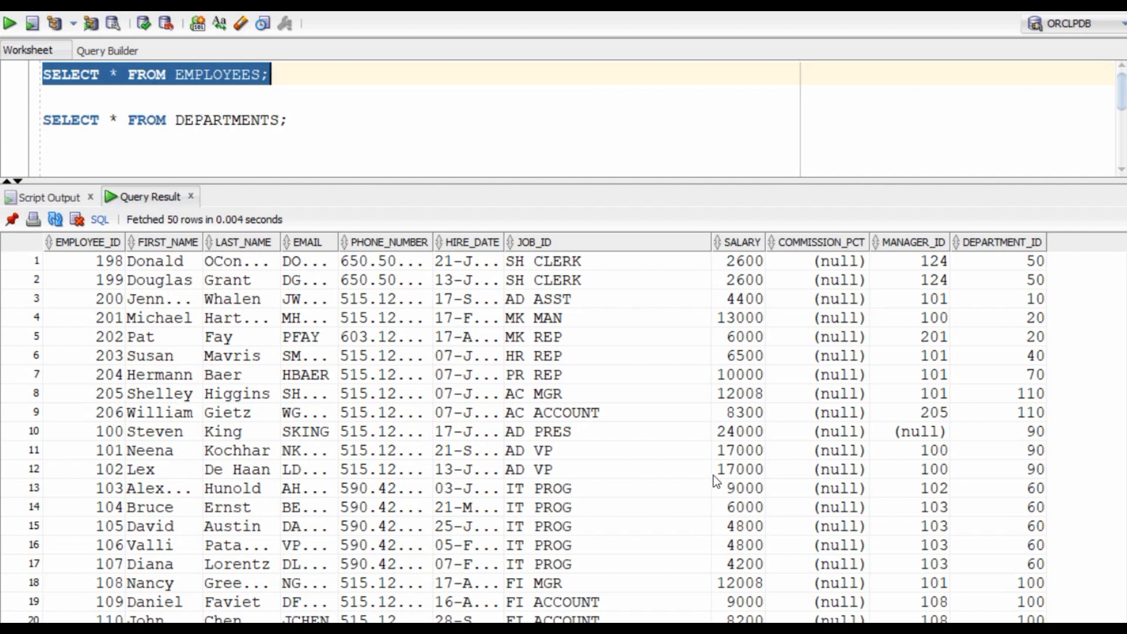
{"action": "mouse_move", "coordinate": [990, 272]}
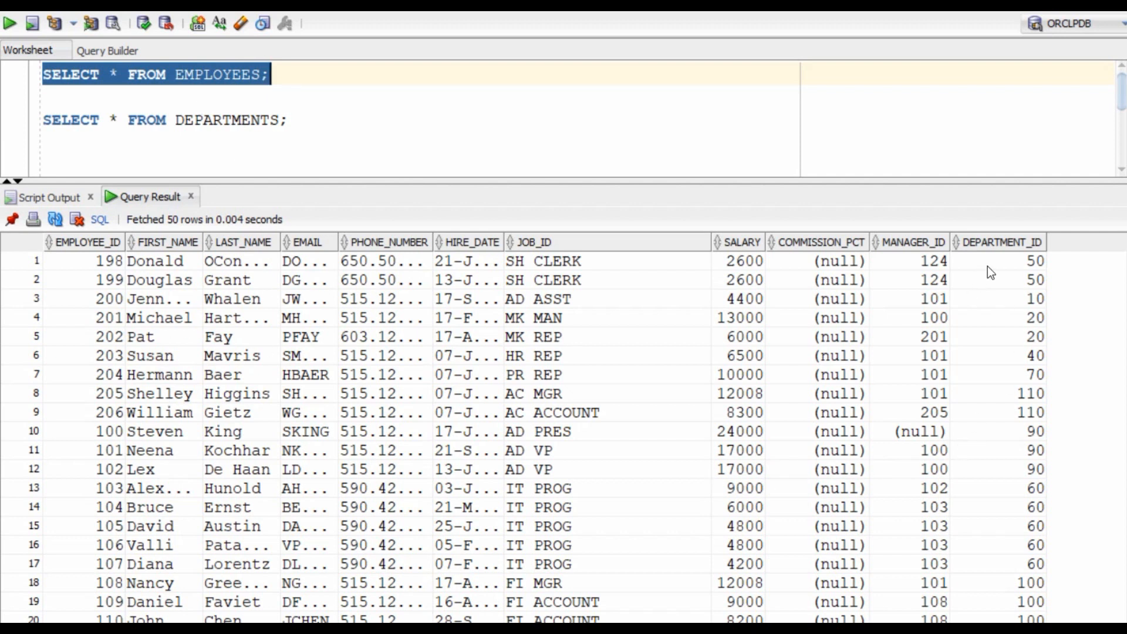
{"action": "mouse_move", "coordinate": [1005, 404]}
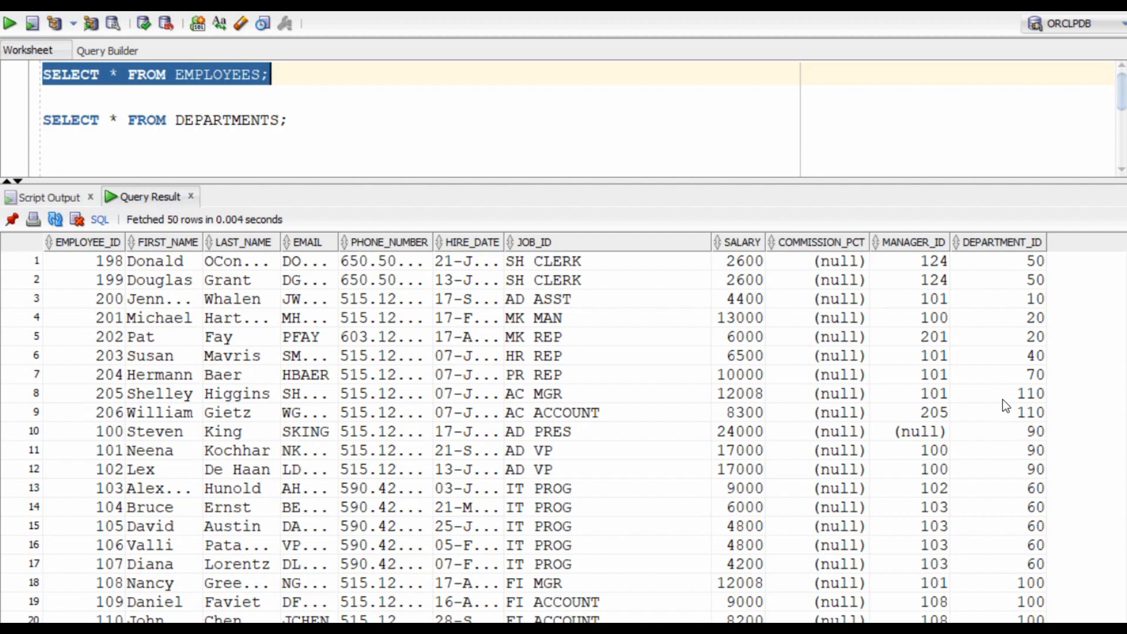
{"action": "mouse_move", "coordinate": [964, 304]}
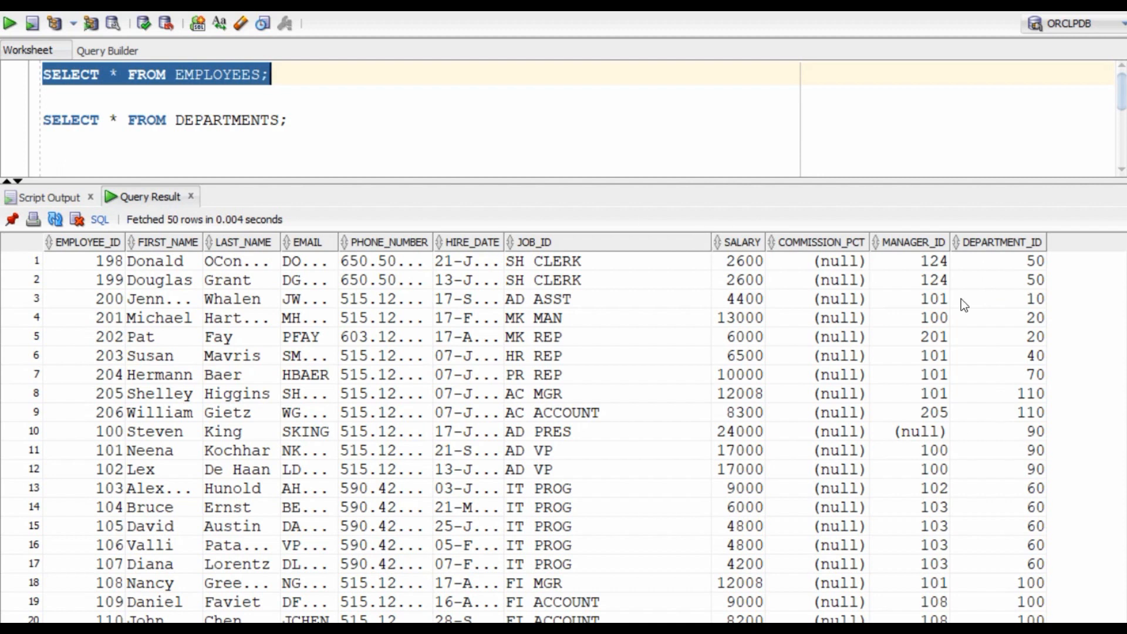
Run SELECT * FROM DEPARTMENTS to list all 27 departments, including Shipping.
{"action": "left_click", "coordinate": [291, 120]}
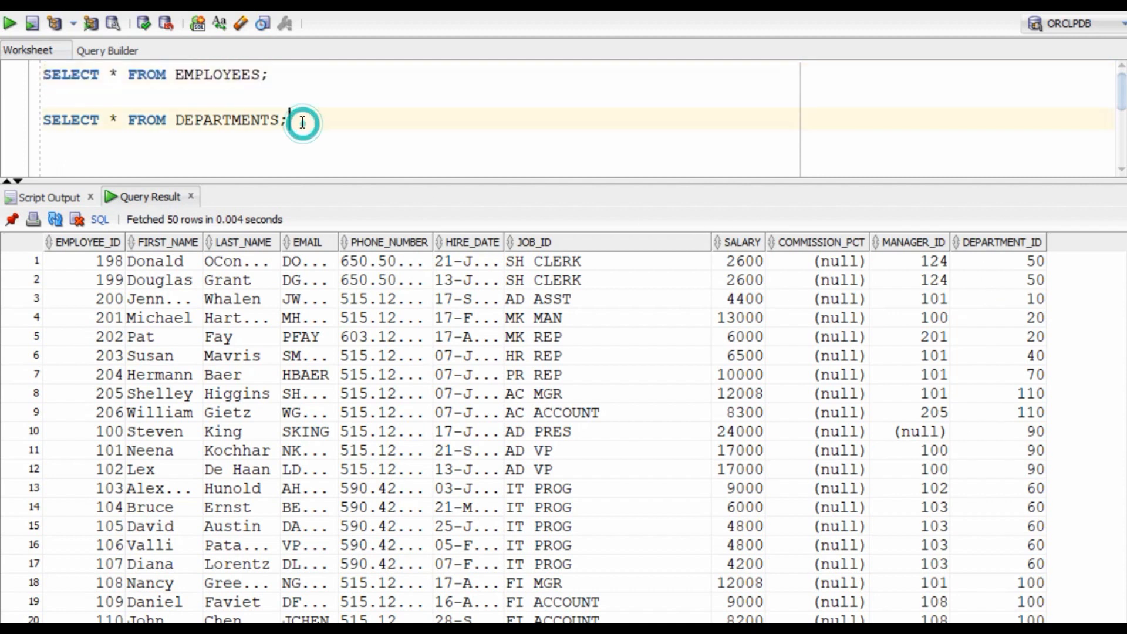
{"action": "left_click", "coordinate": [10, 23]}
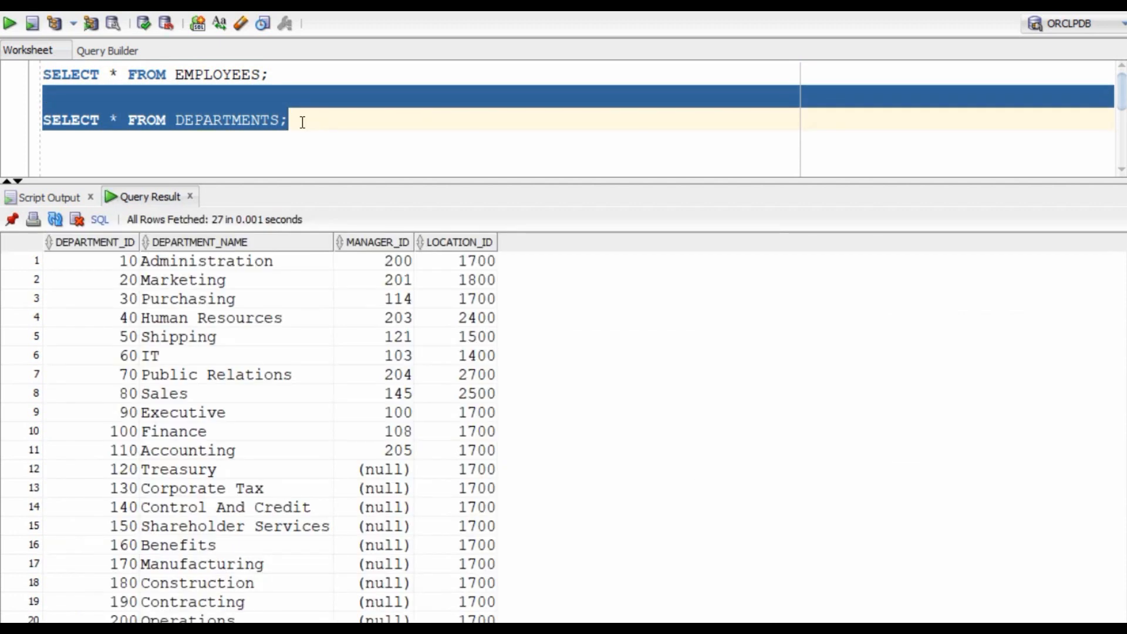
{"action": "mouse_move", "coordinate": [117, 330]}
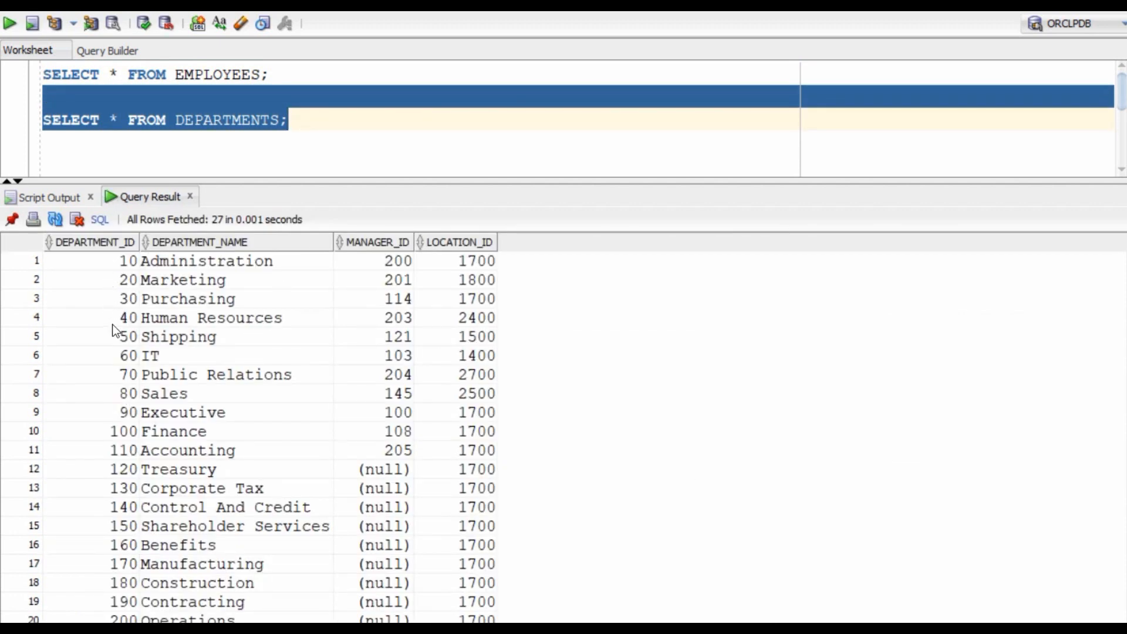
{"action": "mouse_move", "coordinate": [96, 314]}
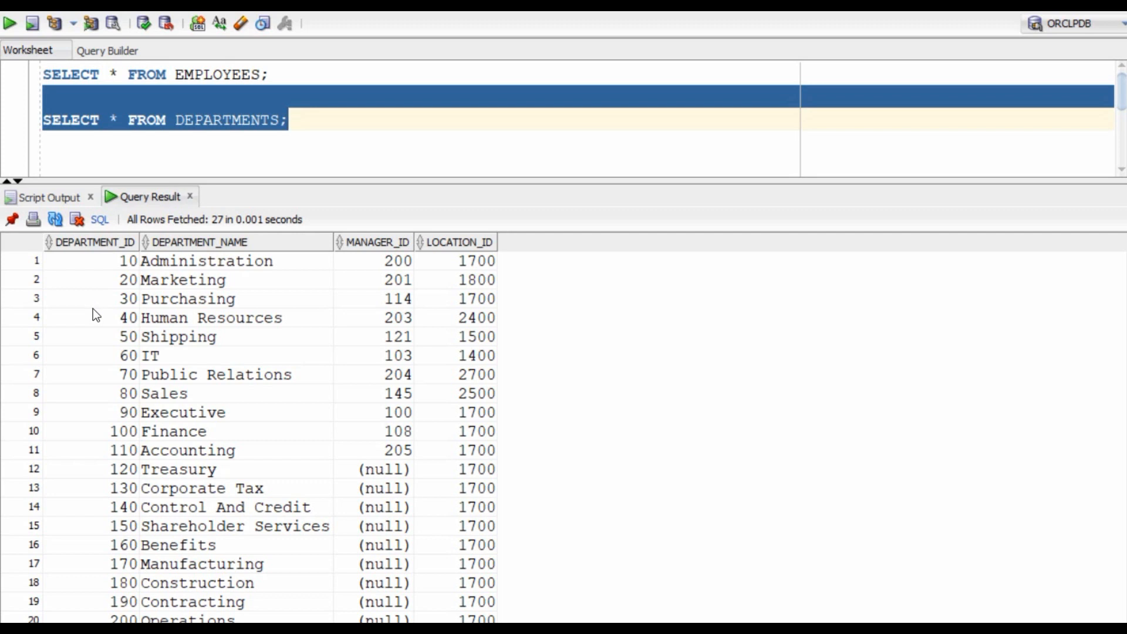
{"action": "mouse_move", "coordinate": [182, 345]}
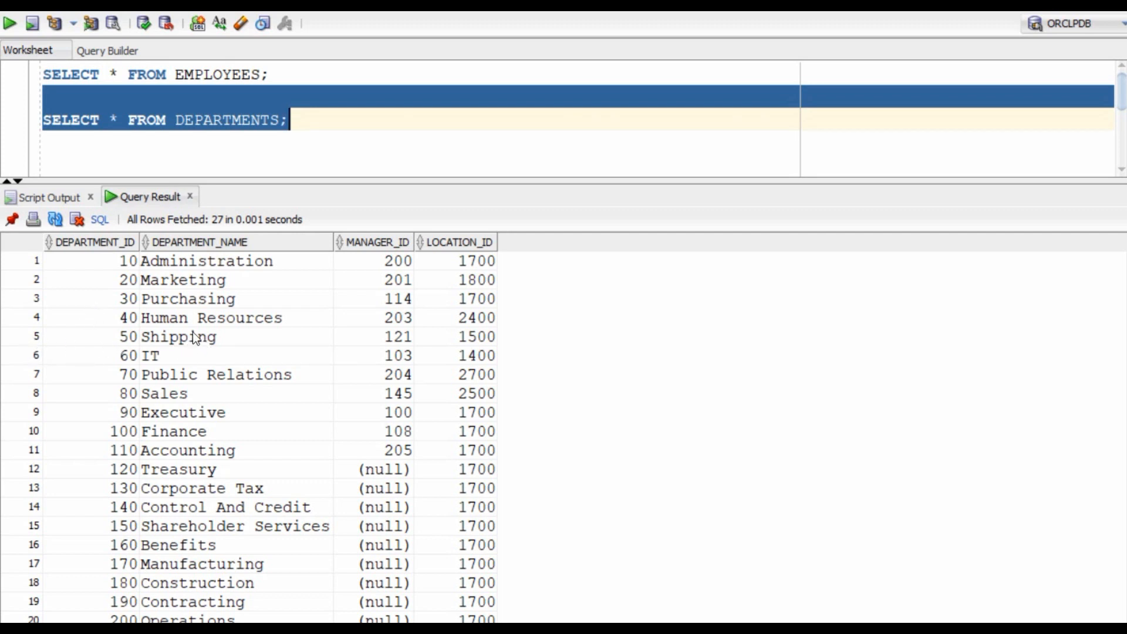
Write SELECT * FROM employees E, DEPARTMENTS D joined on matching DEPARTMENT_ID.
{"action": "type", "text": "S"}
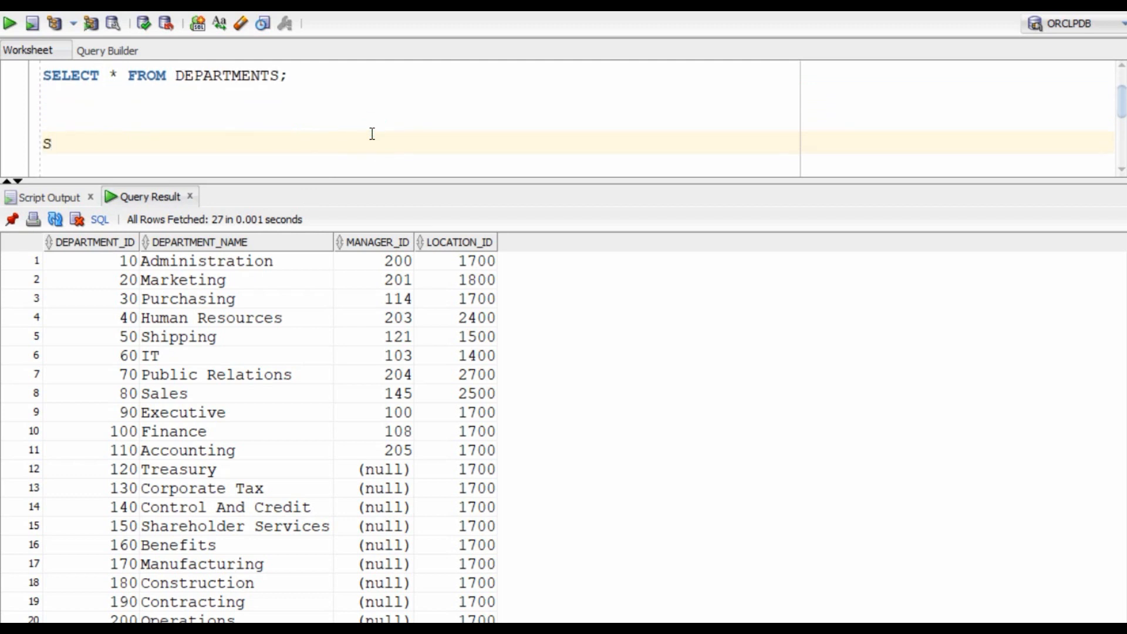
{"action": "type", "text": "ELECT * FRO"}
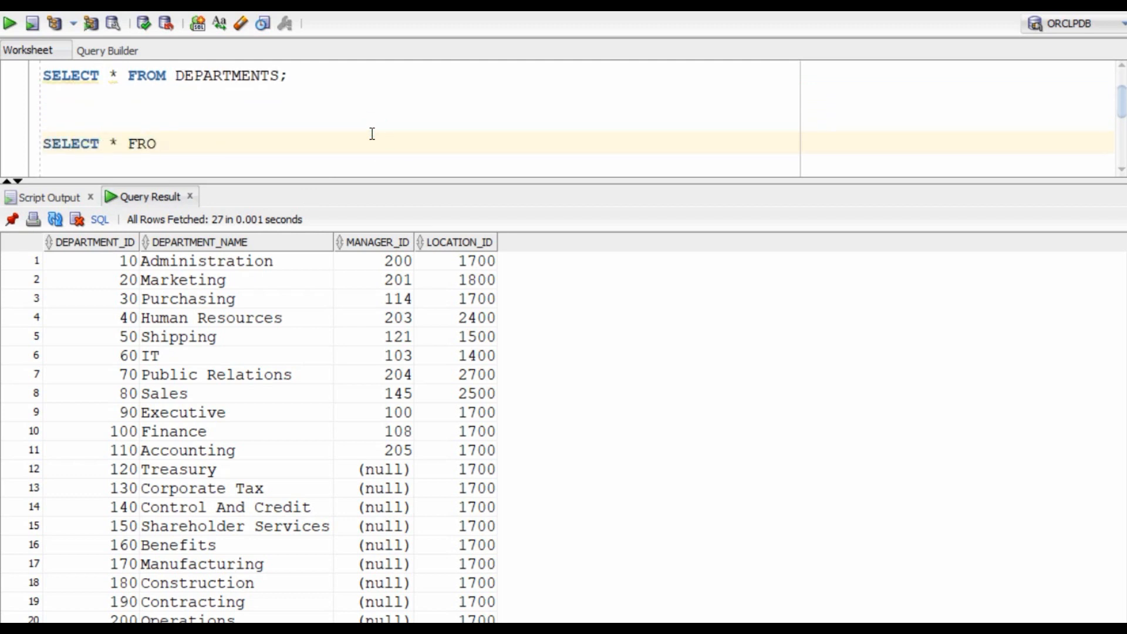
{"action": "type", "text": "M employees"}
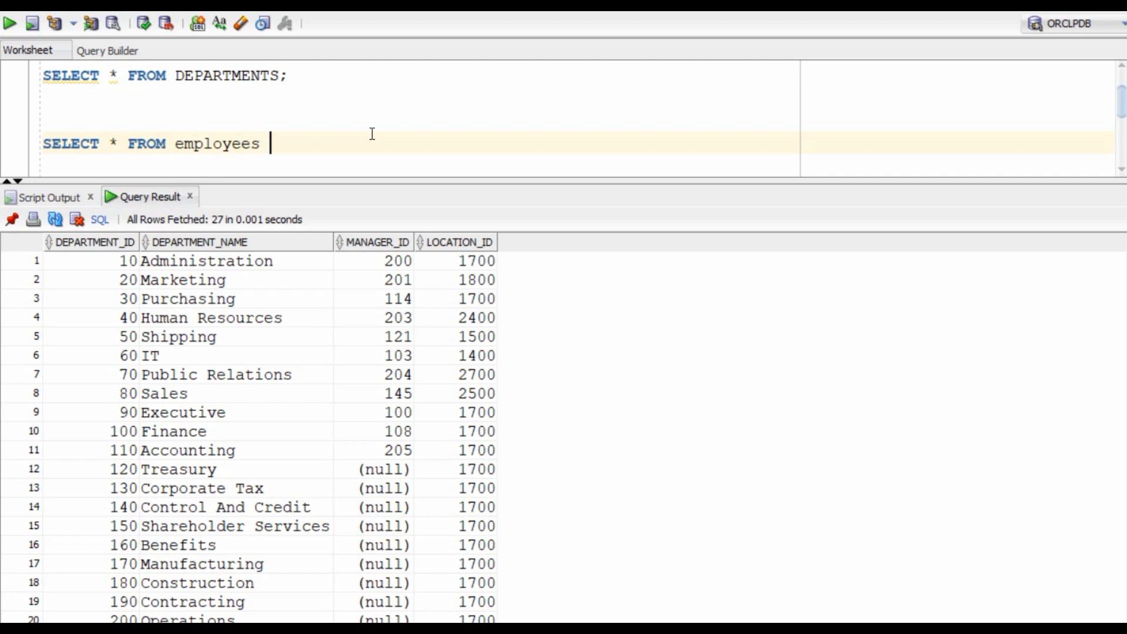
{"action": "type", "text": "E ,"}
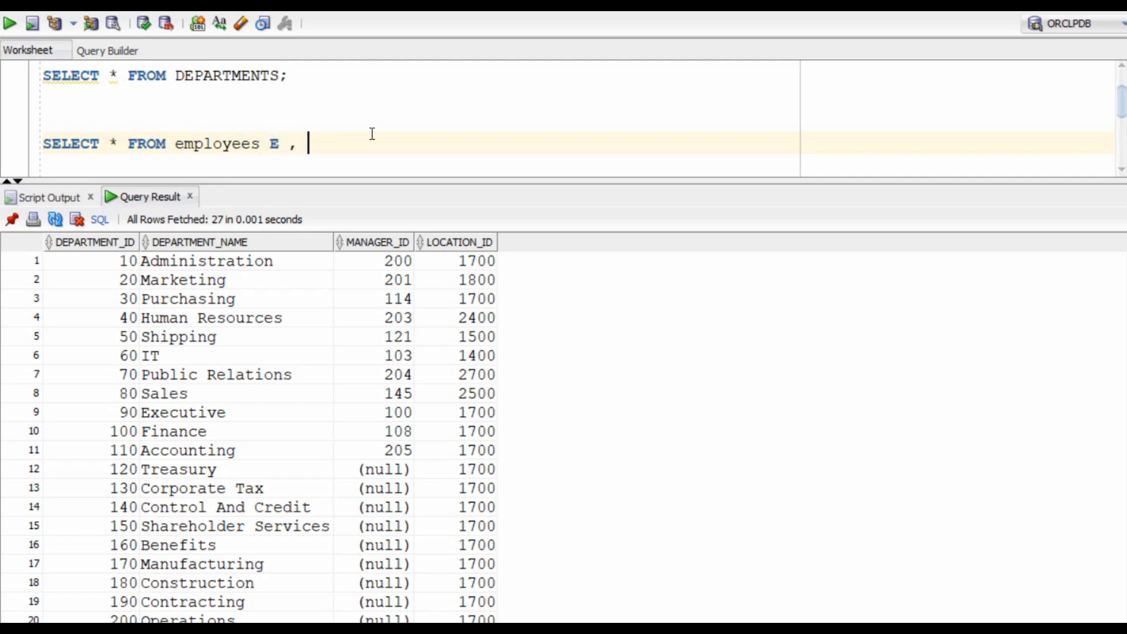
{"action": "type", "text": "DEPARTMENTS D"}
{"action": "type", "text": "WHERE E"}
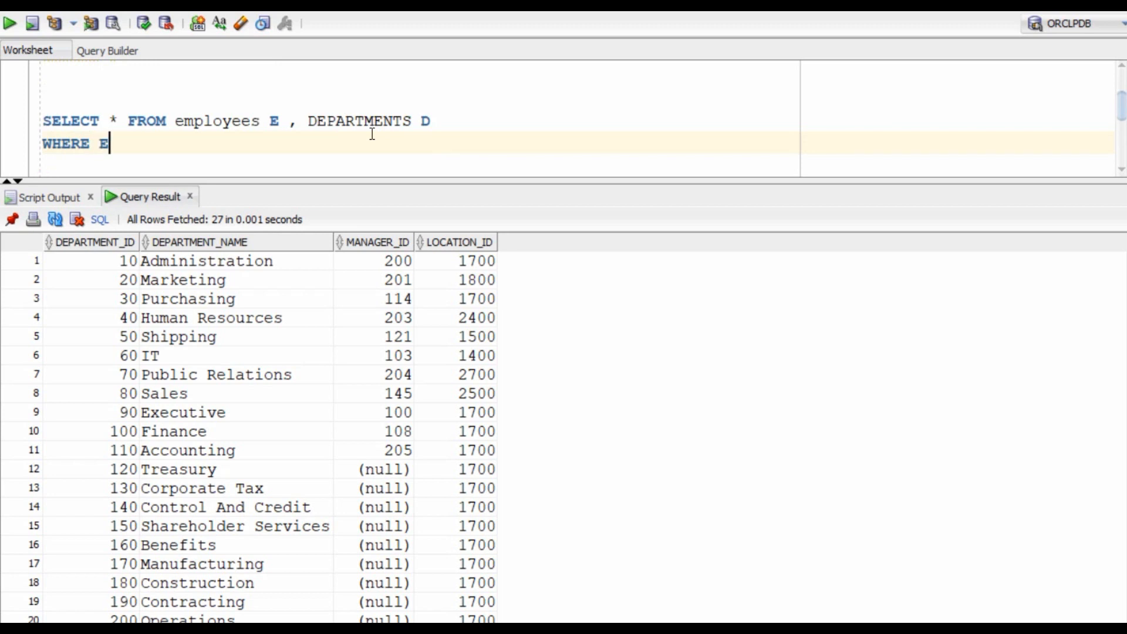
{"action": "type", "text": ".DEPA"}
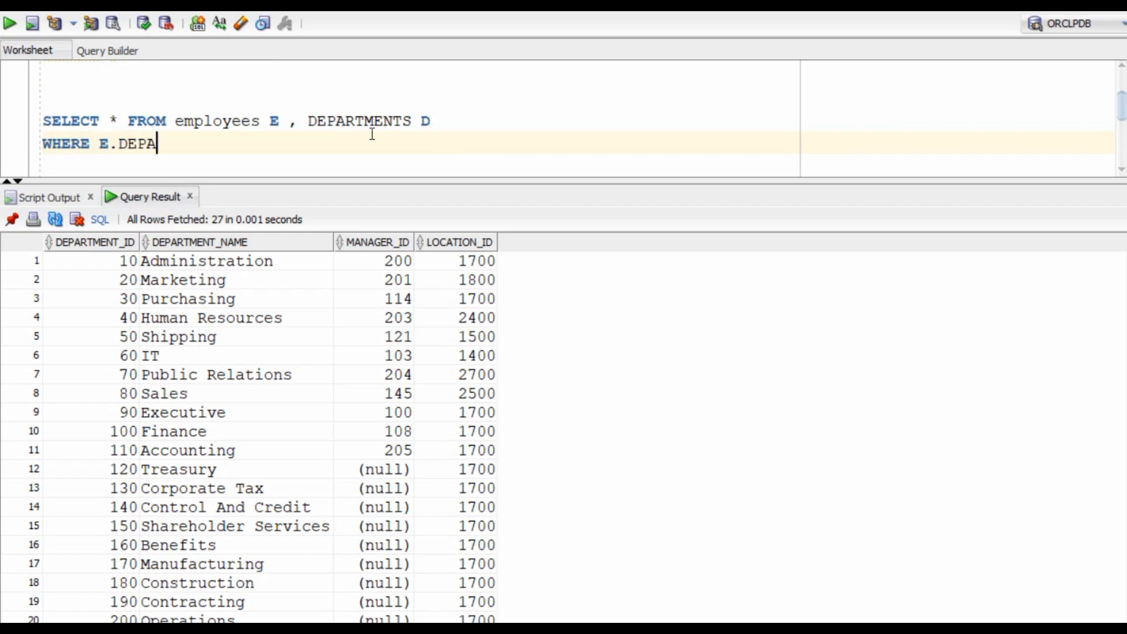
{"action": "type", "text": "RTMENT_ID"}
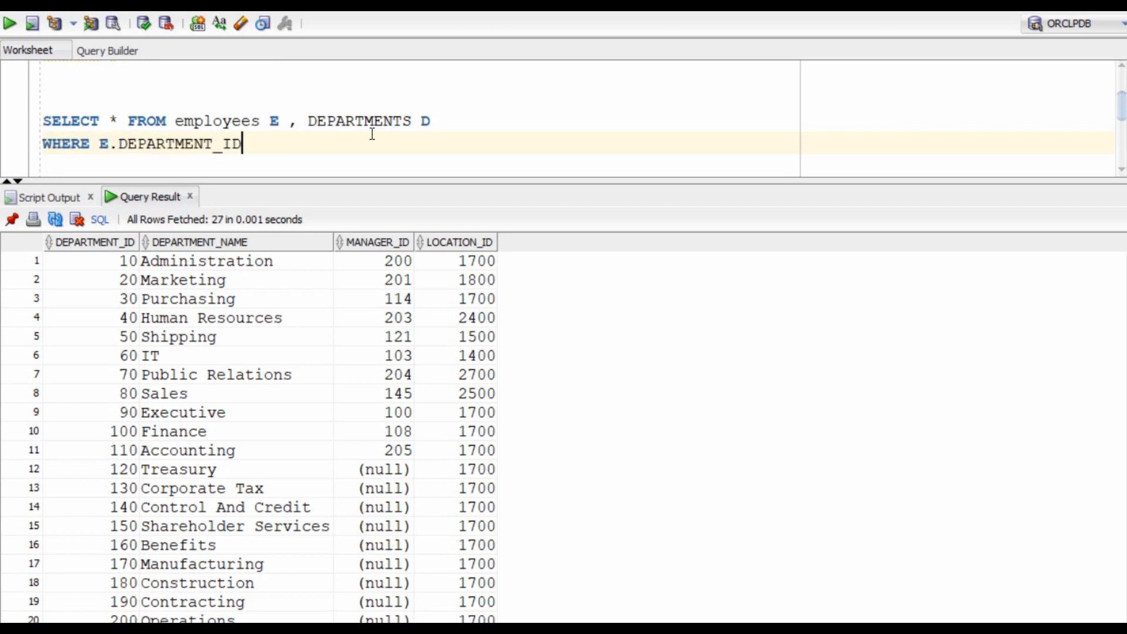
{"action": "type", "text": "=D.D"}
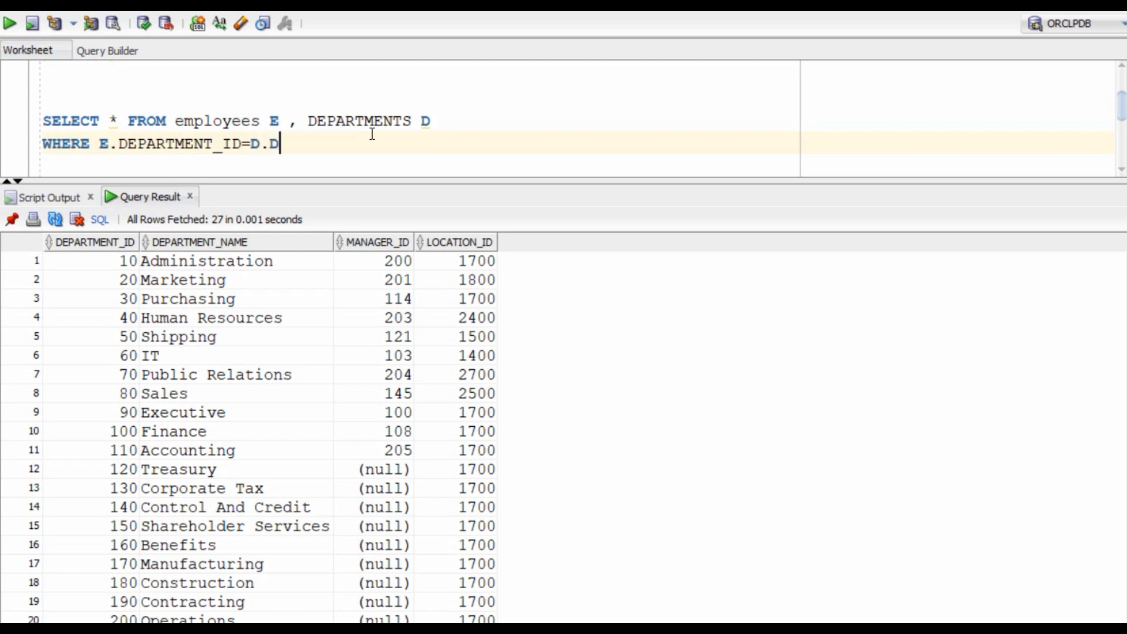
{"action": "type", "text": "EPARTMENT_"}
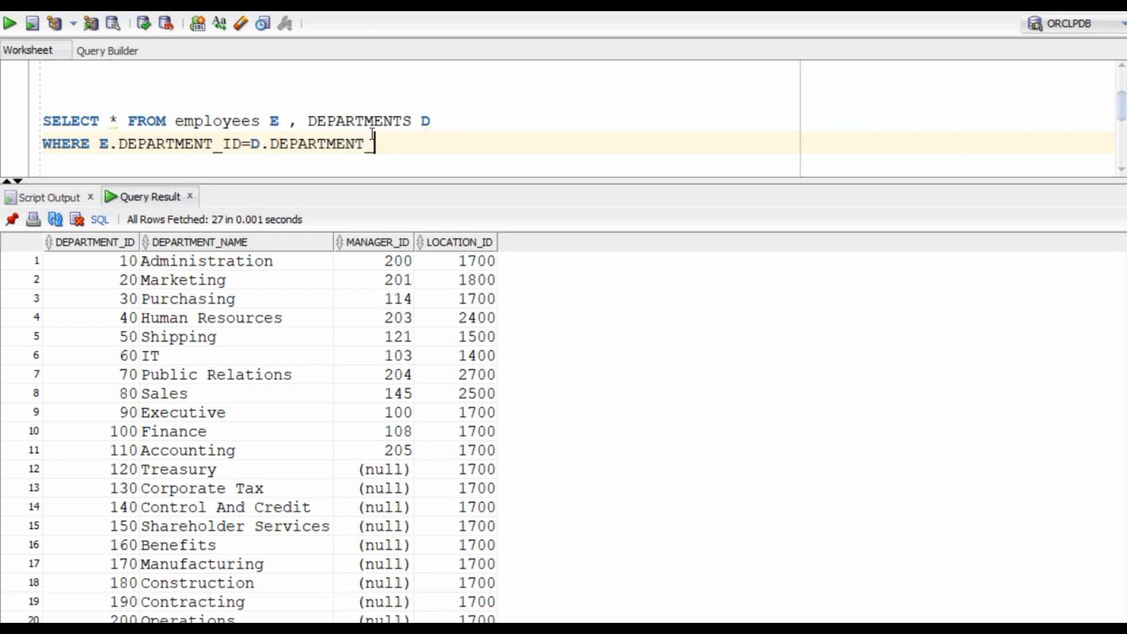
{"action": "type", "text": "ID"}
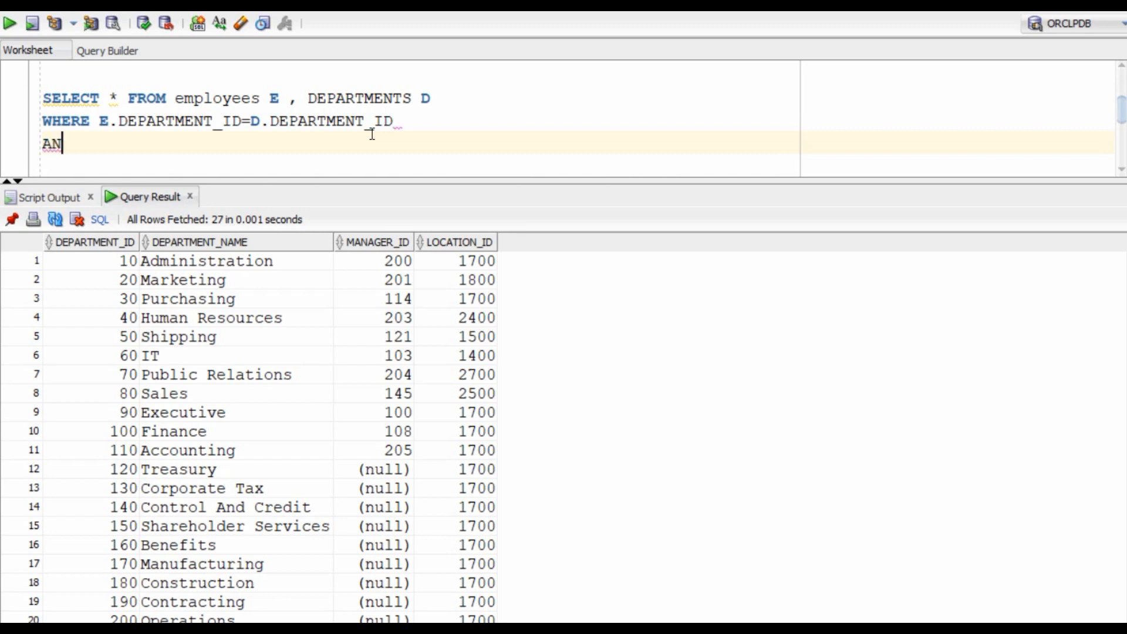
Filter to DEPARTMENT_NAME='Shipping', return only e.* columns, and run the query.
{"action": "type", "text": "D"}
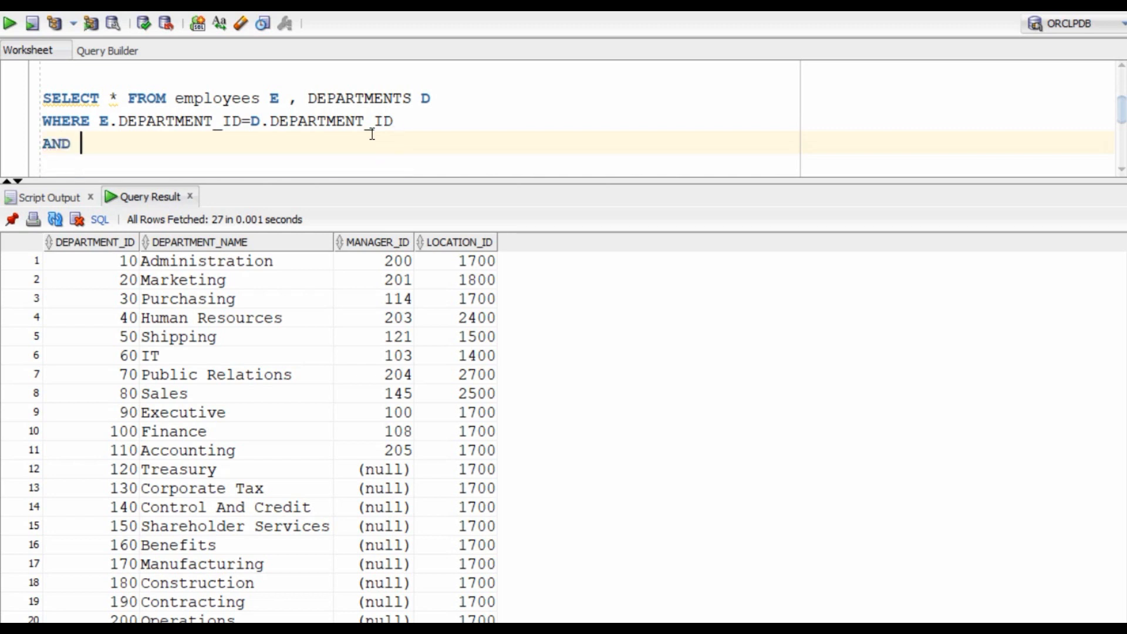
{"action": "type", "text": "E.D"}
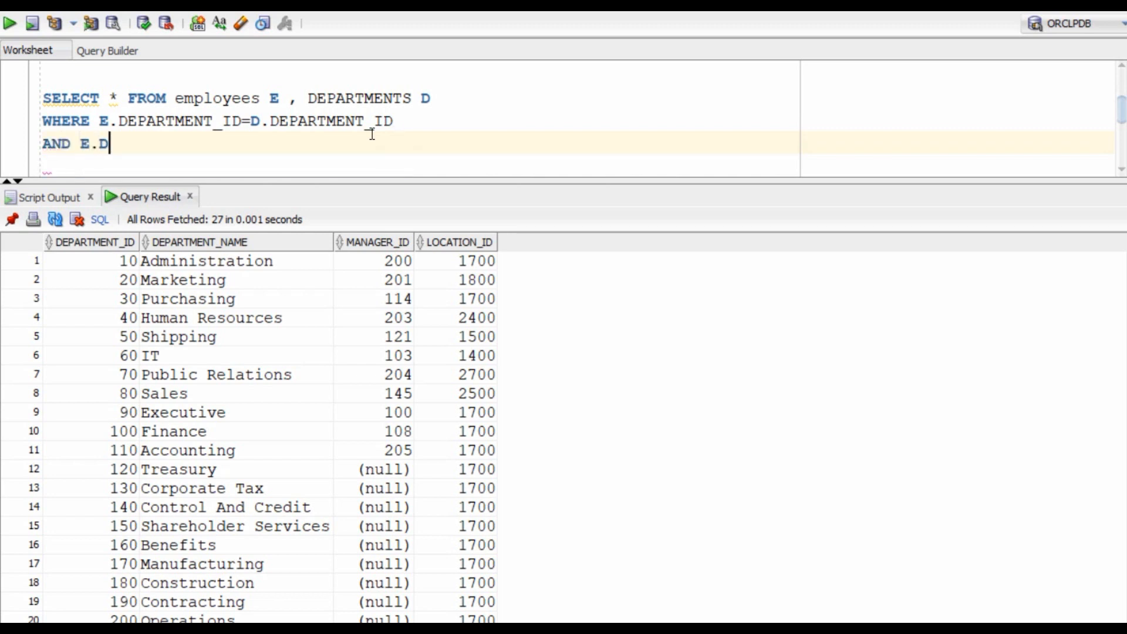
{"action": "type", "text": "D."}
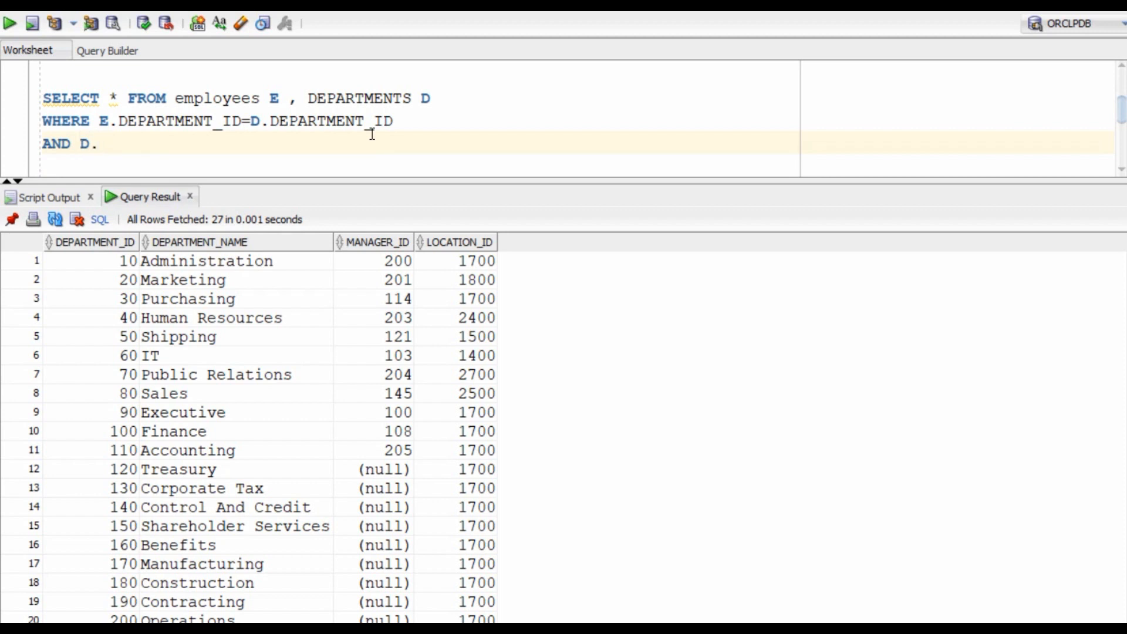
{"action": "type", "text": "DEPARTMENT_N"}
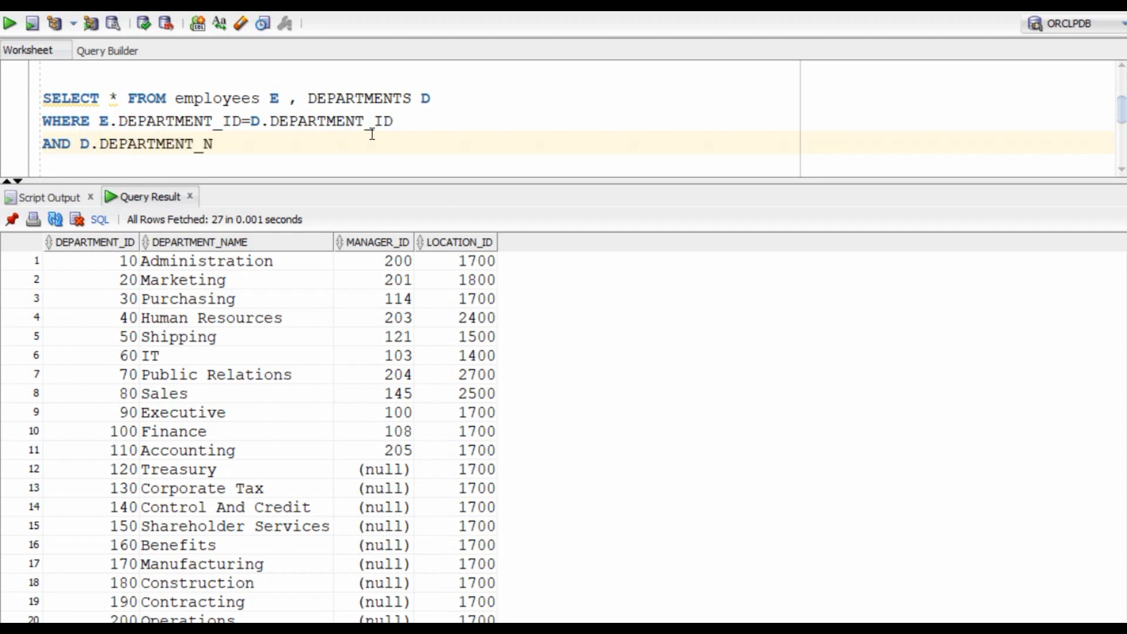
{"action": "type", "text": "AME='s'"}
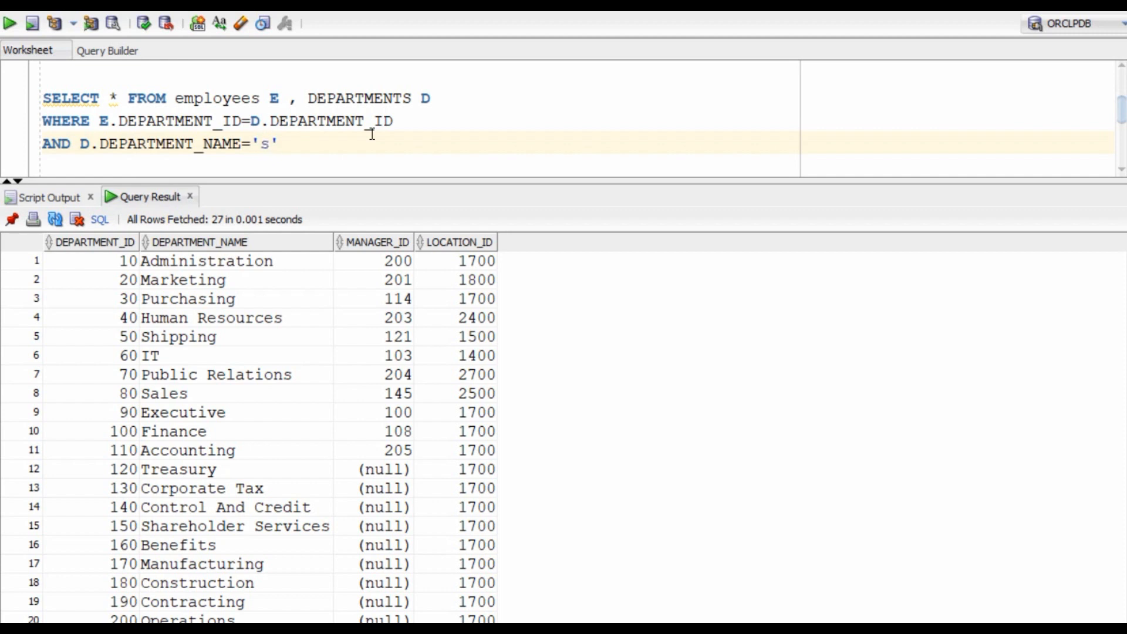
{"action": "type", "text": "H"}
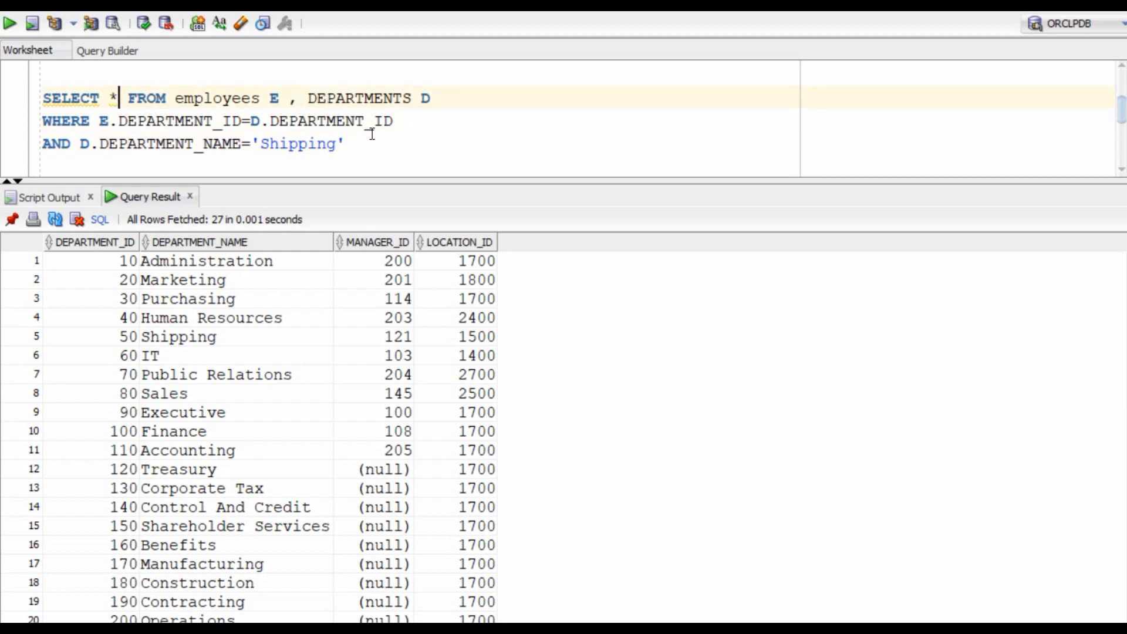
{"action": "type", "text": "e."}
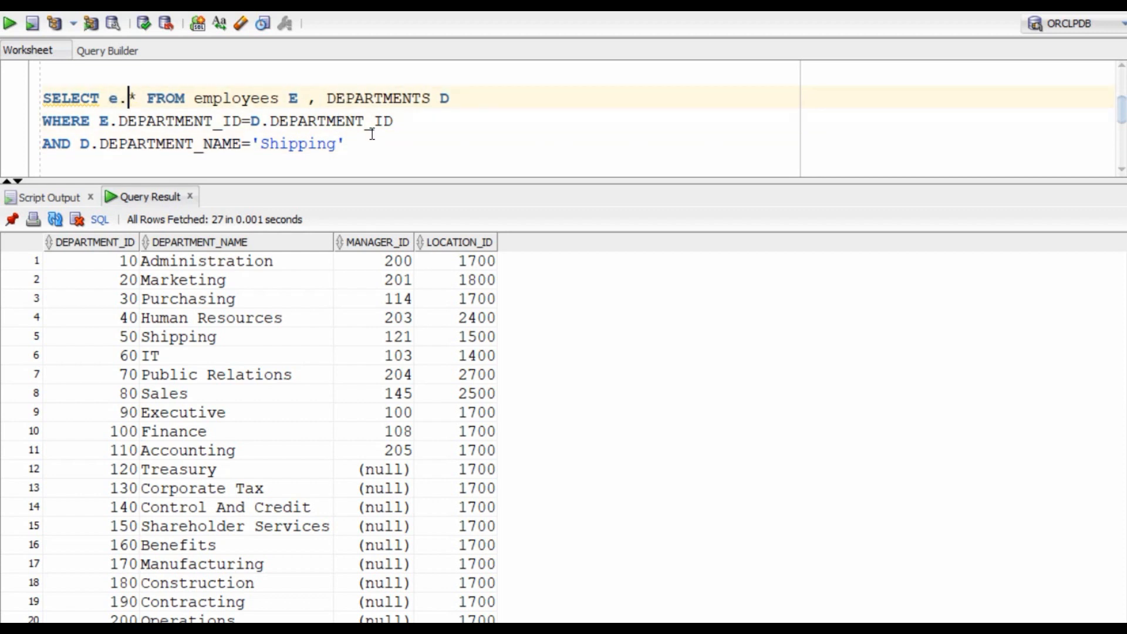
{"action": "key", "text": "ctrl+a"}
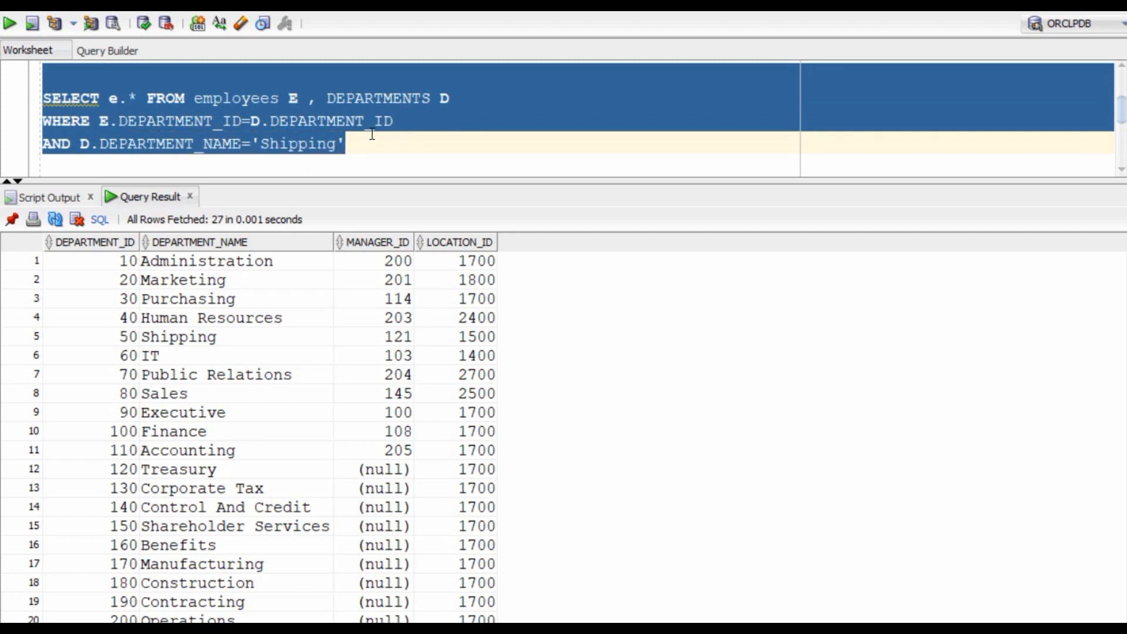
{"action": "left_click", "coordinate": [9, 23]}
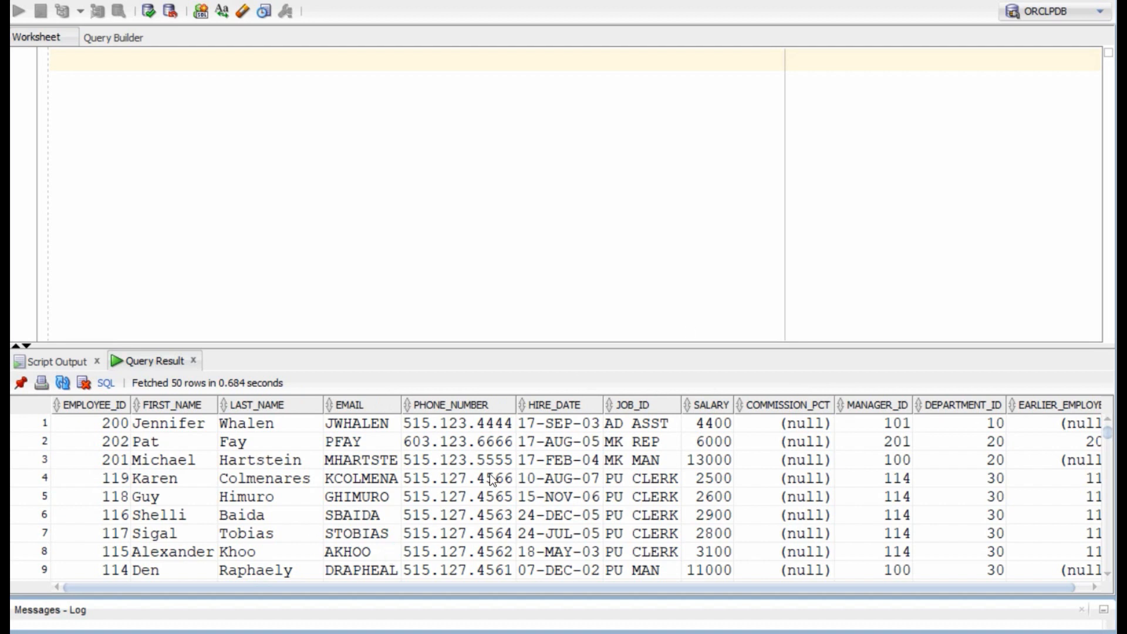
{"action": "mouse_move", "coordinate": [198, 168]}
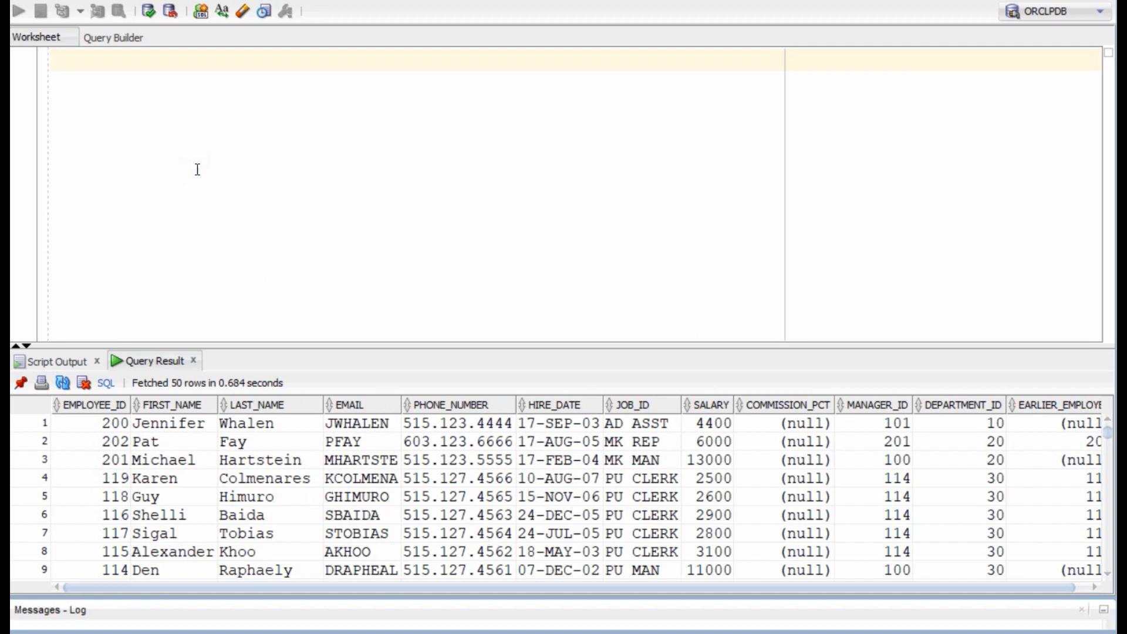
Type select e.*, LEAD(employee_id) over department partitions by hire_date desc as earlier_empid.
{"action": "type", "text": "select * from employees"}
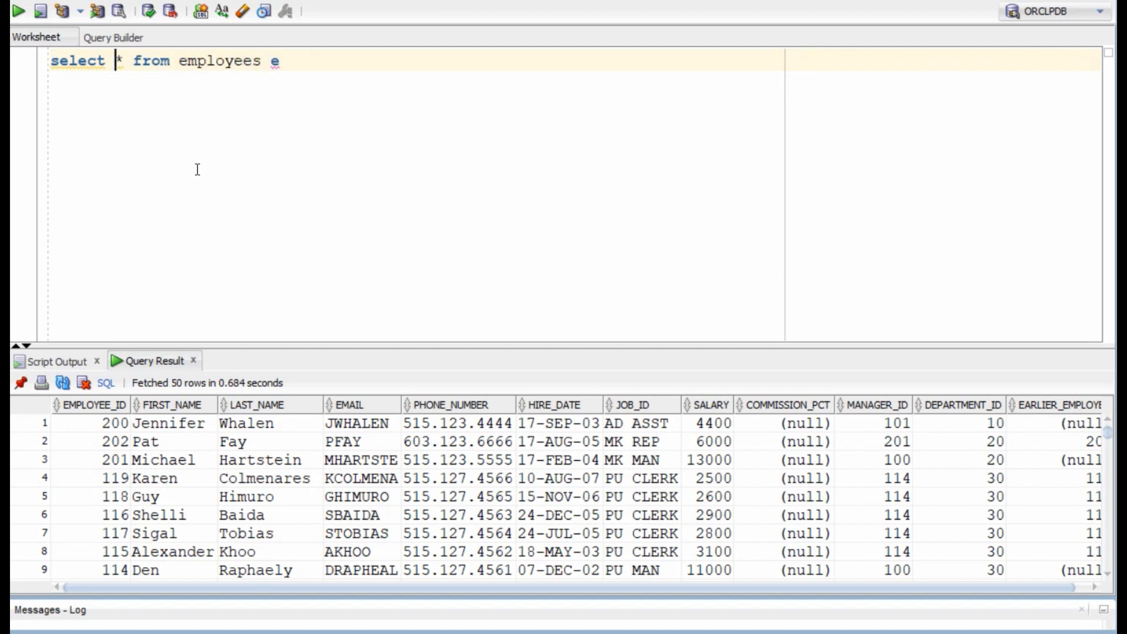
{"action": "type", "text": "e.*,lead"}
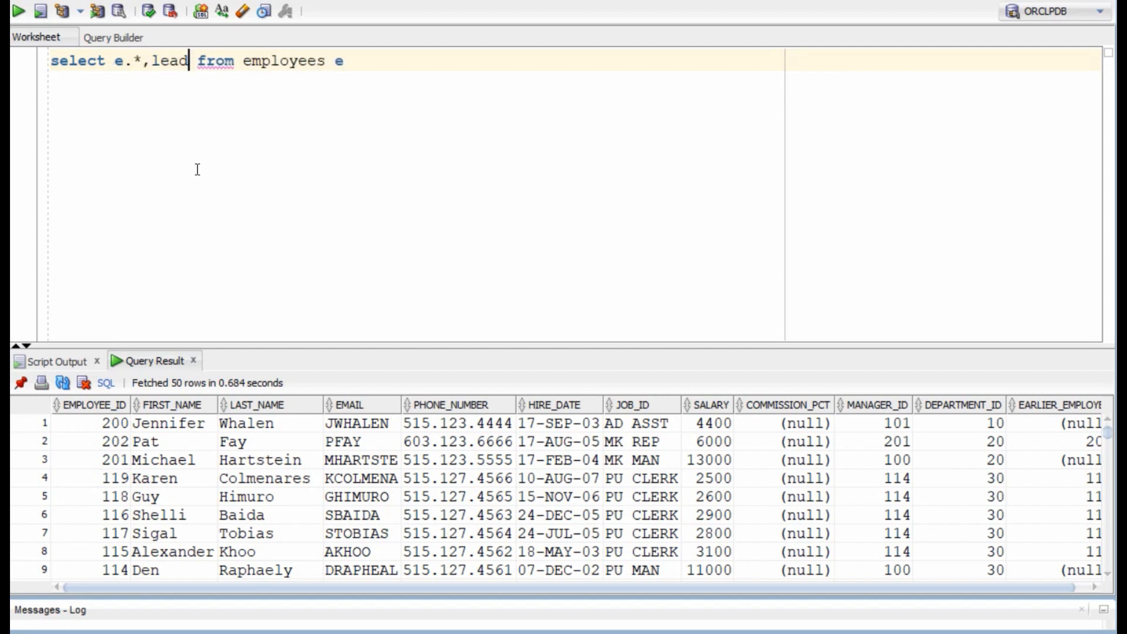
{"action": "type", "text": "() over ("}
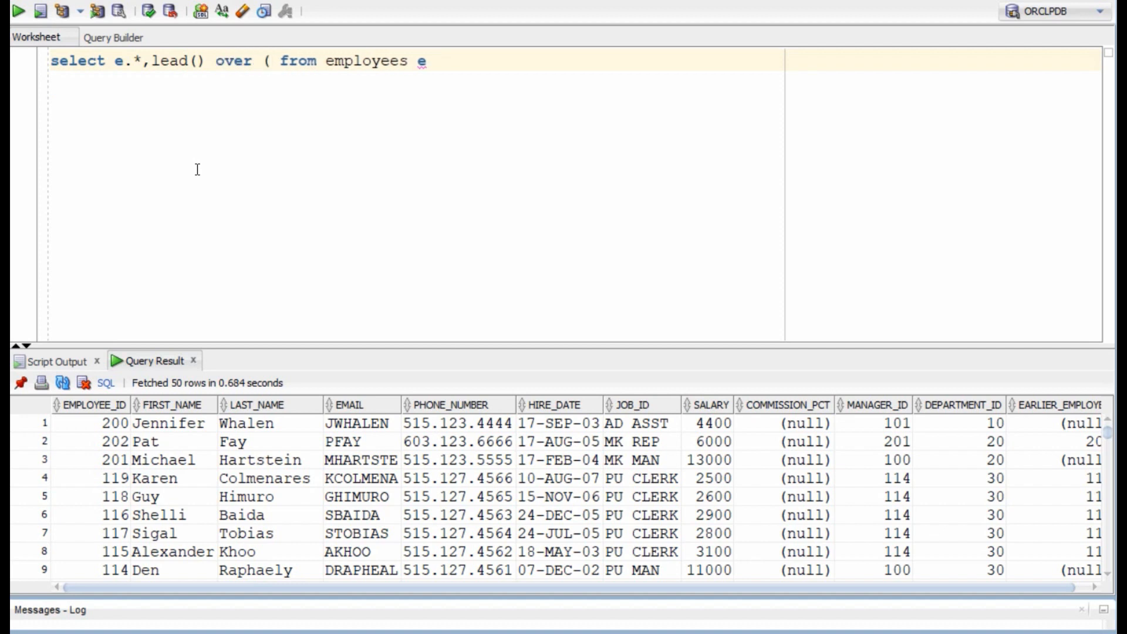
{"action": "type", "text": "partition by department_id"}
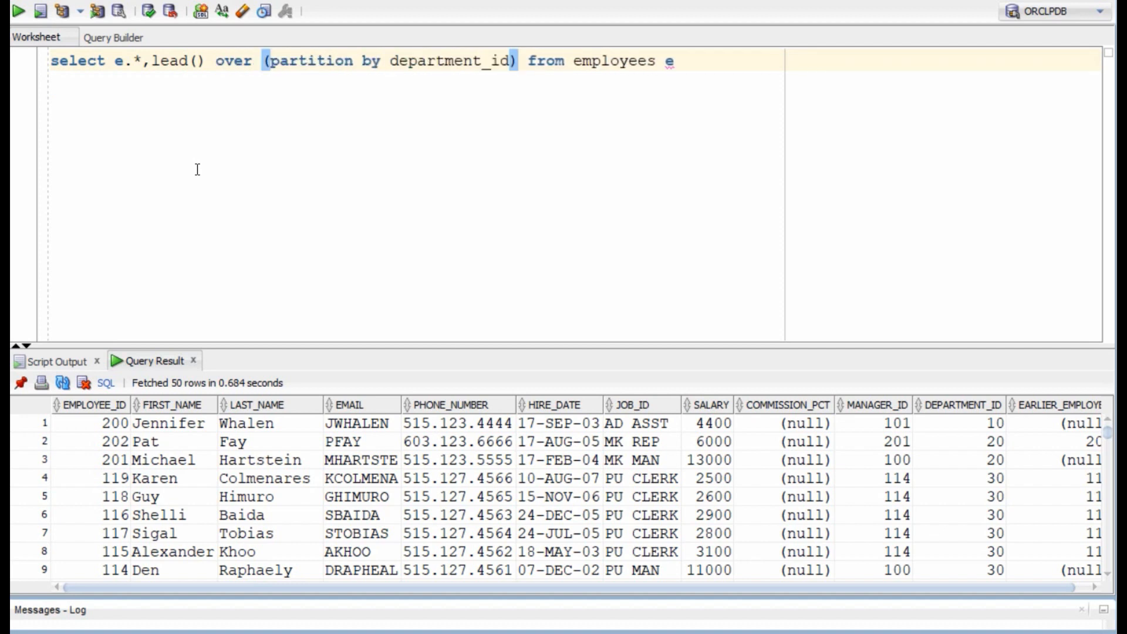
{"action": "type", "text": "order by"}
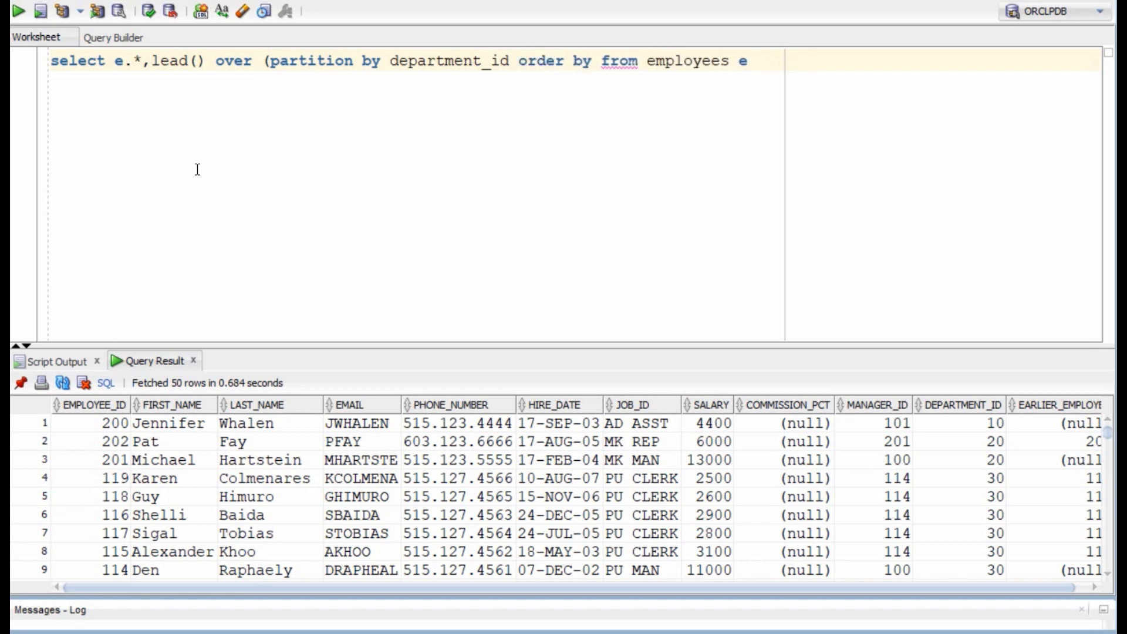
{"action": "type", "text": "hire_date desc"}
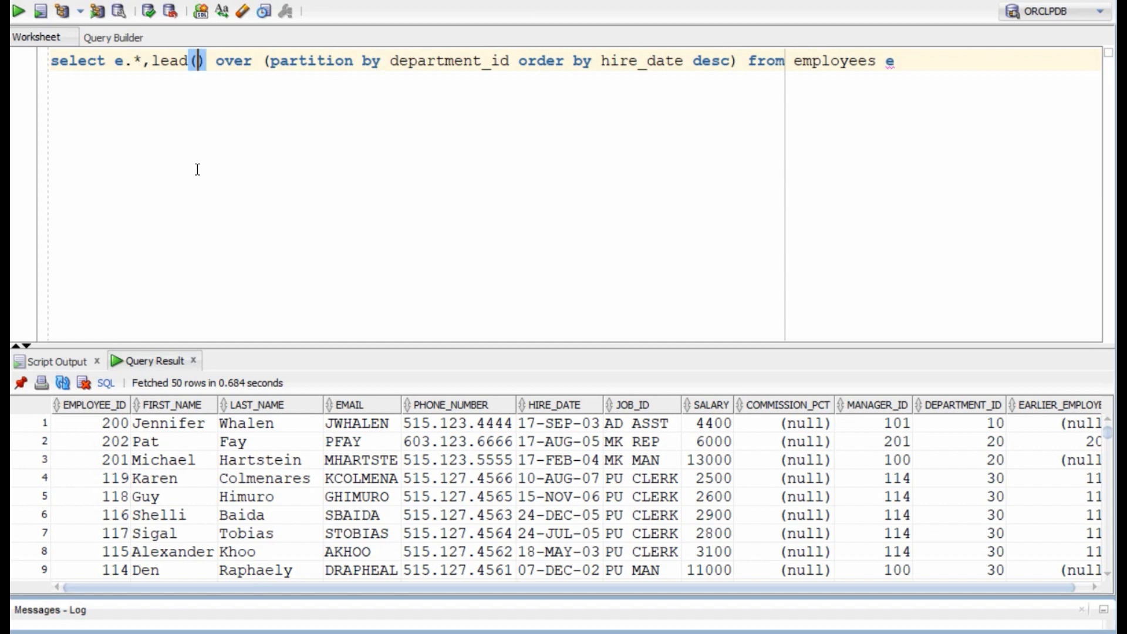
{"action": "type", "text": "employee_id"}
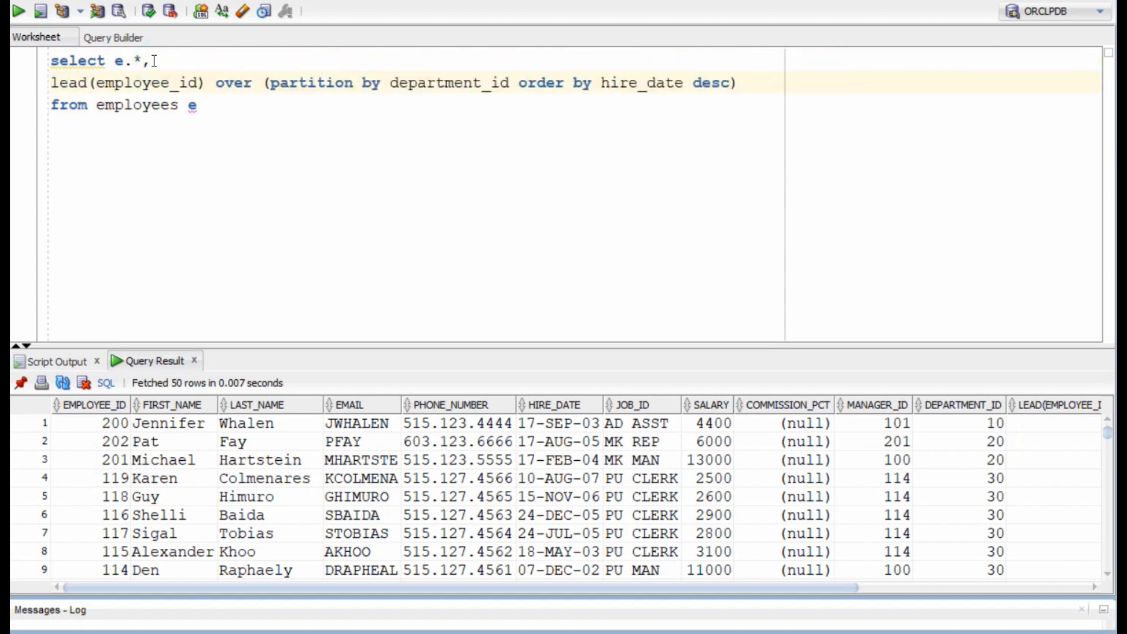
{"action": "type", "text": "as earlier_empid"}
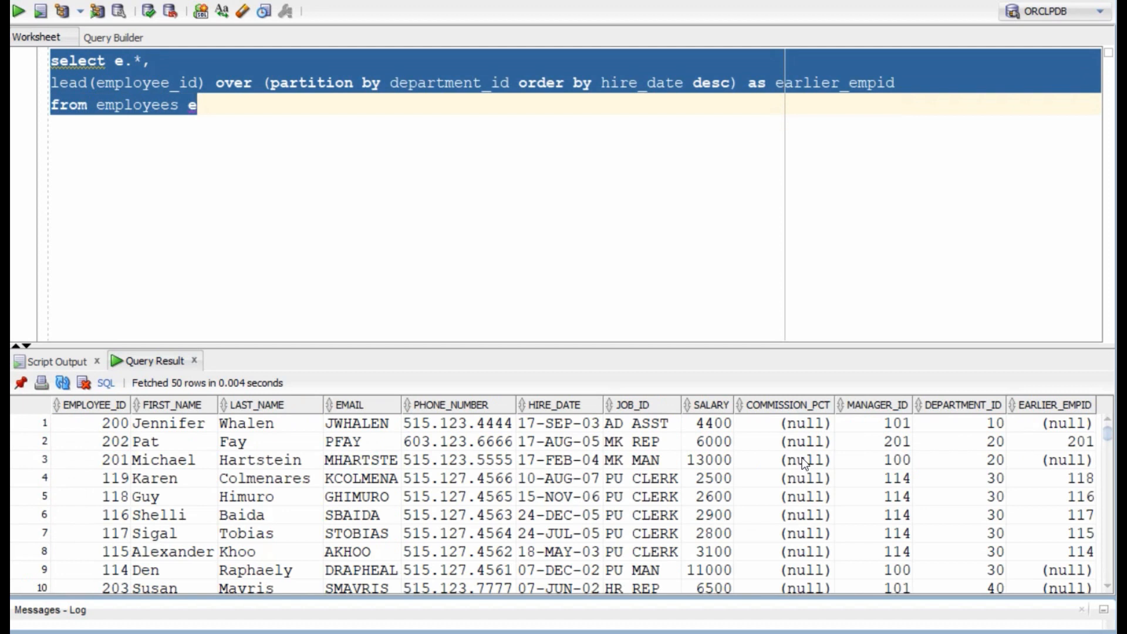
{"action": "mouse_move", "coordinate": [581, 468]}
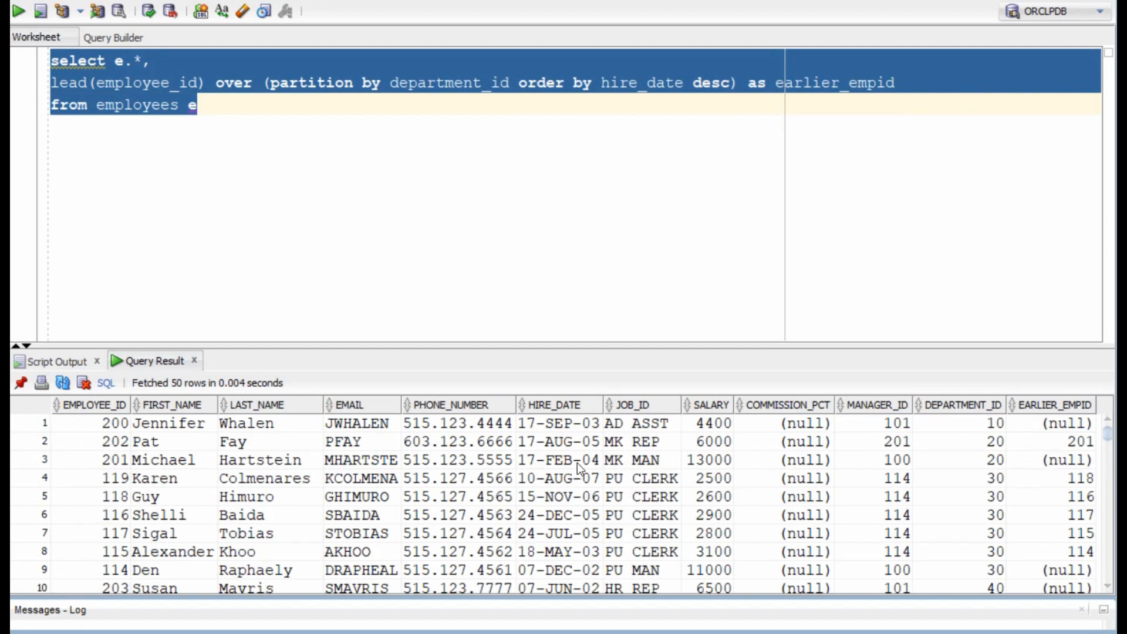
{"action": "mouse_move", "coordinate": [628, 589]}
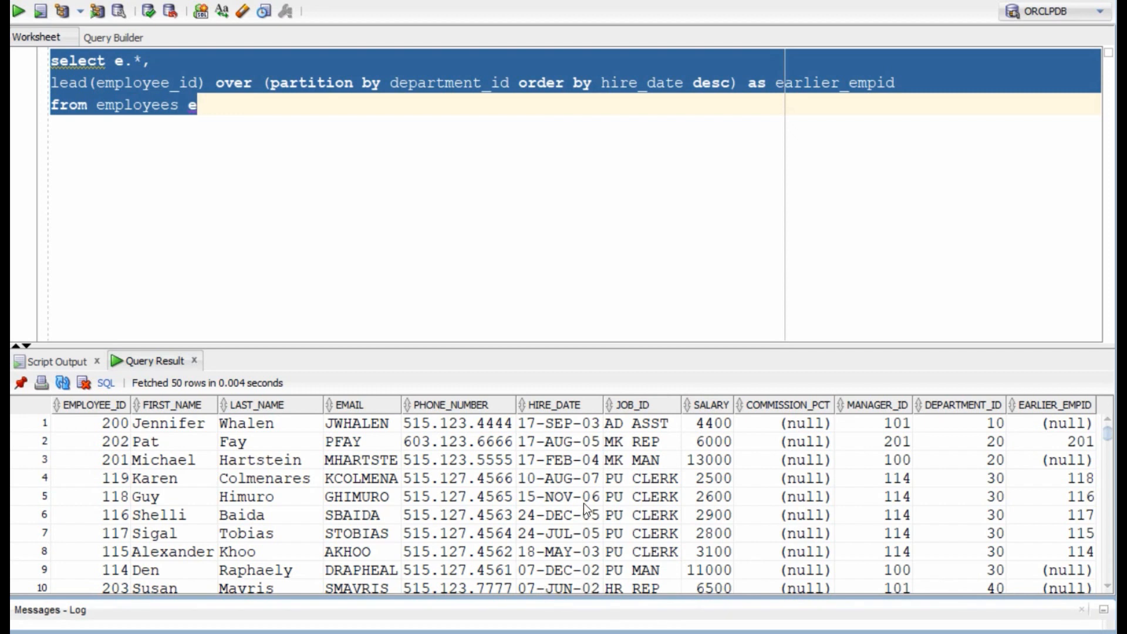
Wrap the LEAD query in select * from (...) where earlier_empid is null and run it.
{"action": "left_click", "coordinate": [224, 119]}
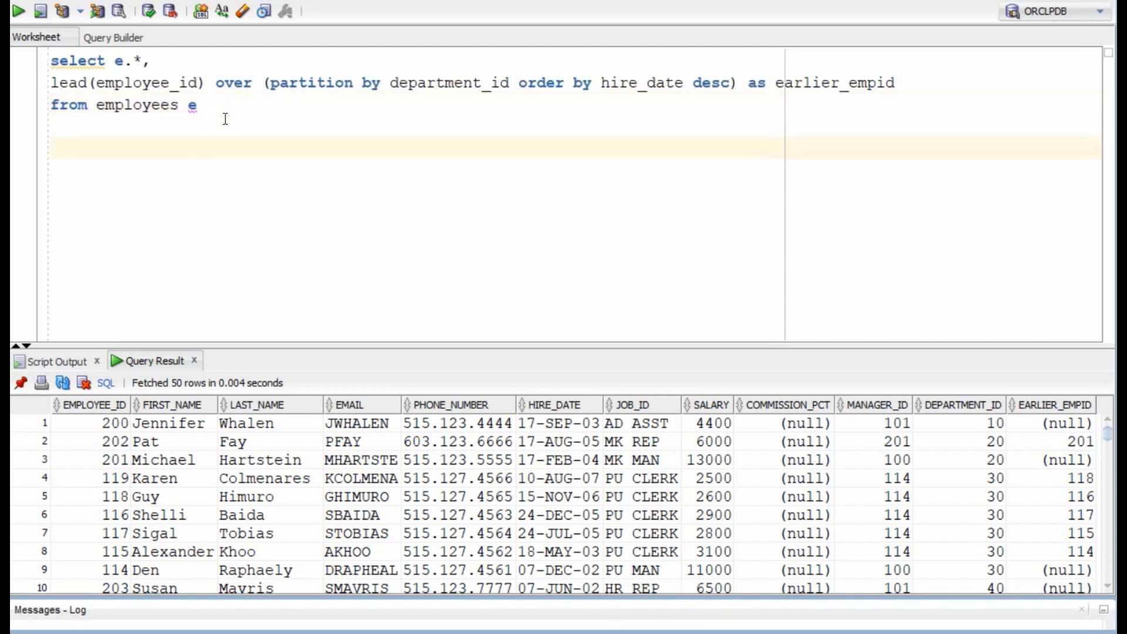
{"action": "type", "text": "select * from ("}
{"action": "type", "text": "where ee."}
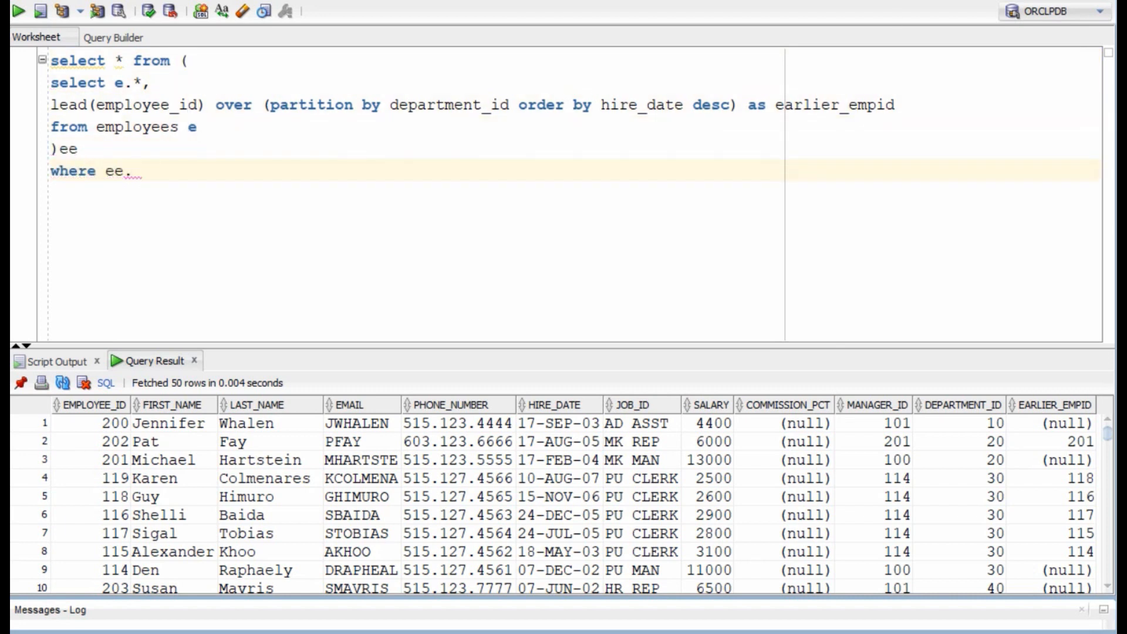
{"action": "type", "text": "earlier_empid is null"}
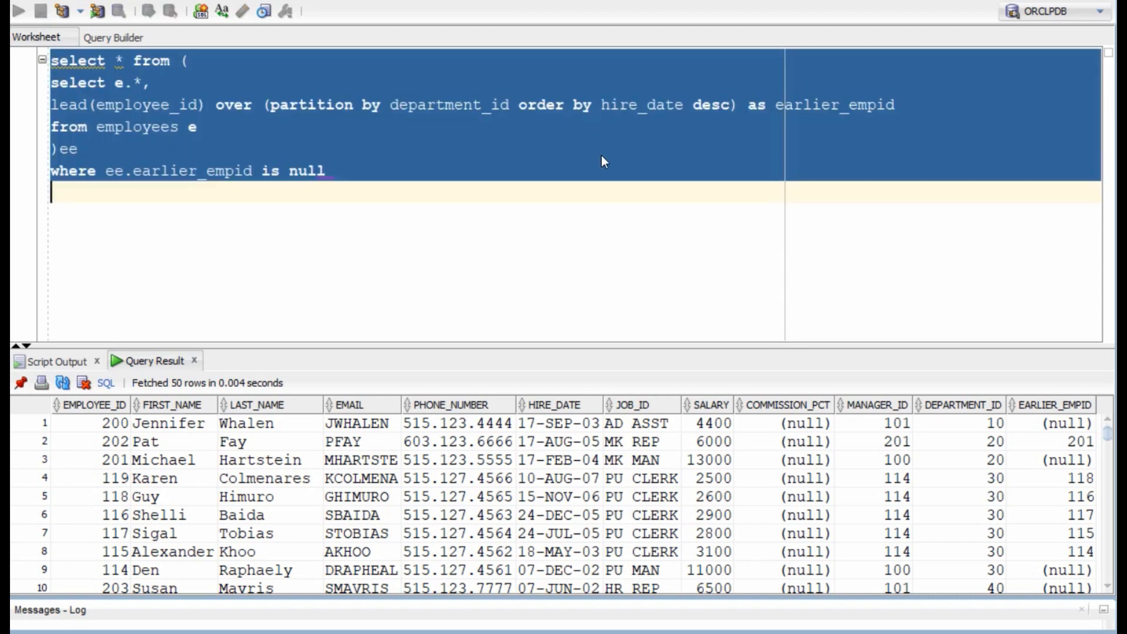
{"action": "left_click", "coordinate": [19, 10]}
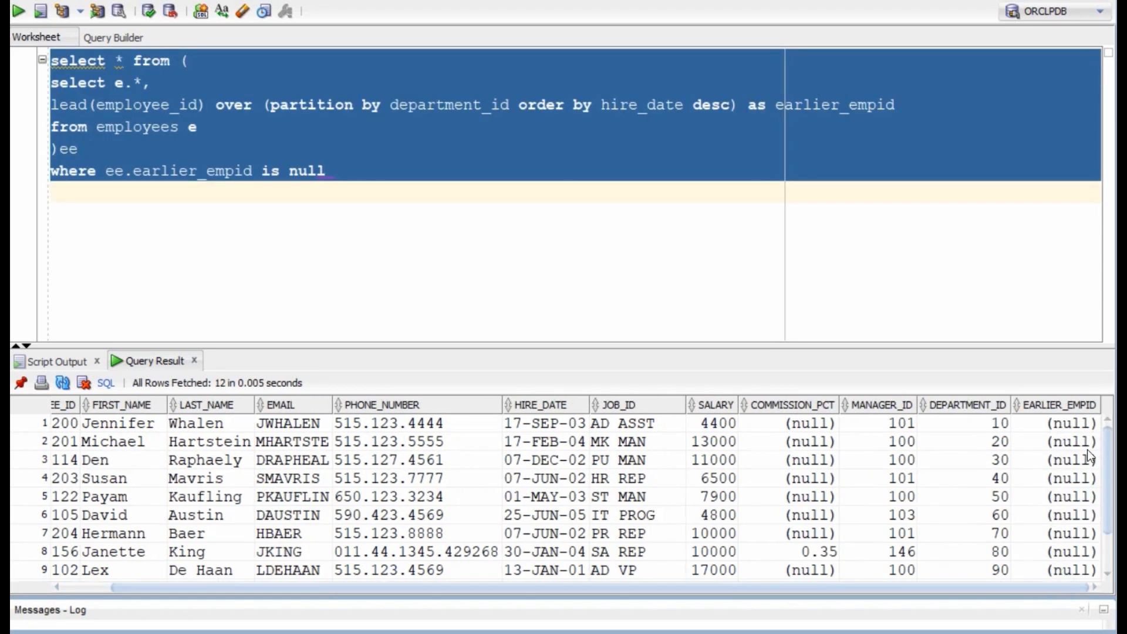
{"action": "left_click", "coordinate": [357, 151]}
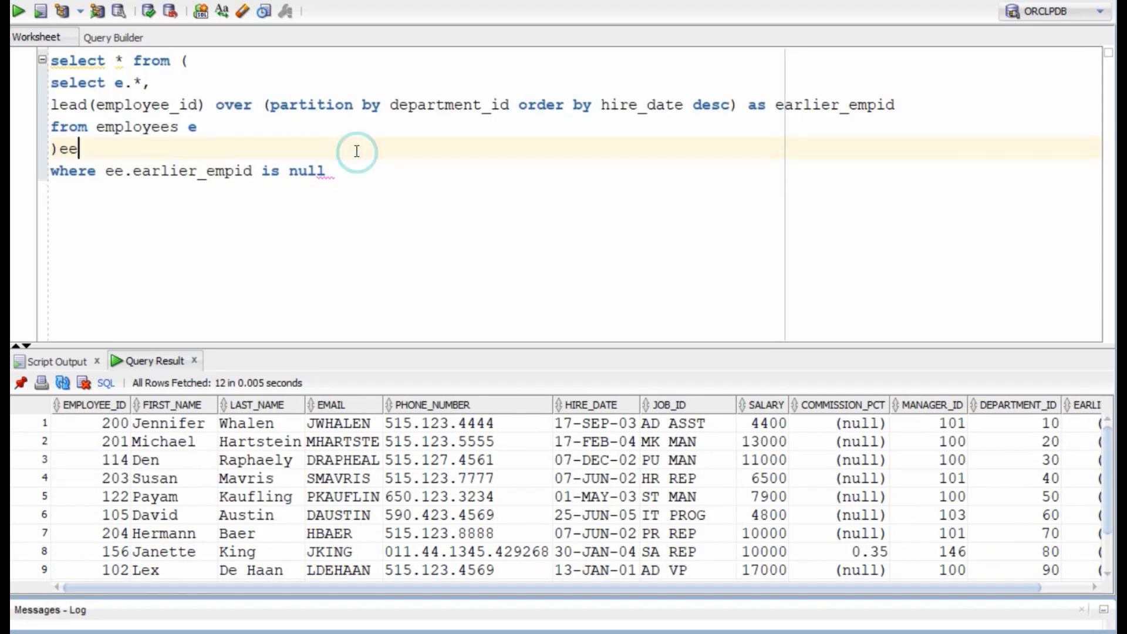
{"action": "left_click_drag", "start_coordinate": [51, 83], "coordinate": [198, 127]}
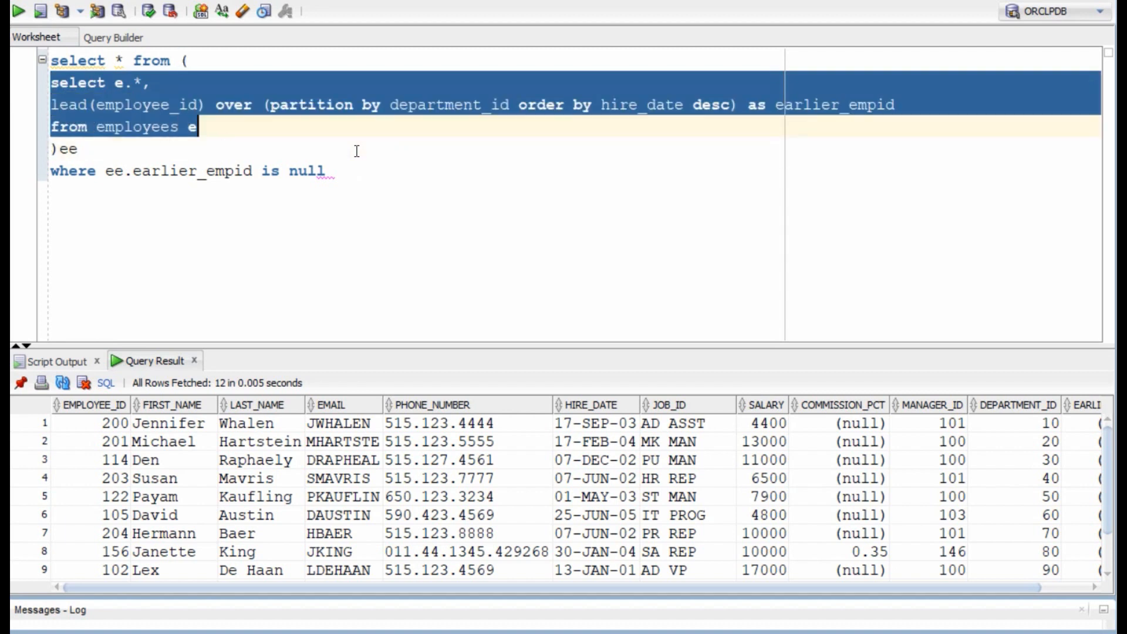
Type WITH earlier_emp AS (LEAD query) select * from earlier_emp where earlier_empid is null.
{"action": "type", "text": "with"}
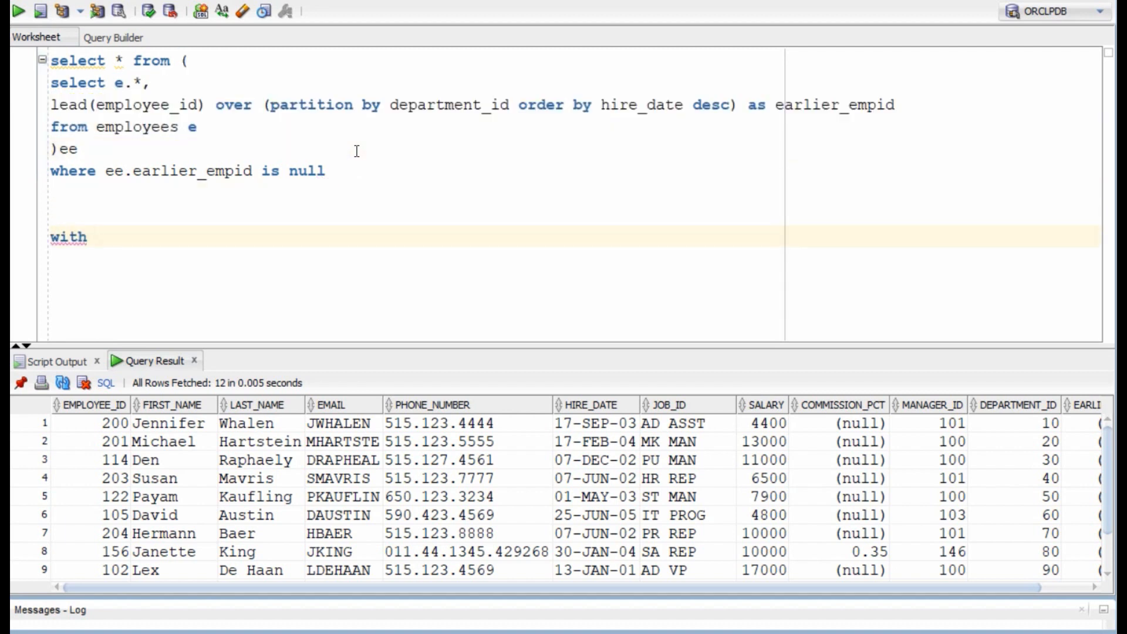
{"action": "type", "text": "earlier_emp as"}
{"action": "type", "text": "select"}
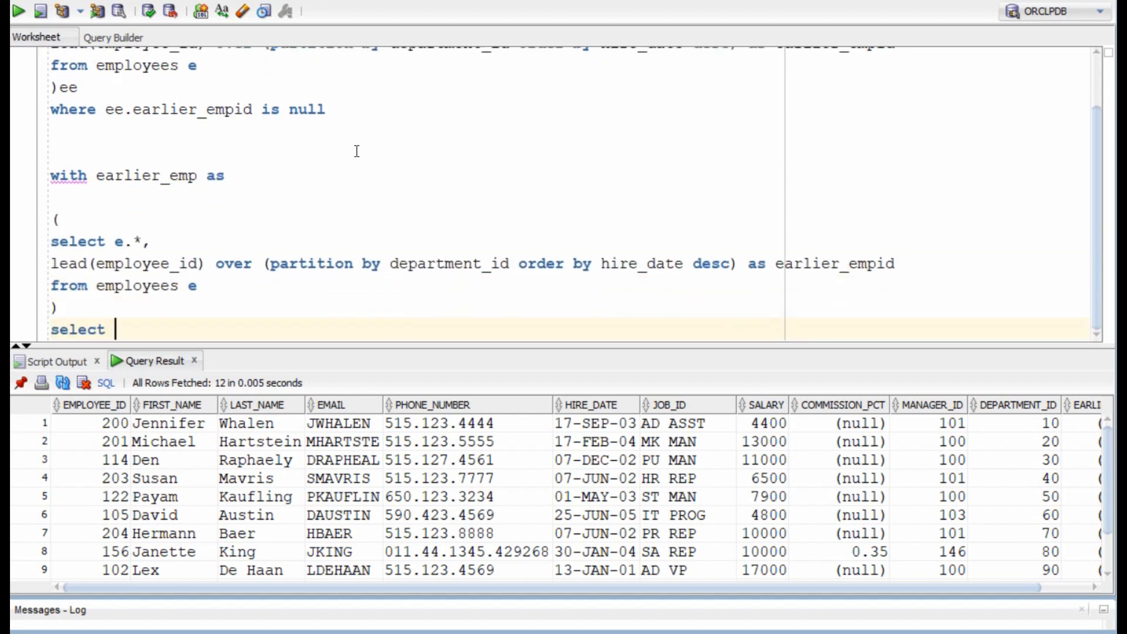
{"action": "type", "text": "* from earlier_emp ee where ee."}
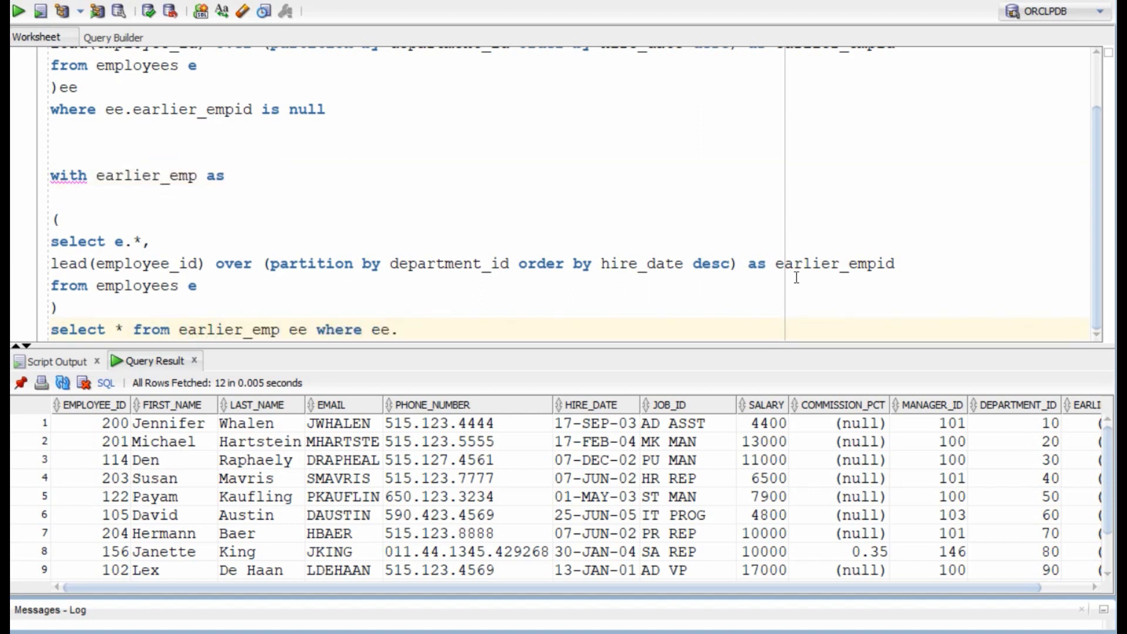
{"action": "type", "text": "earlier_empid is null"}
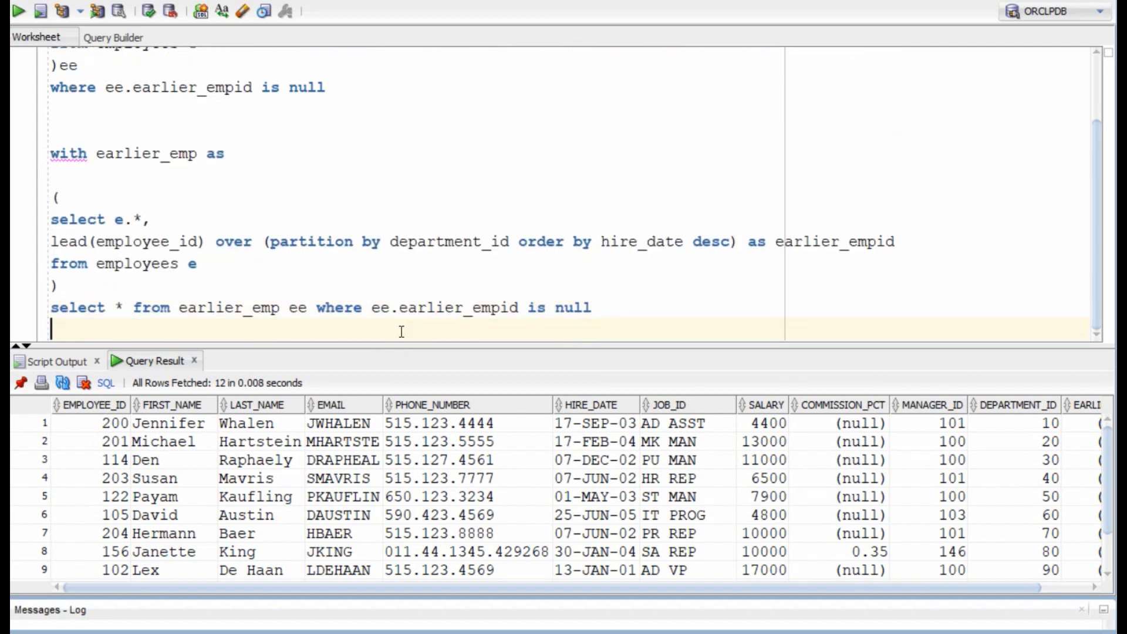
Write a subquery of min(hire_date) and department_id from employees, aliased min_date.
{"action": "type", "text": "select min(hire"}
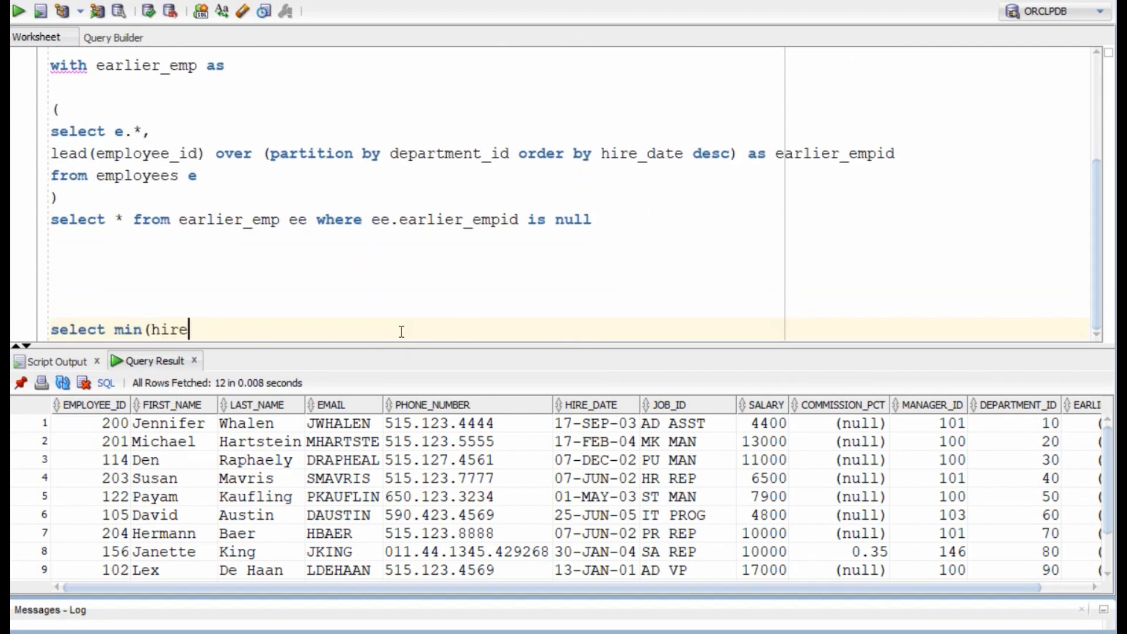
{"action": "type", "text": "_date),departme"}
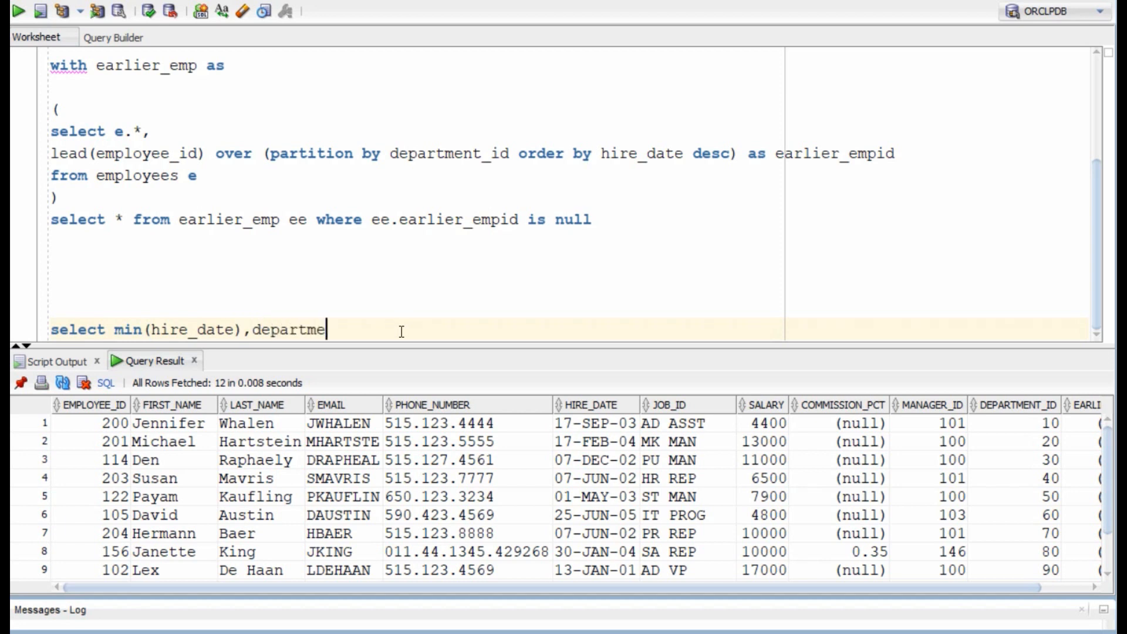
{"action": "type", "text": "nt_id"}
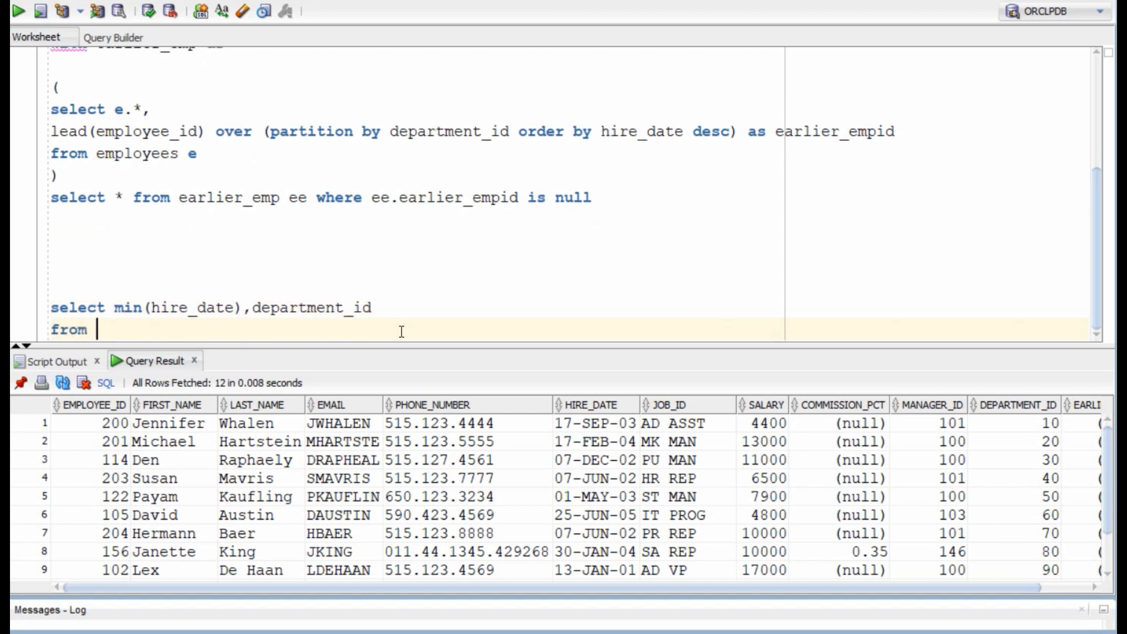
{"action": "type", "text": "employees"}
{"action": "type", "text": "group by department_id"}
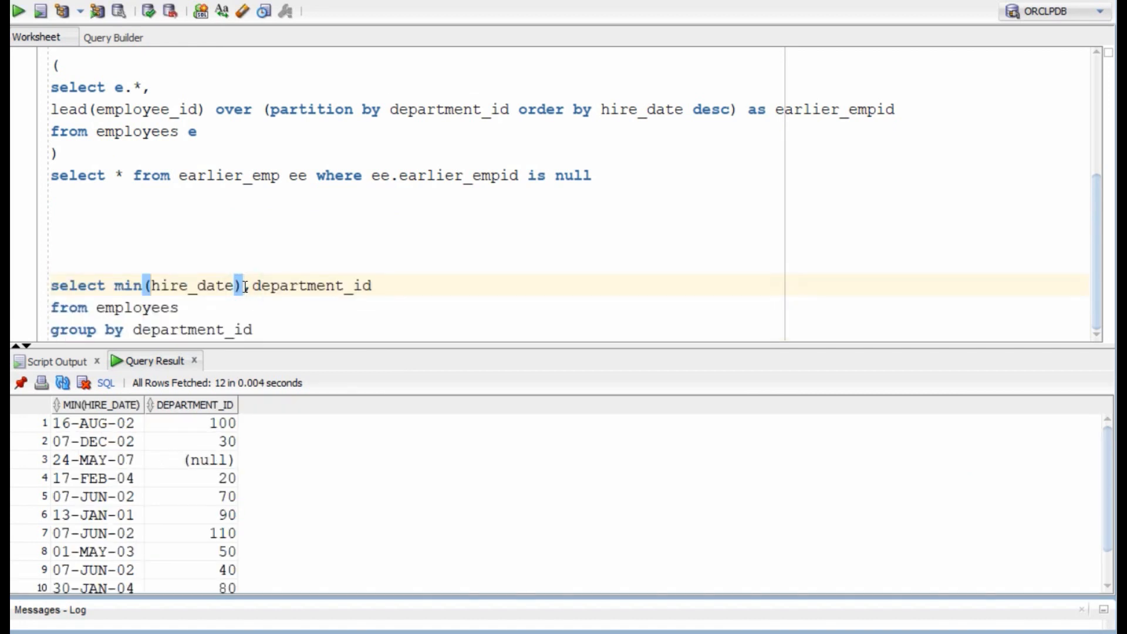
{"action": "type", "text": "as min_date"}
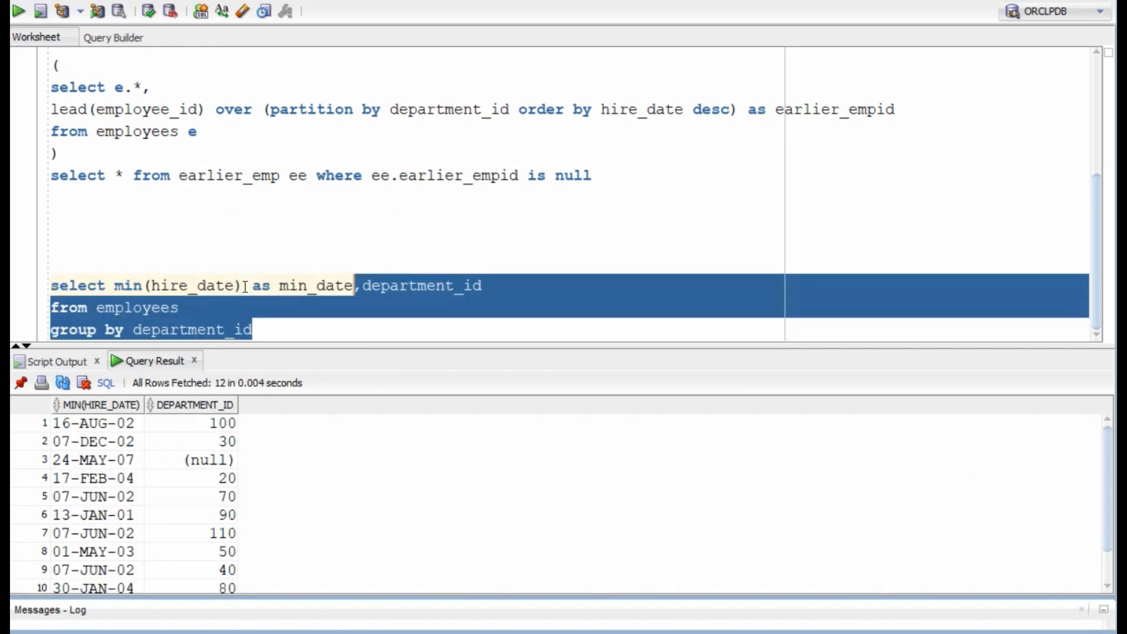
Join employees e to it where hire_date=d.min_date and department IDs match.
{"action": "type", "text": "select * f"}
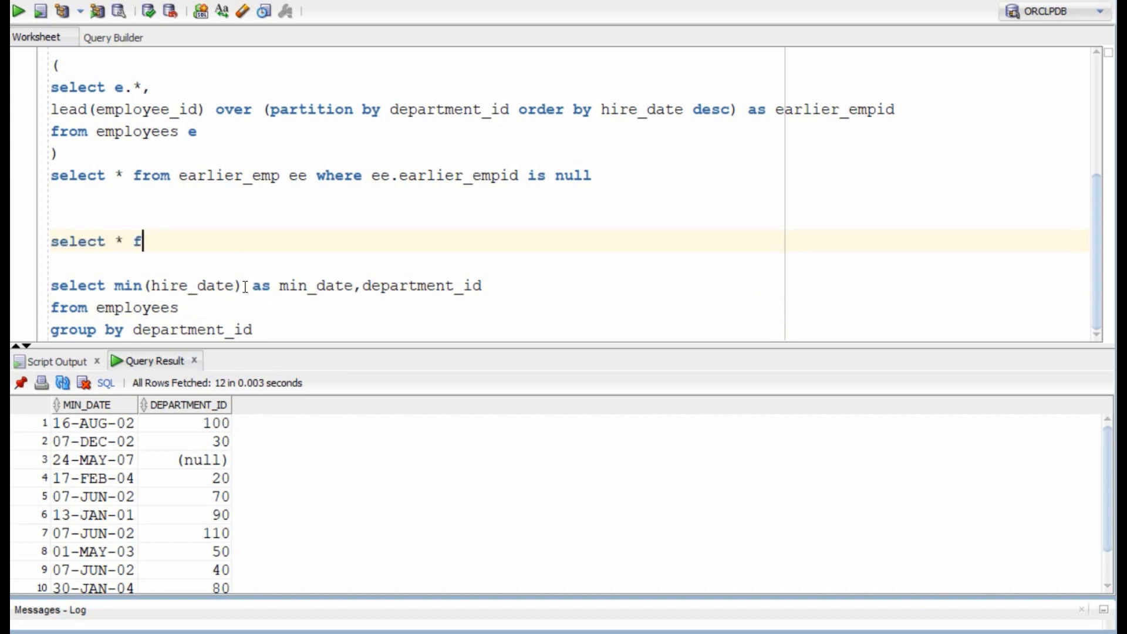
{"action": "type", "text": "rom employees e,"}
{"action": "type", "text": "where e.min"}
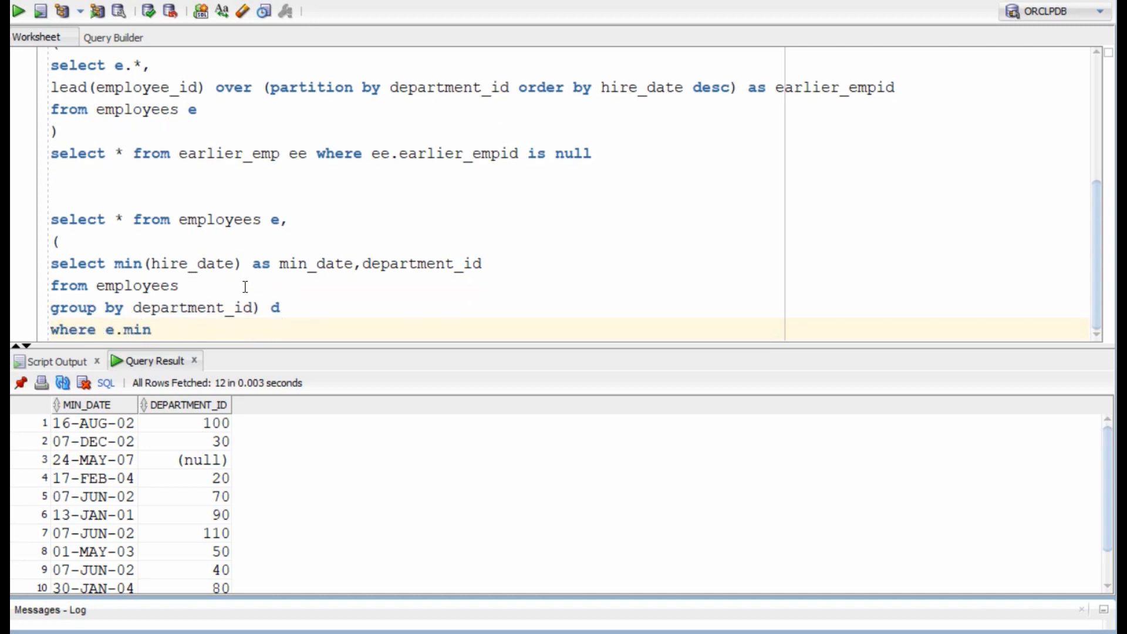
{"action": "type", "text": "hir"}
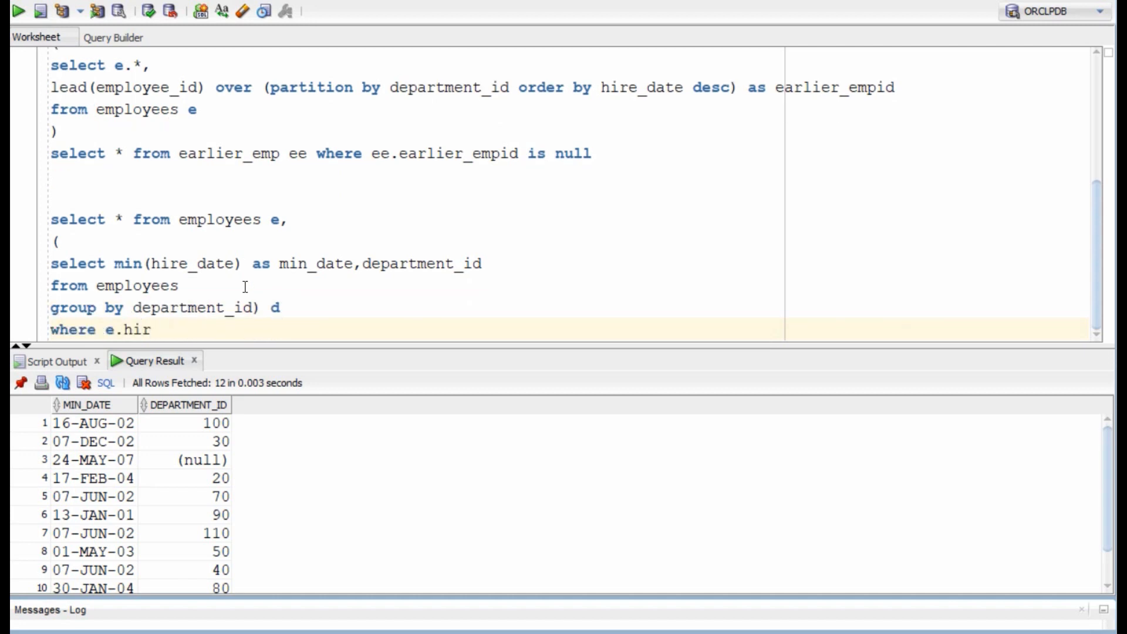
{"action": "type", "text": "e_date=d.min_date"}
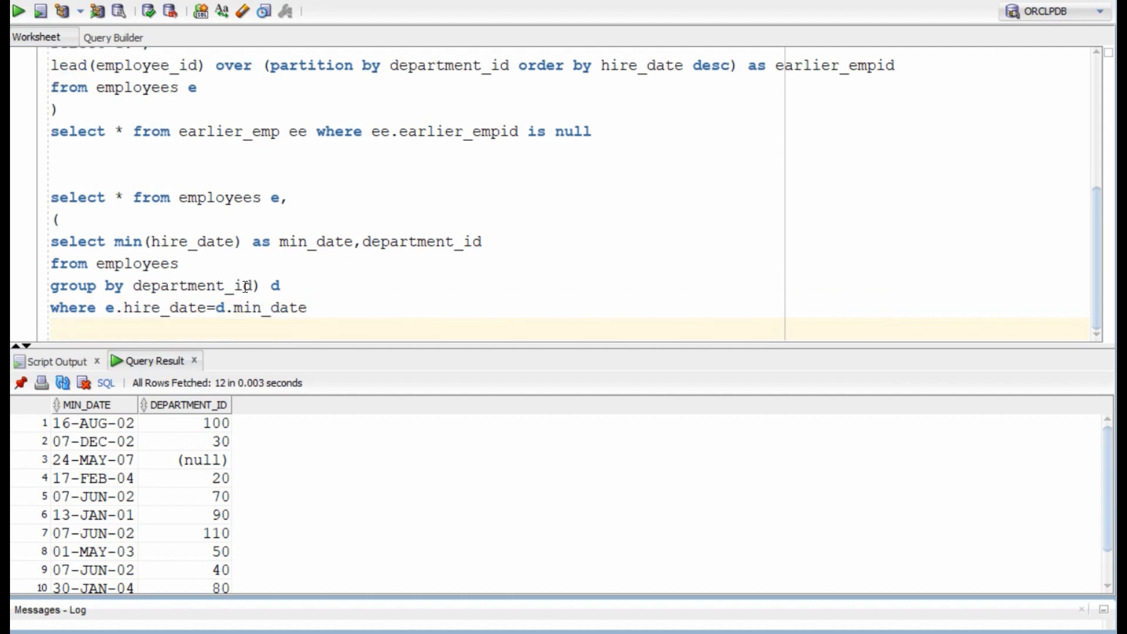
{"action": "type", "text": "and d.department"}
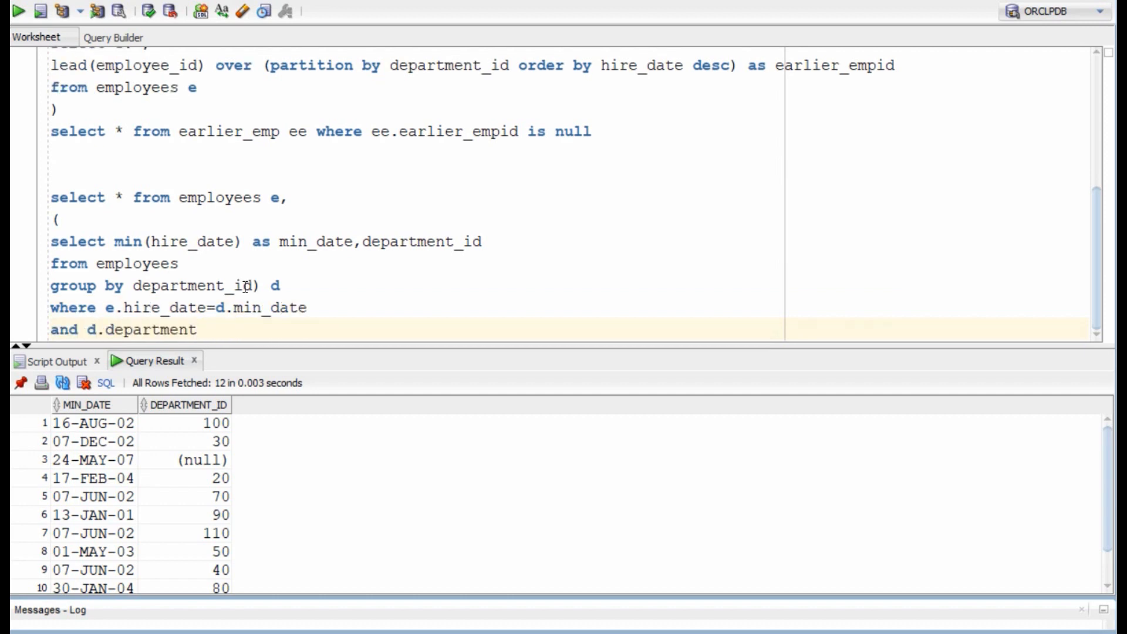
{"action": "type", "text": "_id=e.department_"}
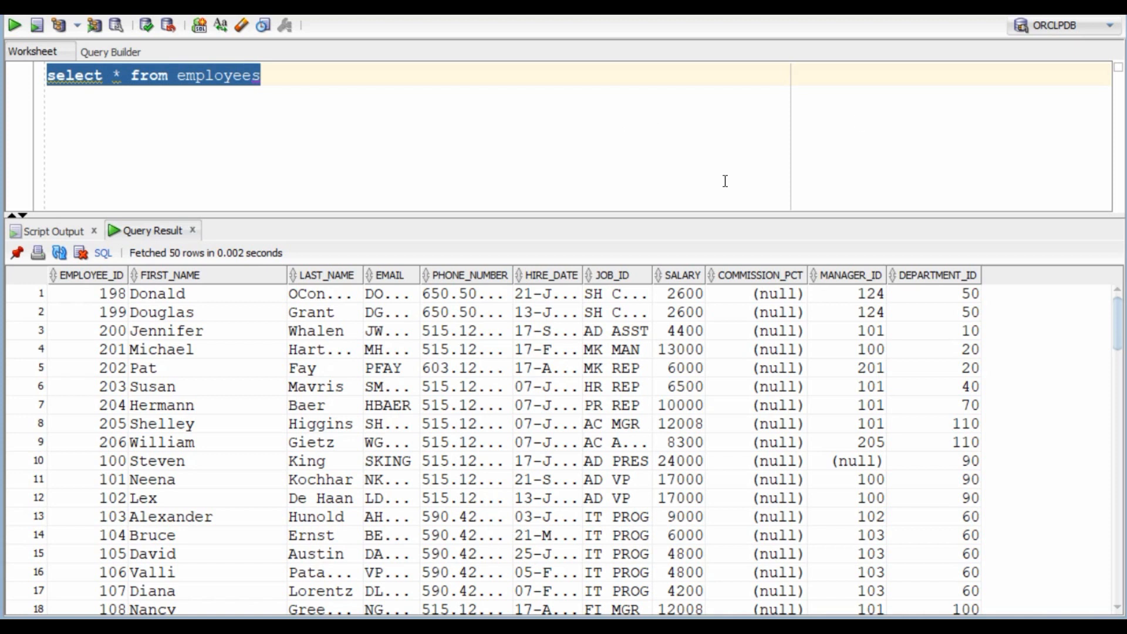
Add rank() over(partition by department_id order by salary desc) as sal_rank and run it.
{"action": "left_click", "coordinate": [262, 76]}
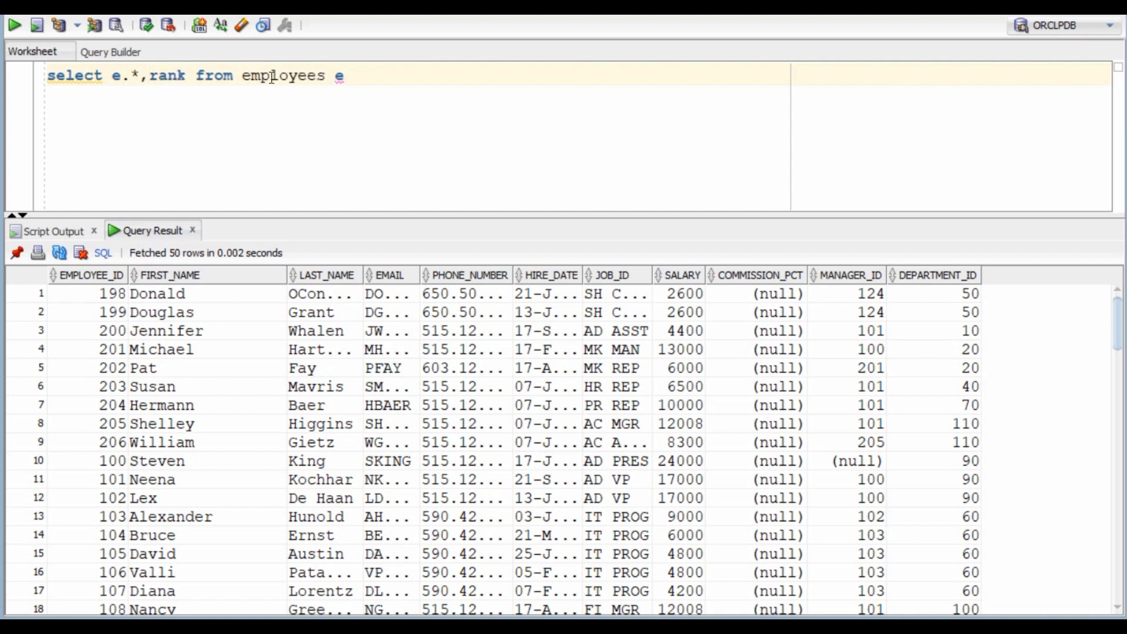
{"action": "type", "text": "() over"}
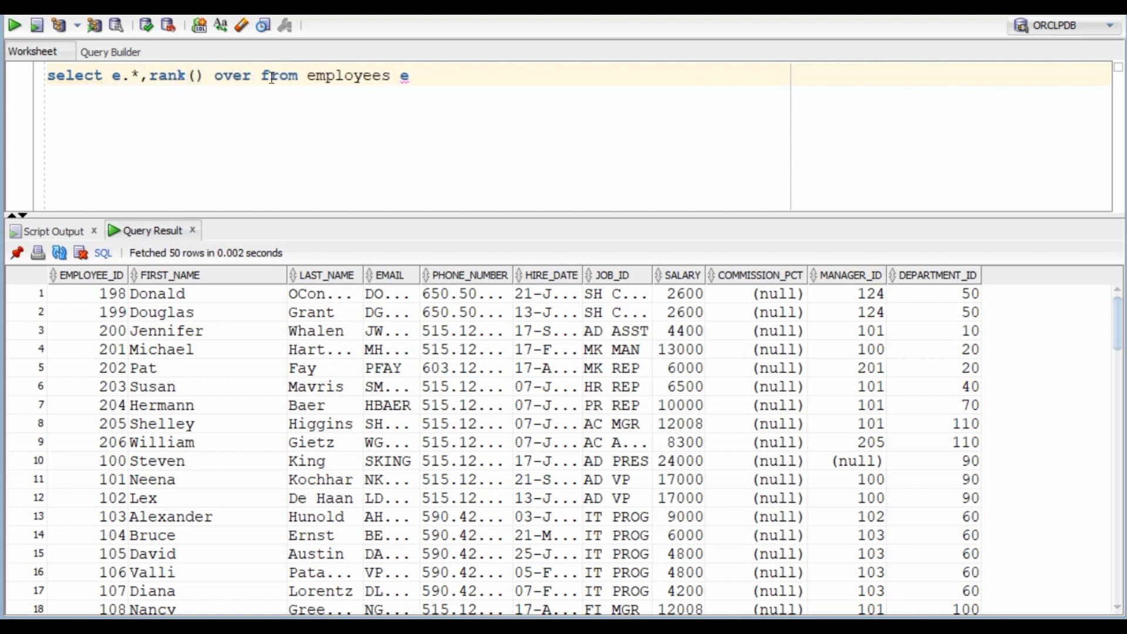
{"action": "type", "text": "(partition by department_id"}
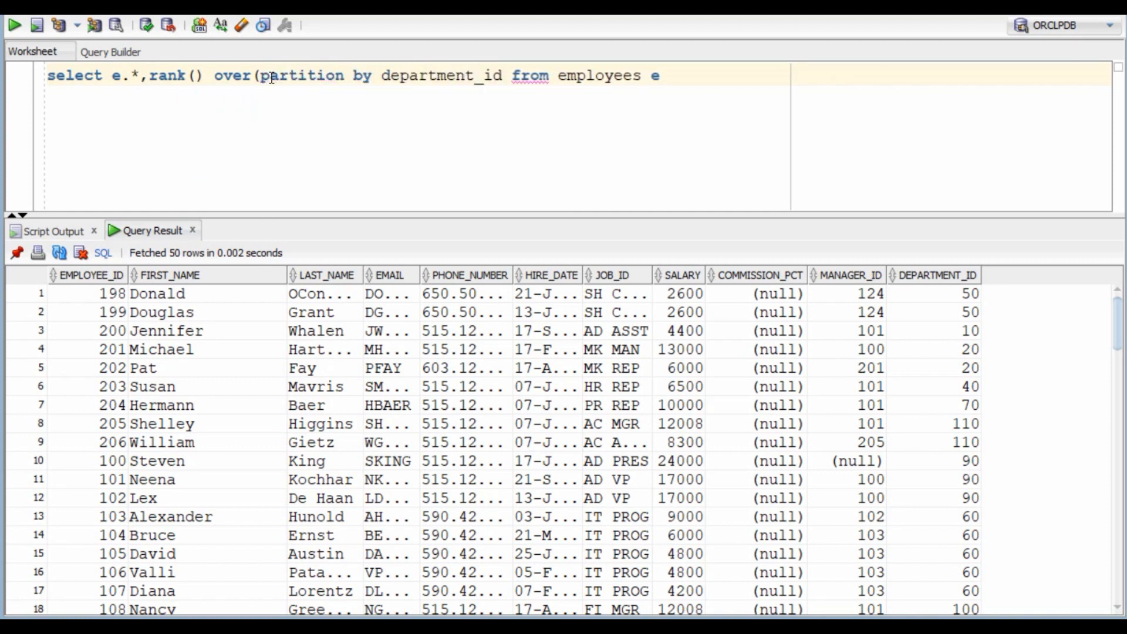
{"action": "type", "text": "order by"}
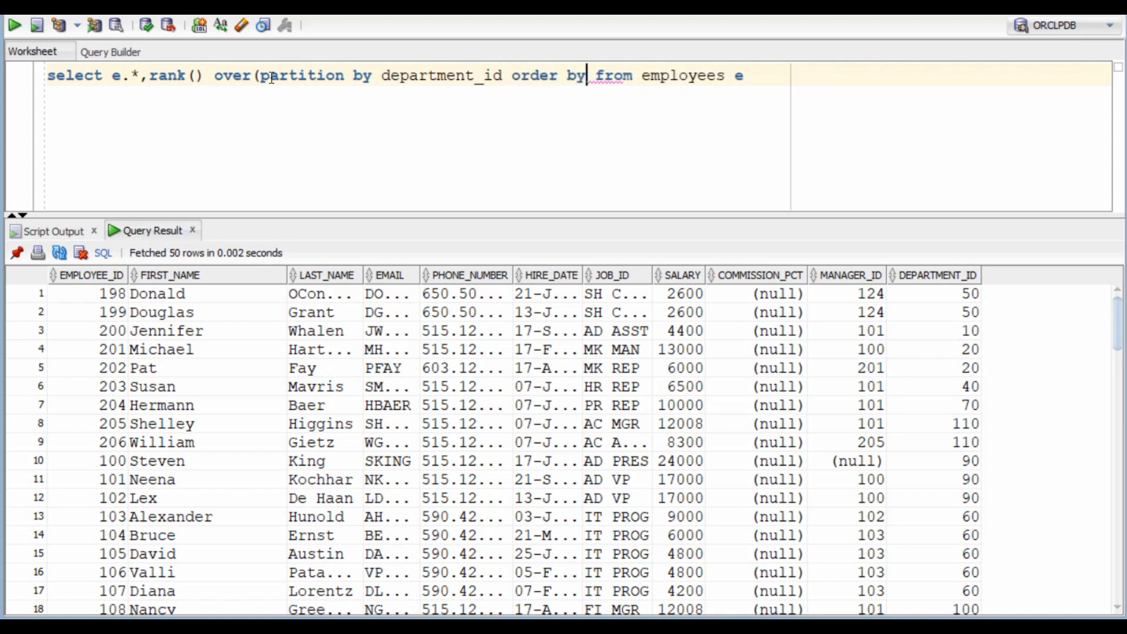
{"action": "type", "text": "salary"}
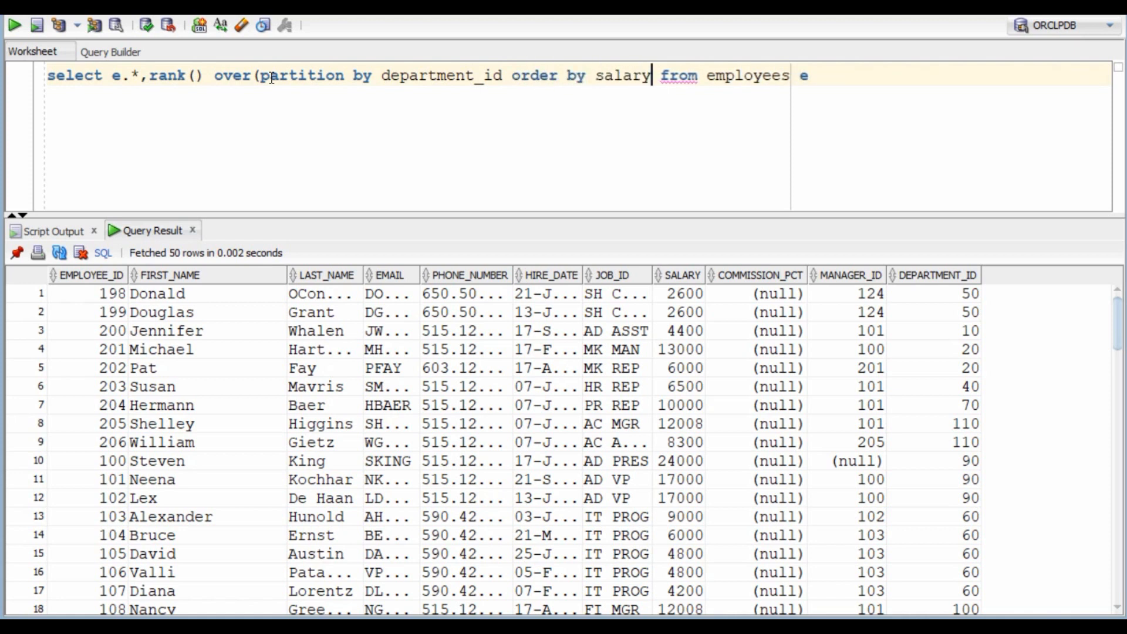
{"action": "type", "text": "desc) as as"}
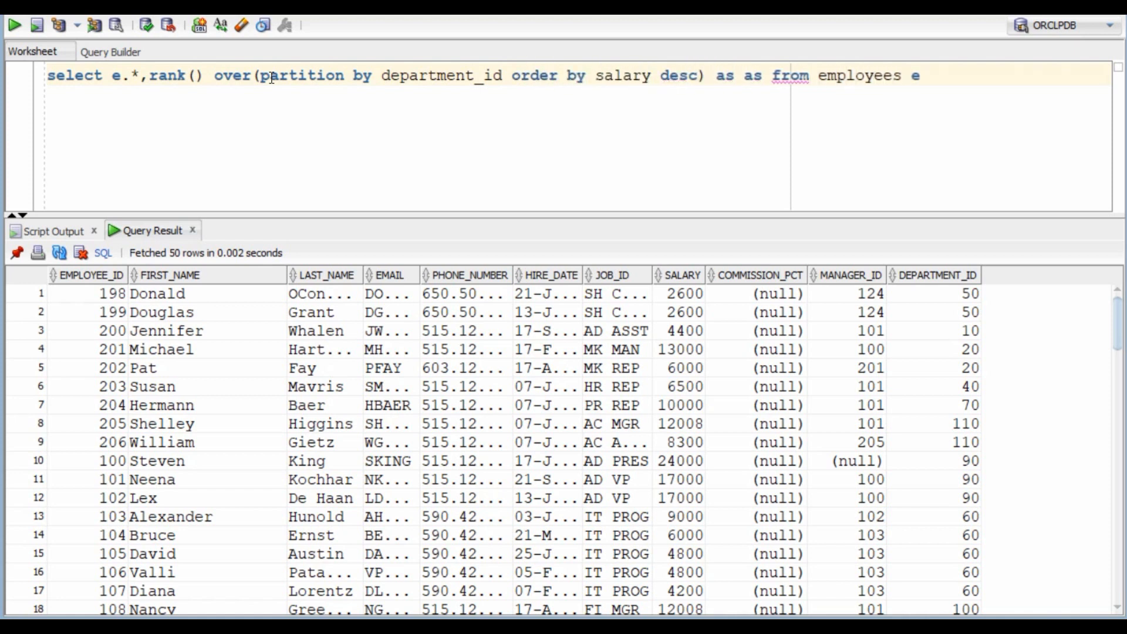
{"action": "type", "text": "sal_ra"}
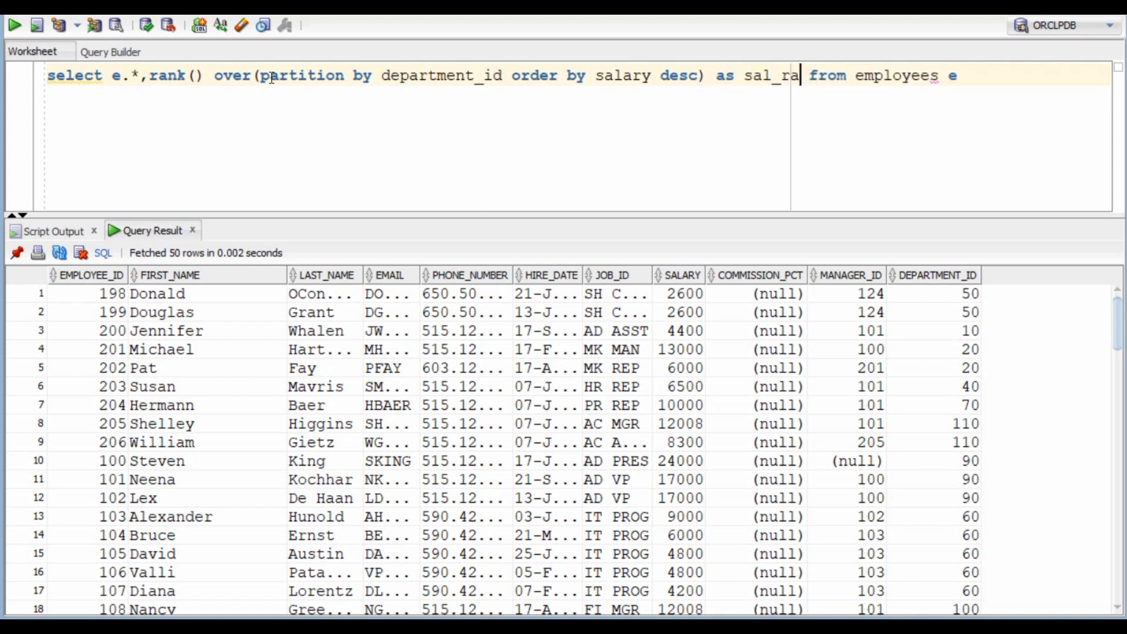
{"action": "left_click", "coordinate": [13, 25]}
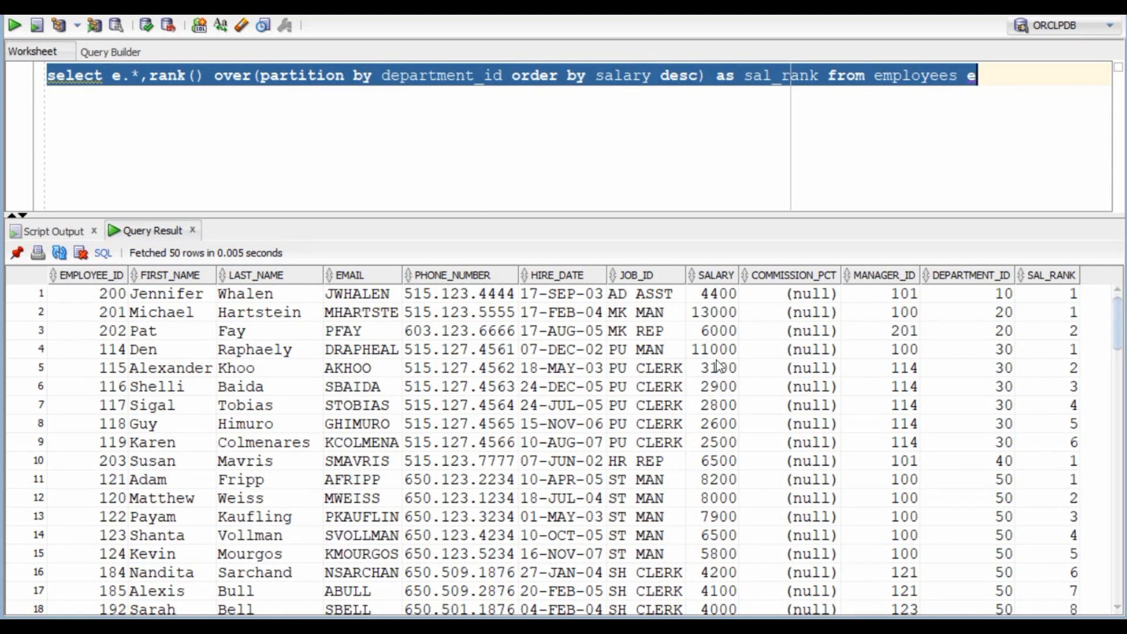
{"action": "mouse_move", "coordinate": [1052, 320]}
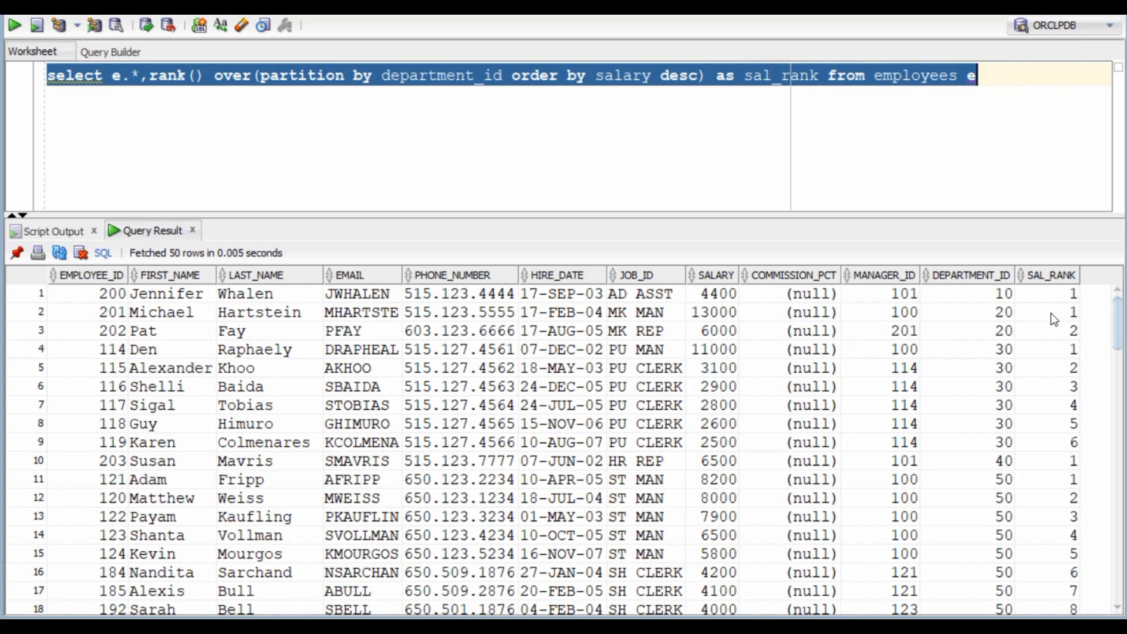
{"action": "mouse_move", "coordinate": [1037, 338]}
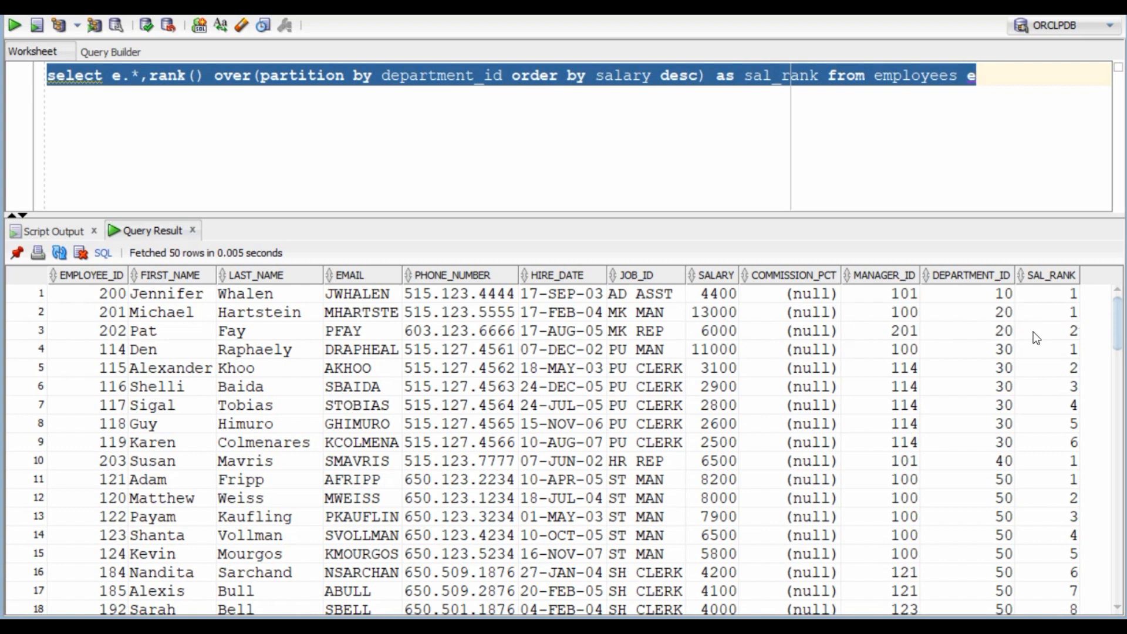
{"action": "mouse_move", "coordinate": [1004, 360]}
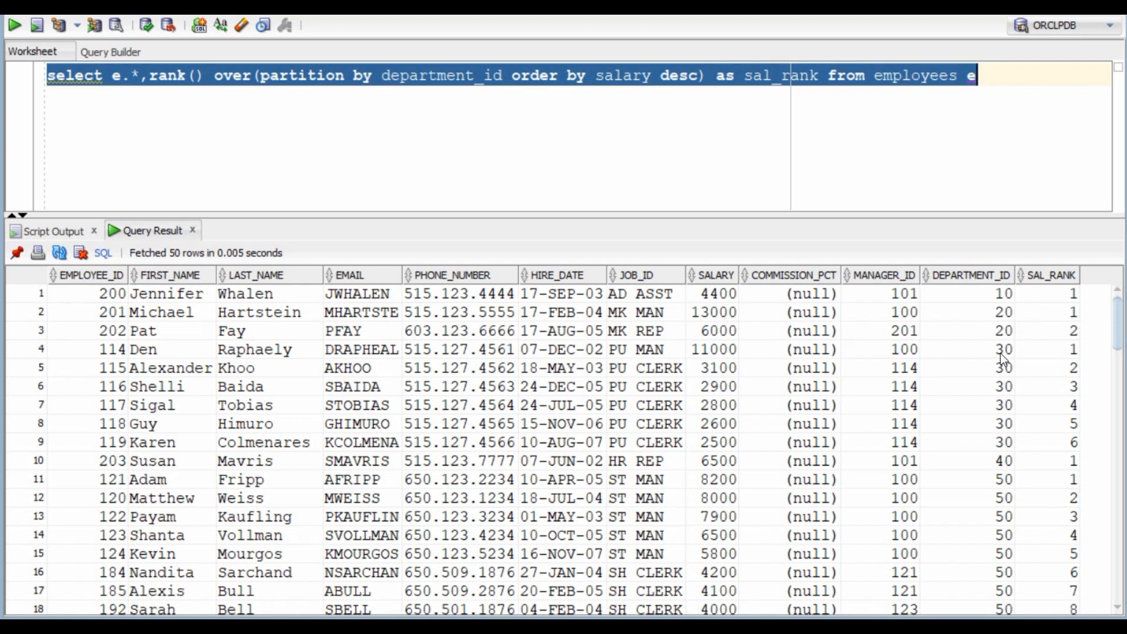
{"action": "mouse_move", "coordinate": [1033, 404]}
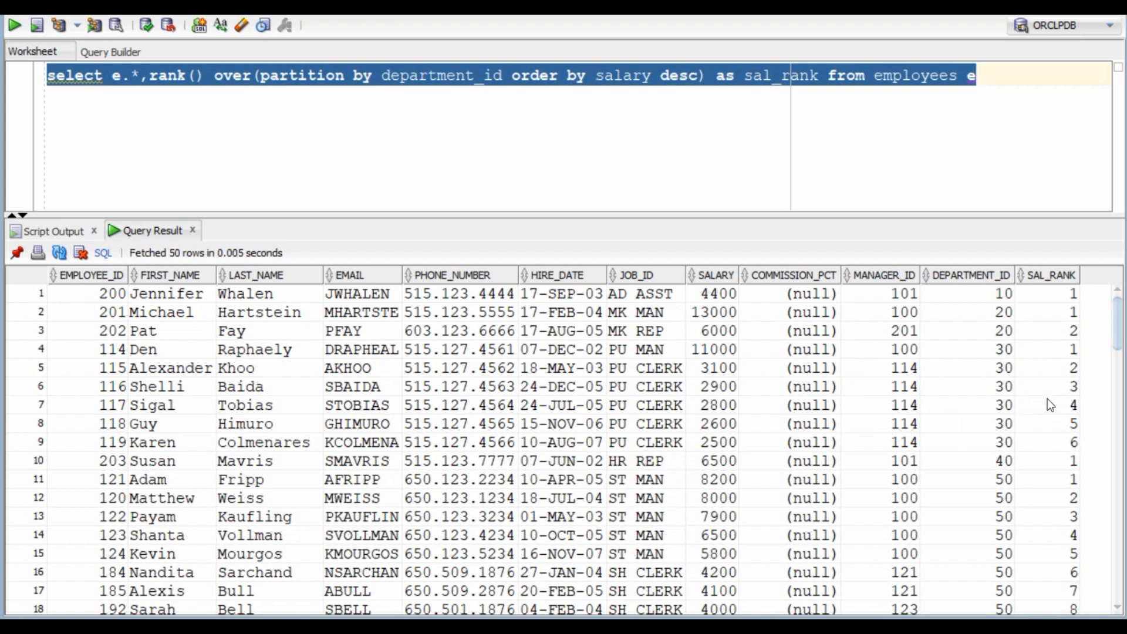
{"action": "left_click", "coordinate": [64, 74]}
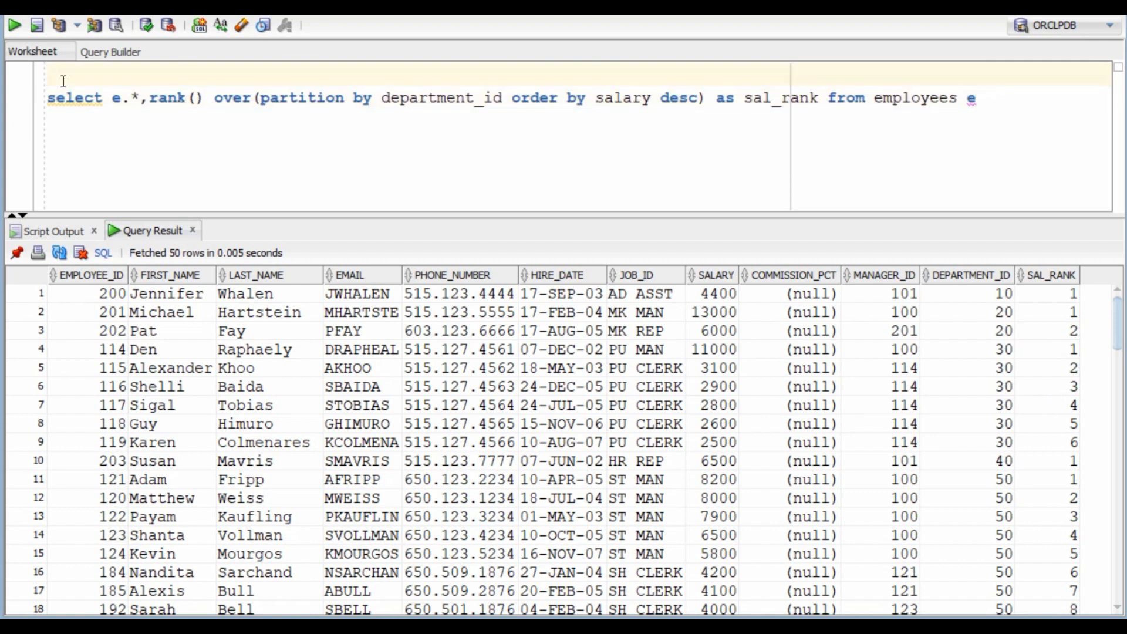
Wrap the ranking query as select * from (...) a where a.sal_rank=2 and run it.
{"action": "type", "text": "("}
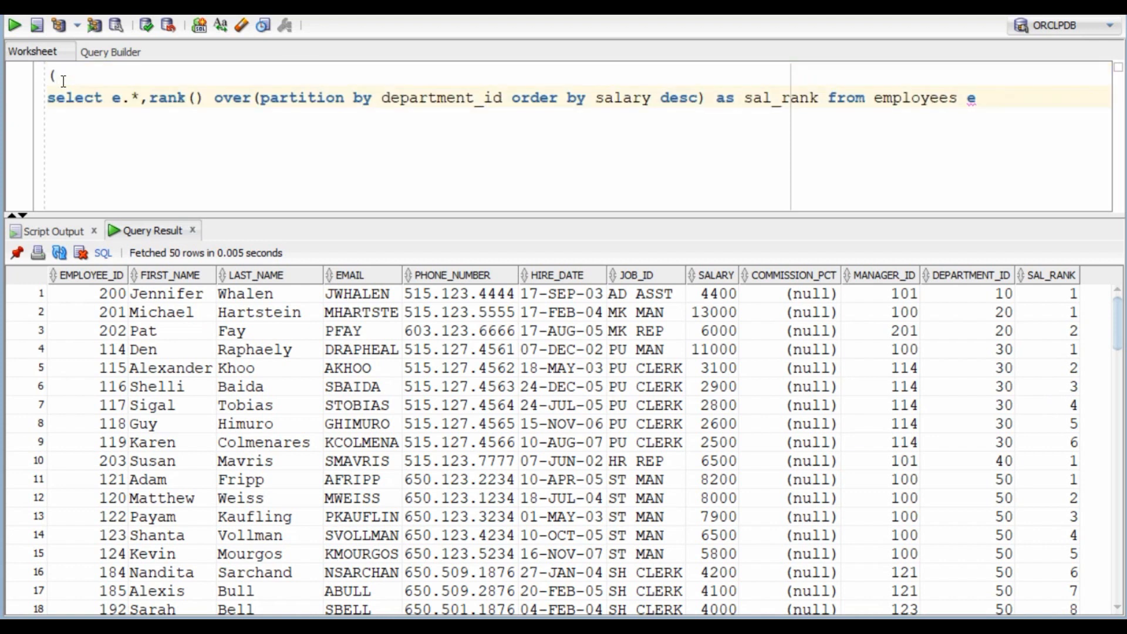
{"action": "type", "text": ")"}
{"action": "type", "text": "select"}
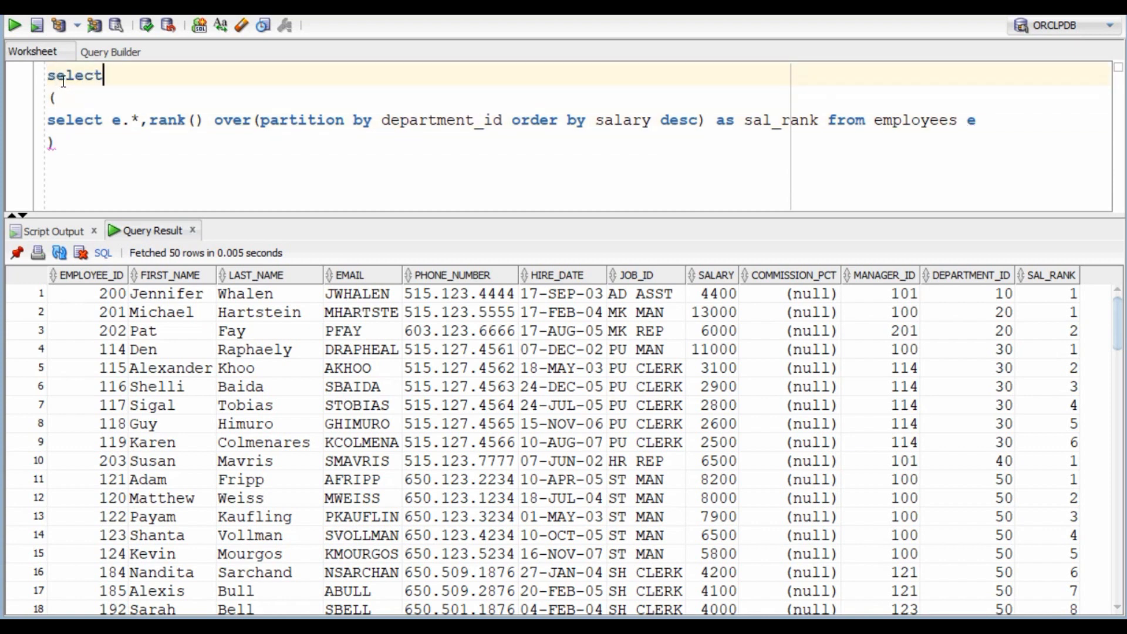
{"action": "type", "text": "* from"}
{"action": "left_click", "coordinate": [577, 164]}
{"action": "type", "text": "where"}
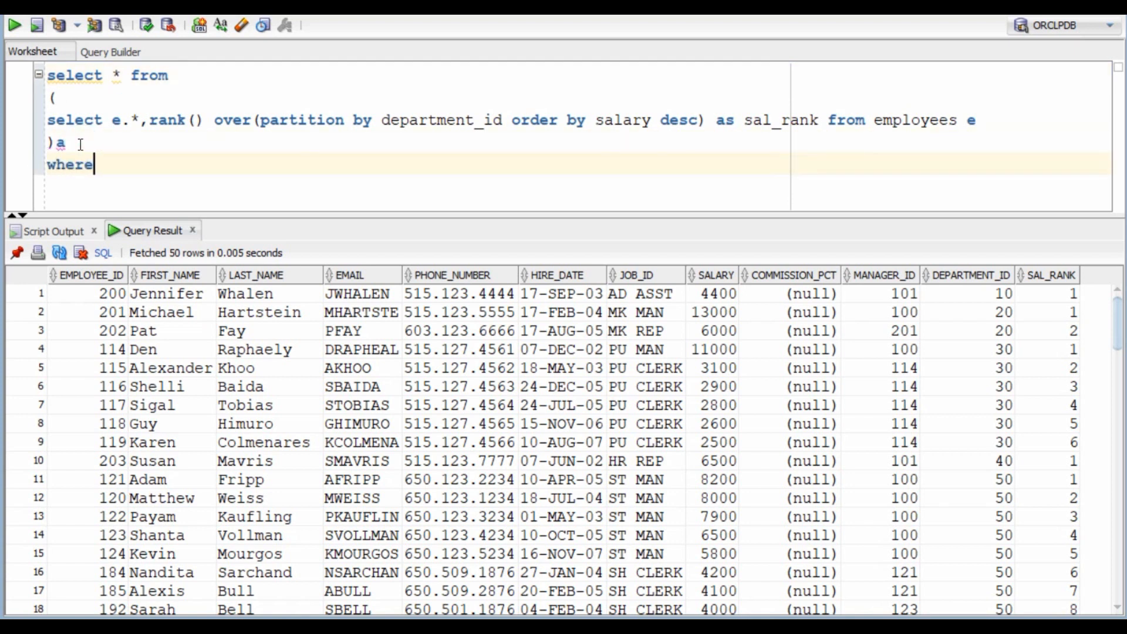
{"action": "type", "text": "a.sal_"}
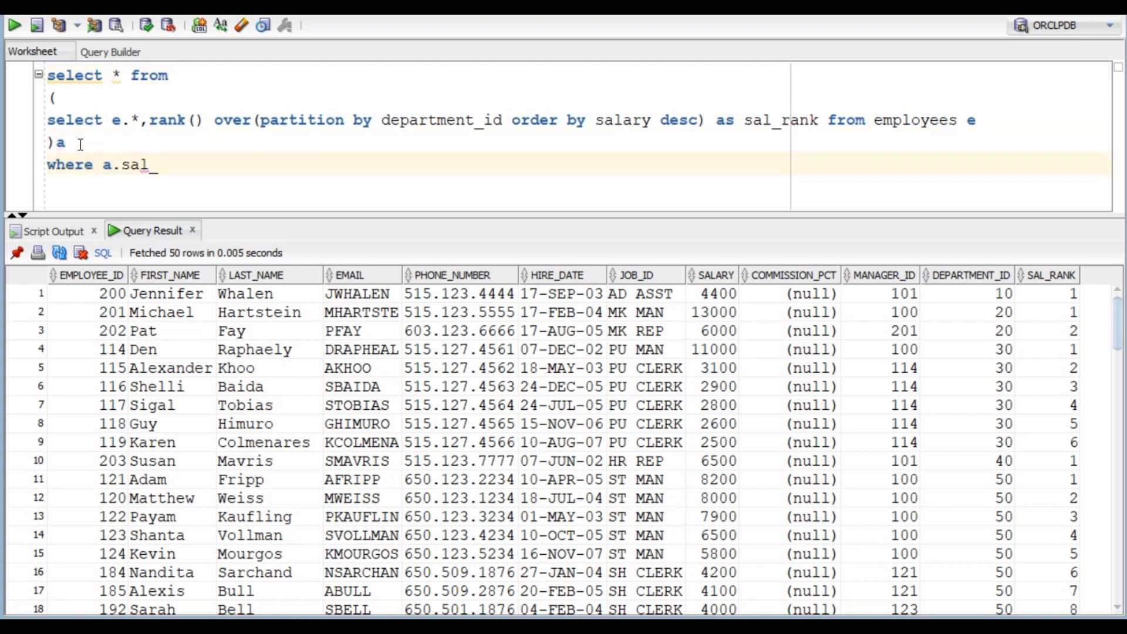
{"action": "type", "text": "rank=2"}
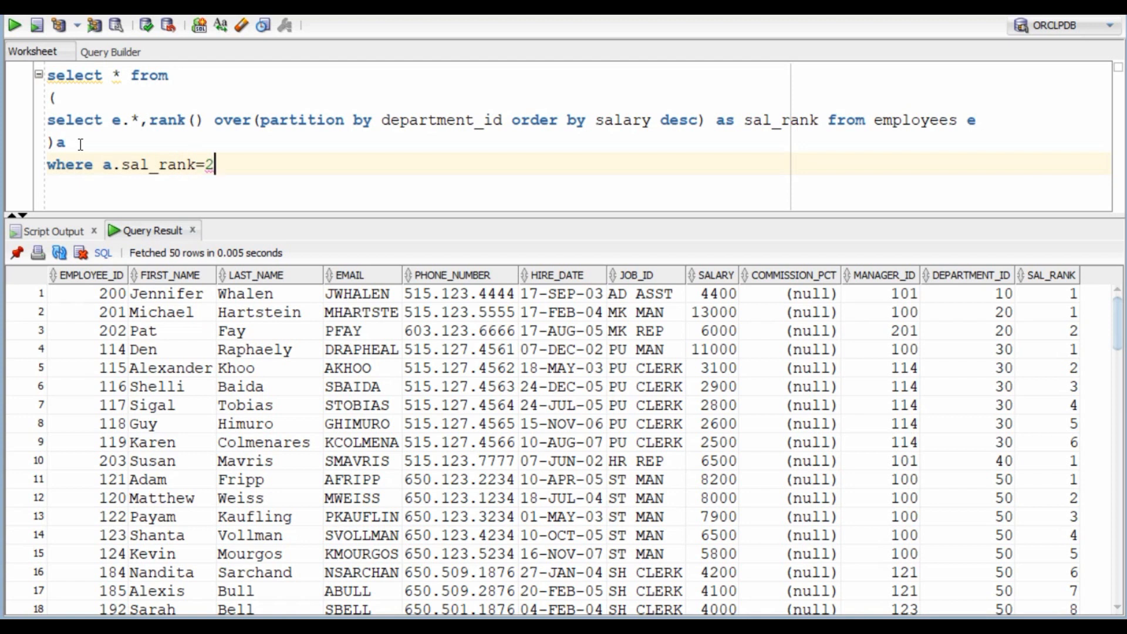
{"action": "left_click", "coordinate": [14, 25]}
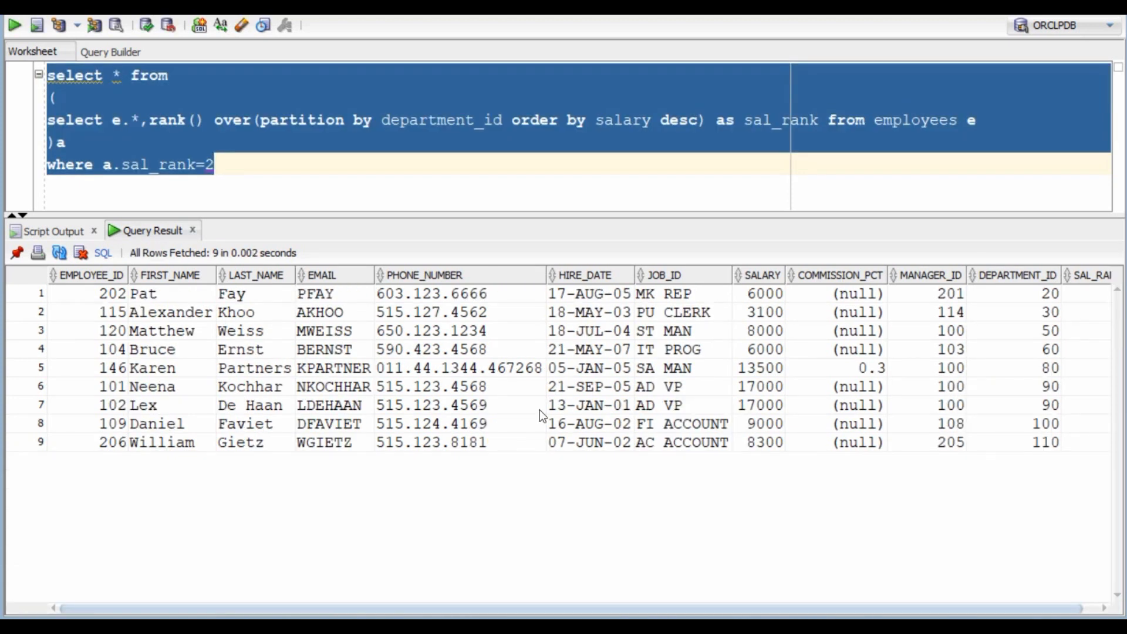
{"action": "mouse_move", "coordinate": [727, 255]}
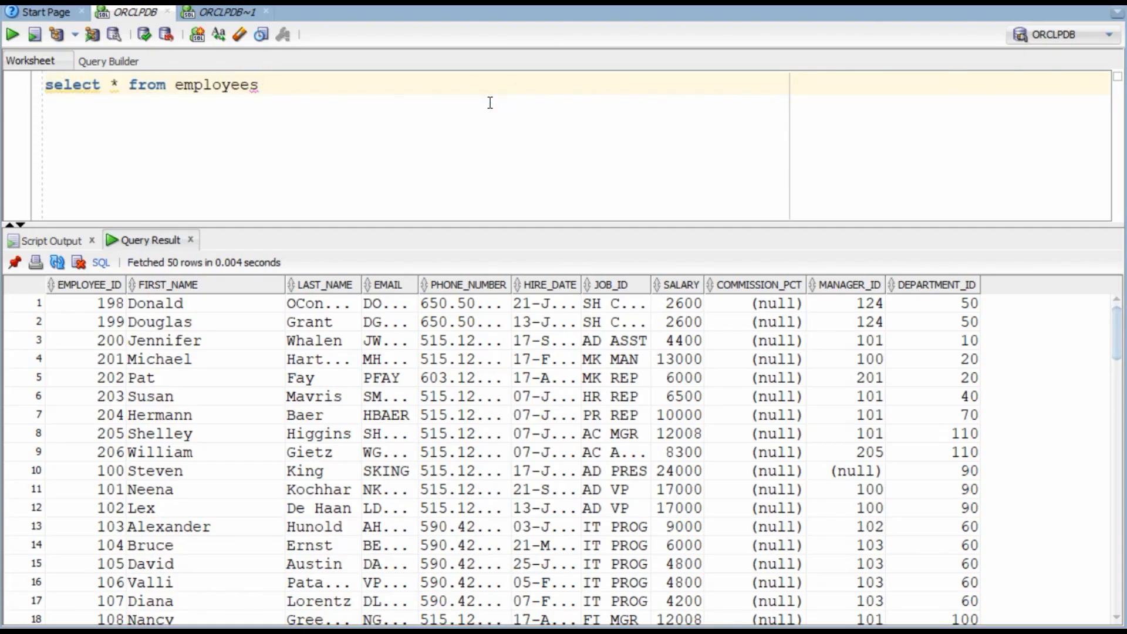
Write a select from employees e grouped by manager_id.
{"action": "type", "text": "e"}
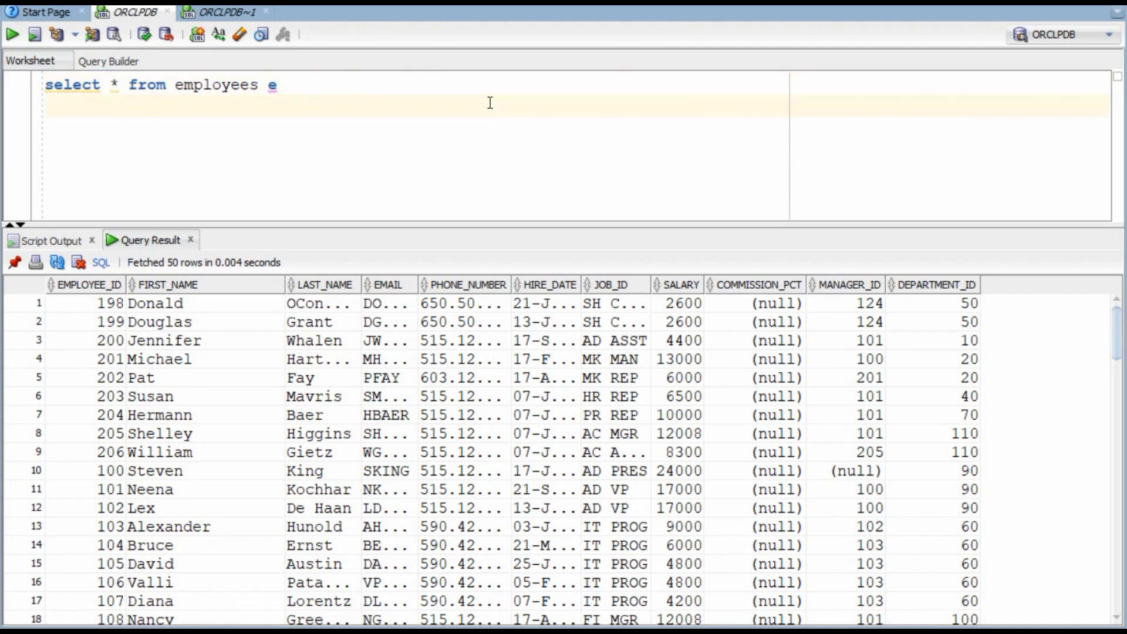
{"action": "type", "text": "grou"}
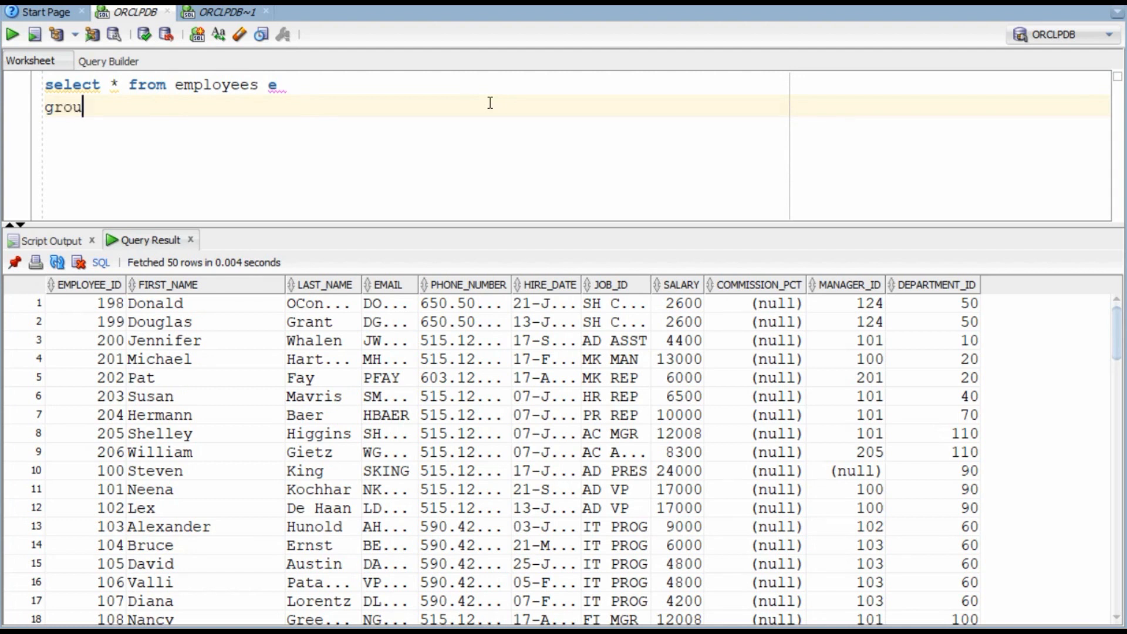
{"action": "type", "text": "p by manager"}
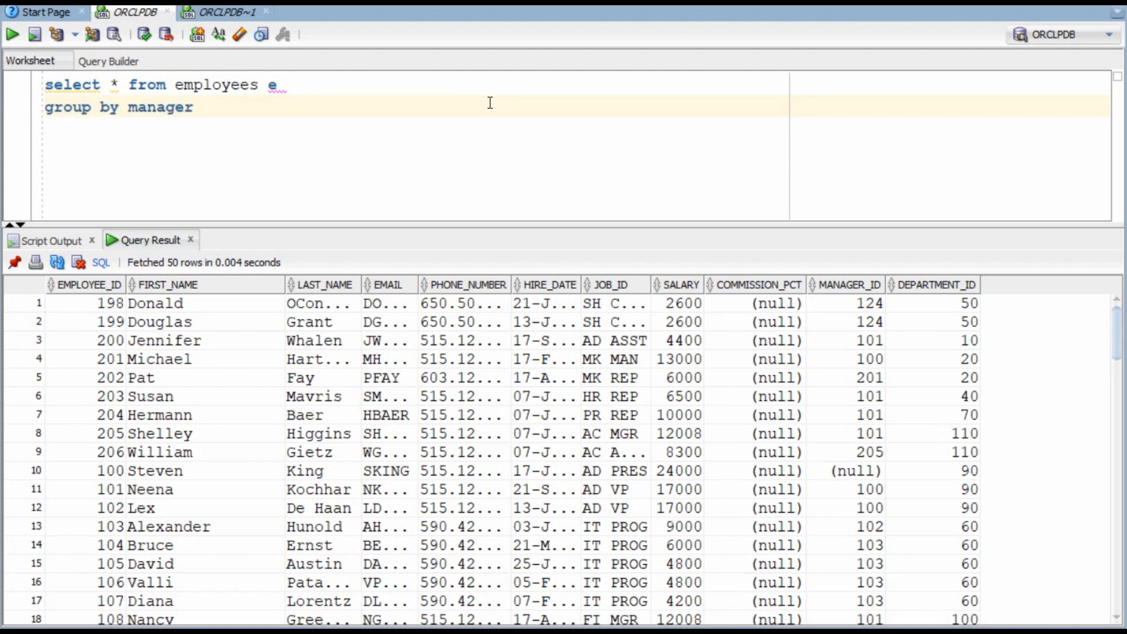
{"action": "type", "text": "_id"}
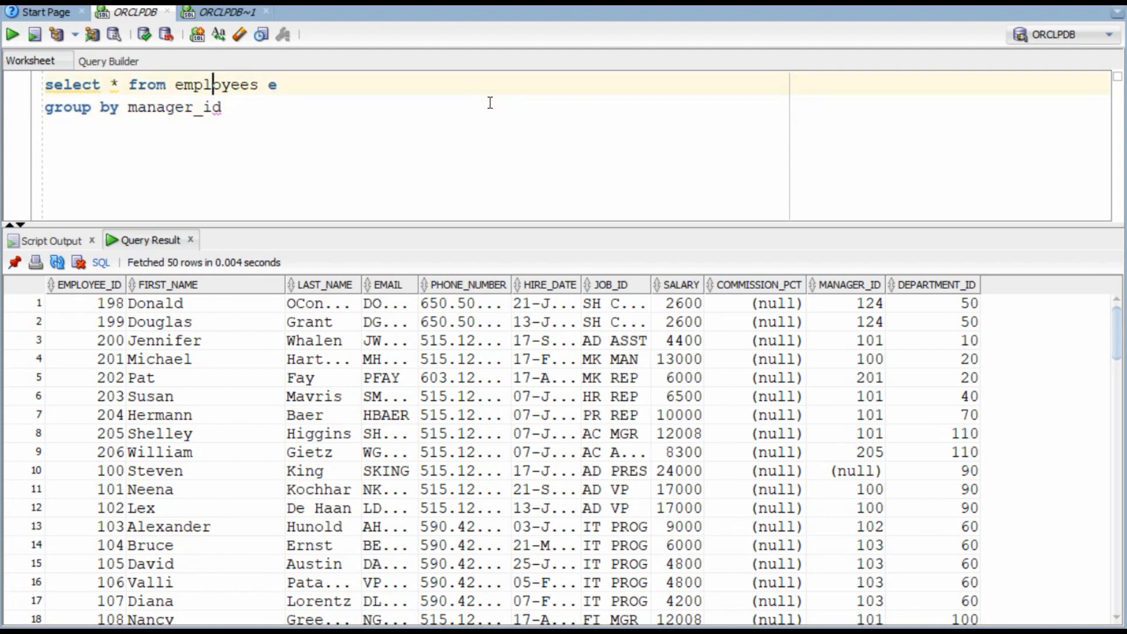
Select manager_id with count(1), run it for 19 rows, then add HAVING count(1) >= 5.
{"action": "left_click", "coordinate": [128, 84]}
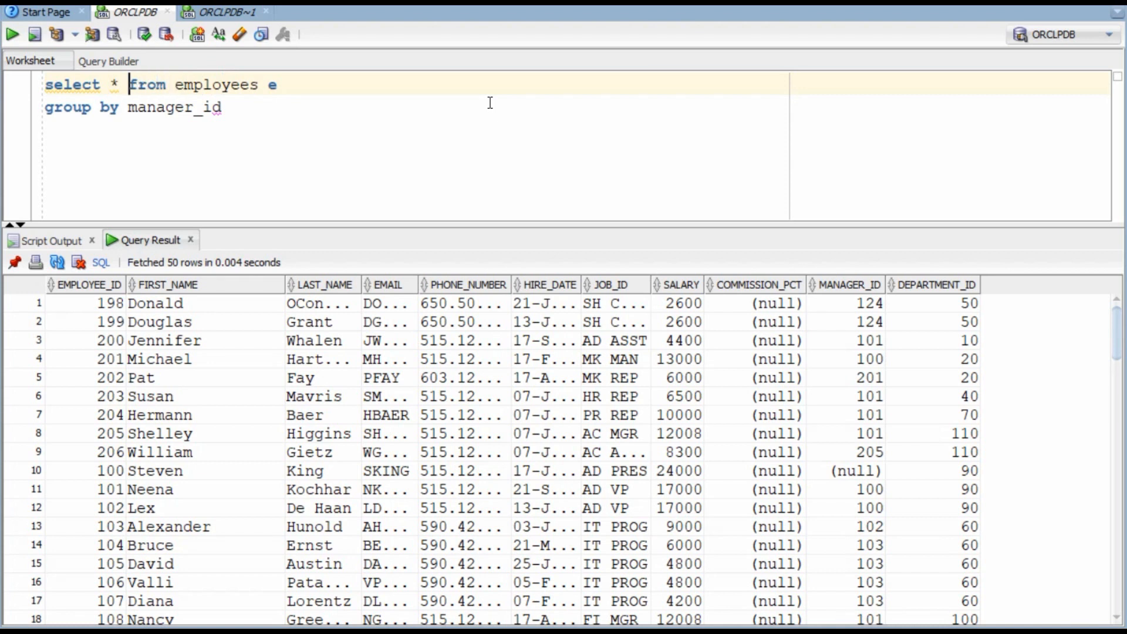
{"action": "key", "text": "Backspace"}
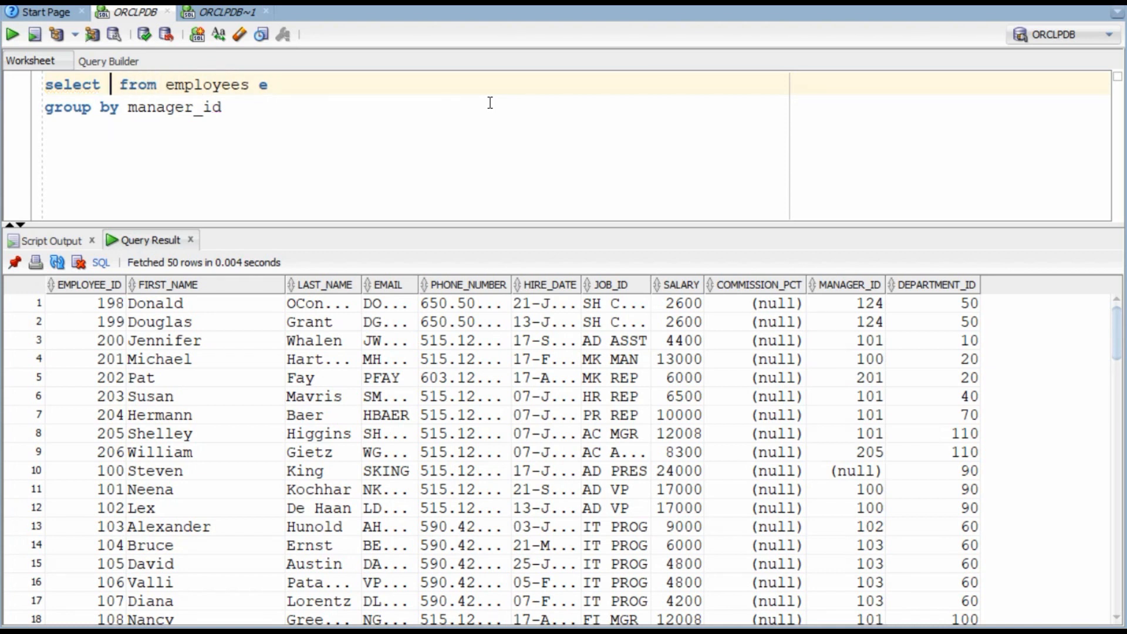
{"action": "type", "text": "manager_id,count(1"}
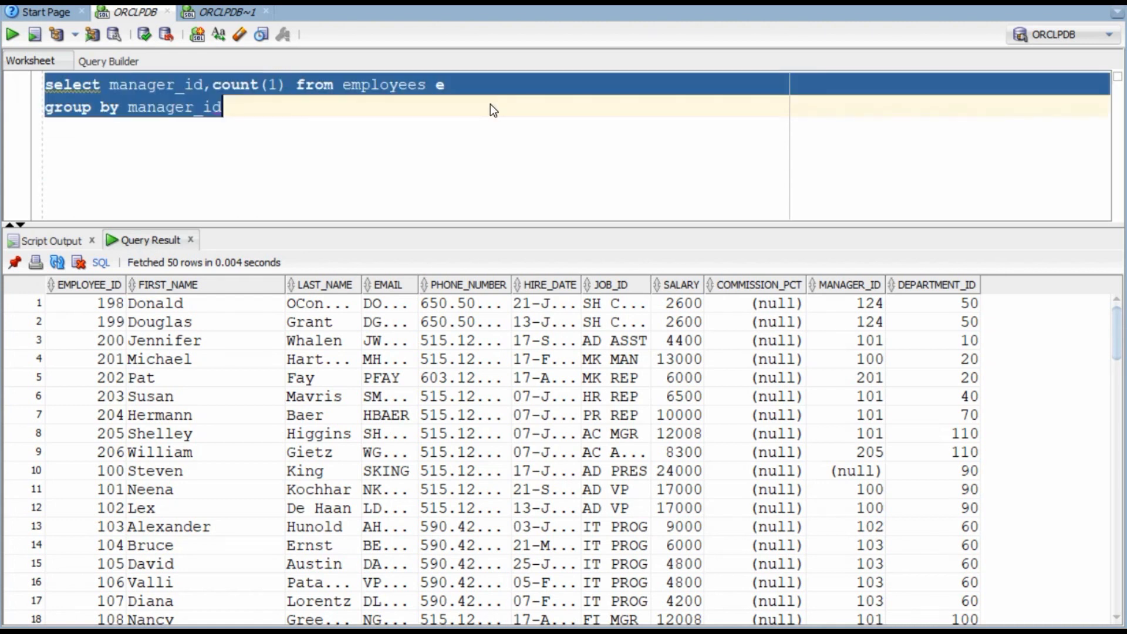
{"action": "left_click", "coordinate": [13, 34]}
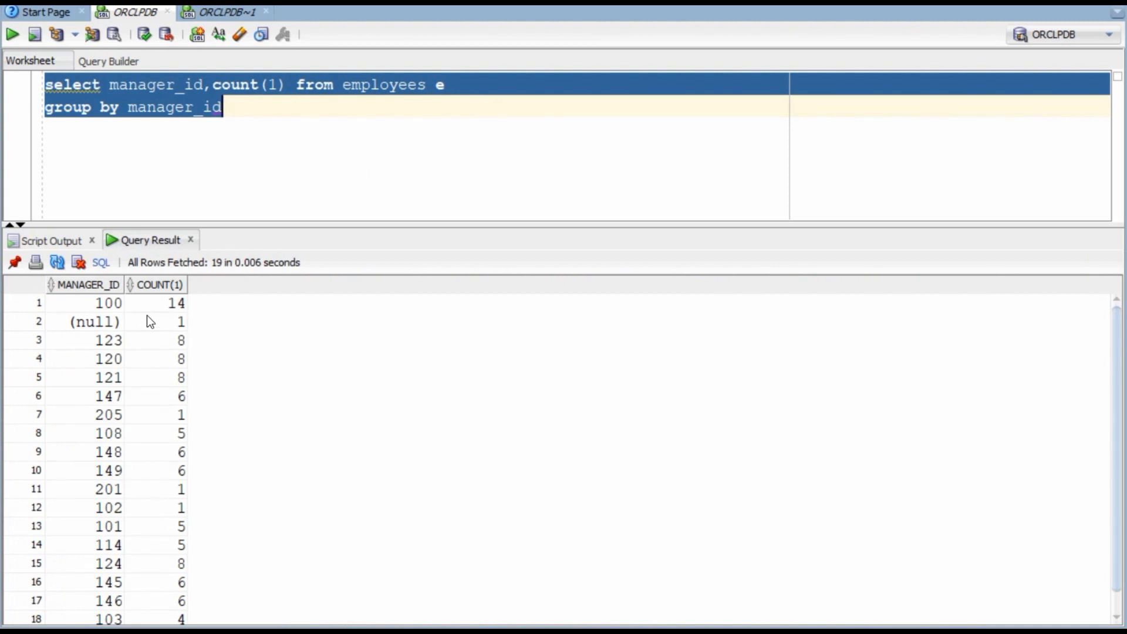
{"action": "mouse_move", "coordinate": [173, 330]}
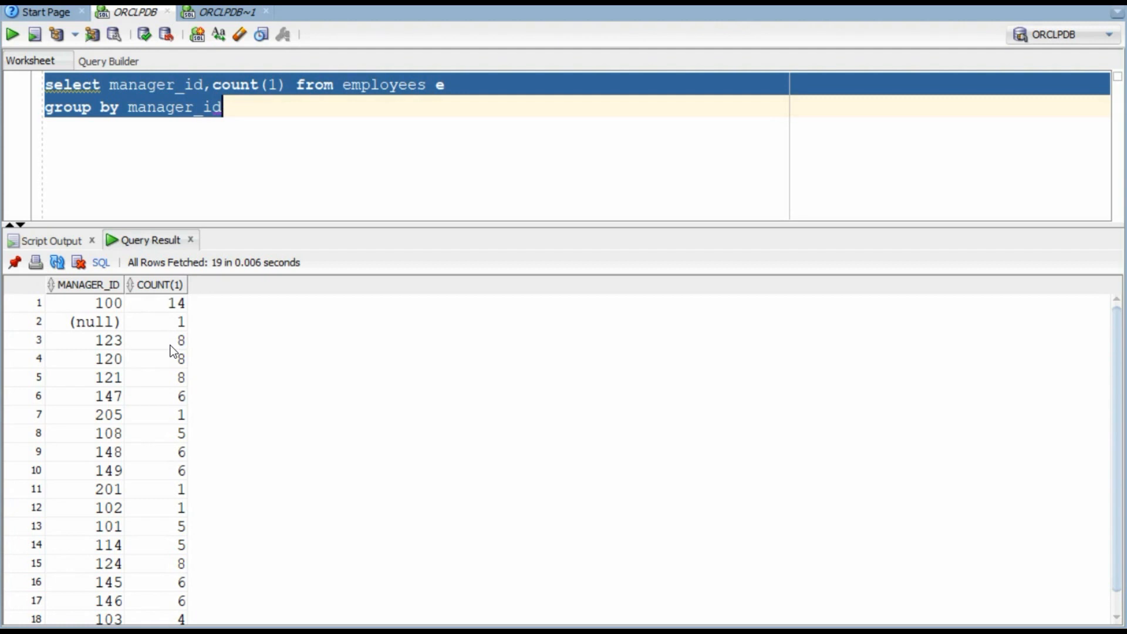
{"action": "mouse_move", "coordinate": [255, 129]}
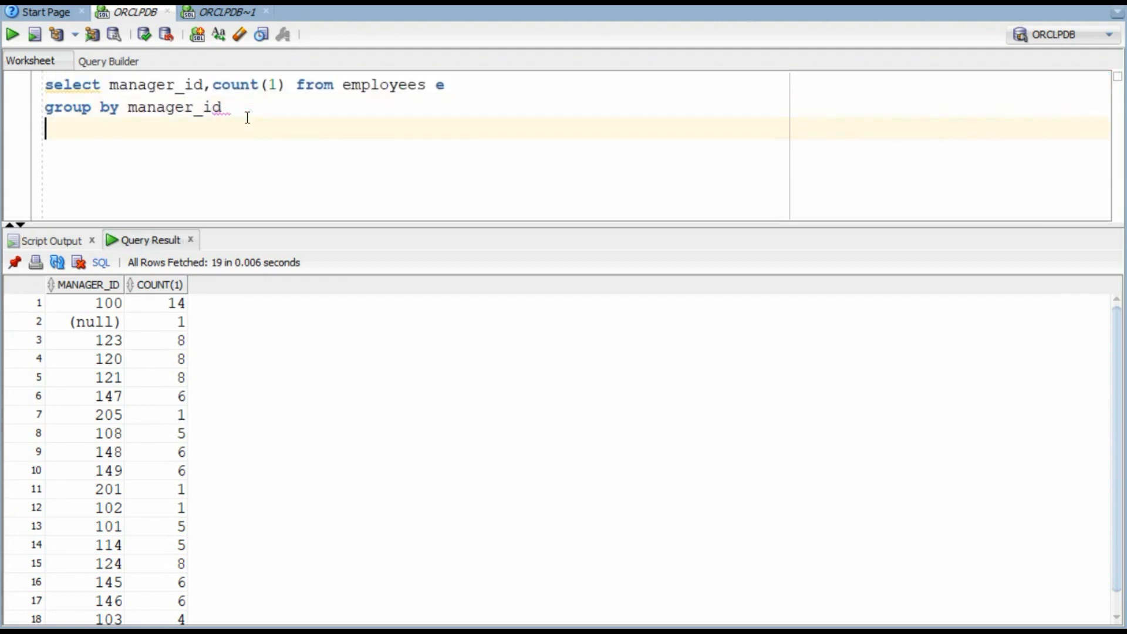
{"action": "type", "text": "havinc"}
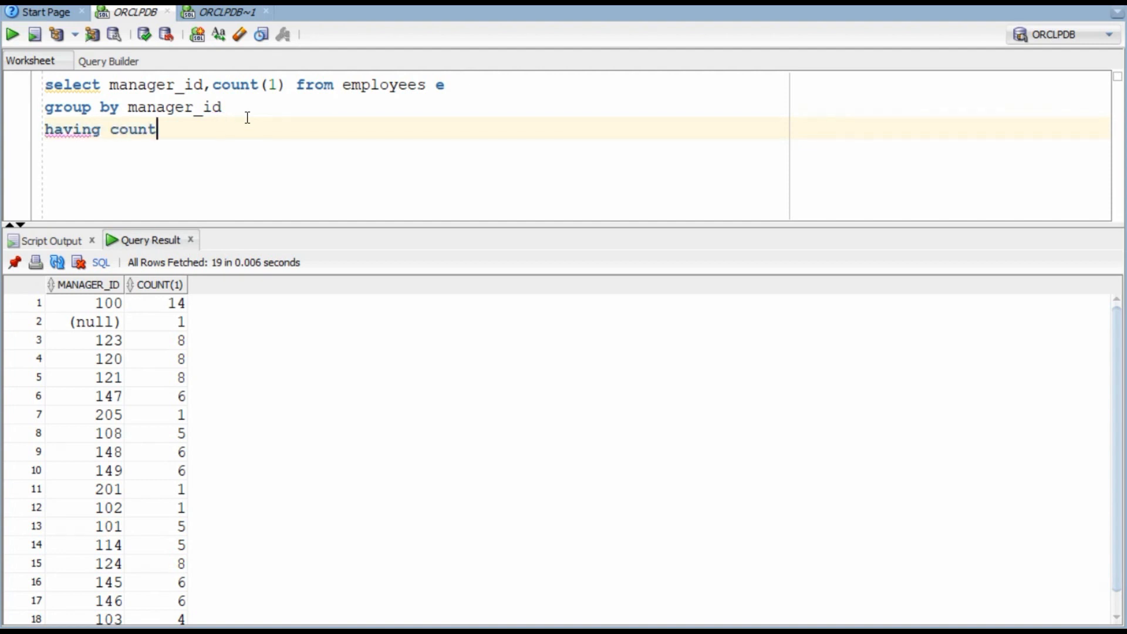
{"action": "type", "text": "(1) >=5"}
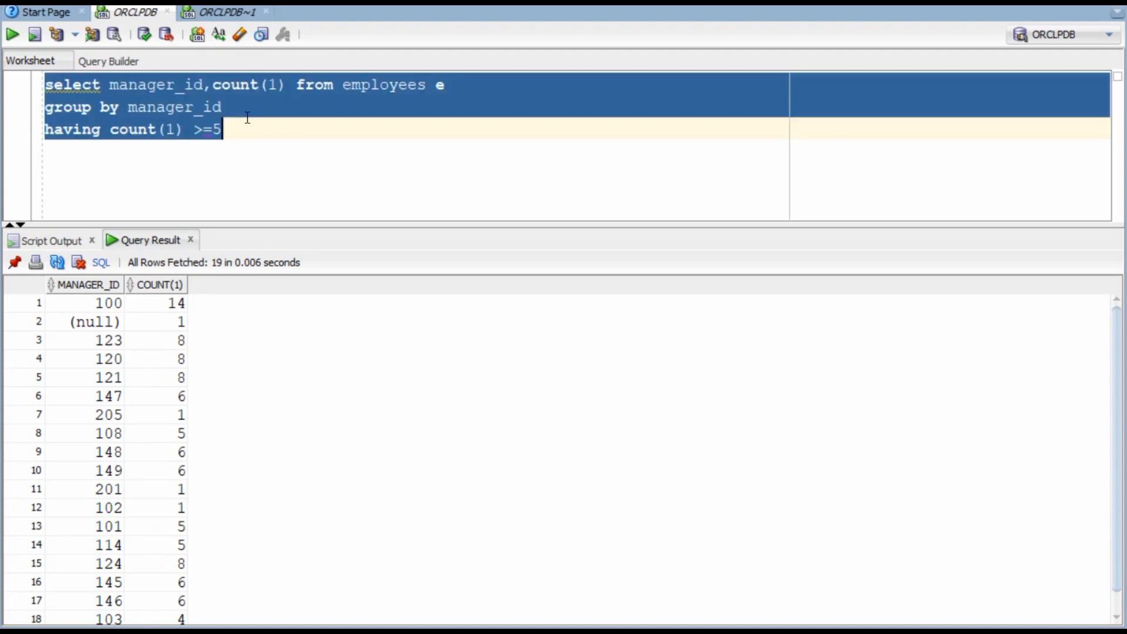
Run the five-report filter (14 managers), then nest it inside select * from employees on employee_id.
{"action": "left_click", "coordinate": [13, 34]}
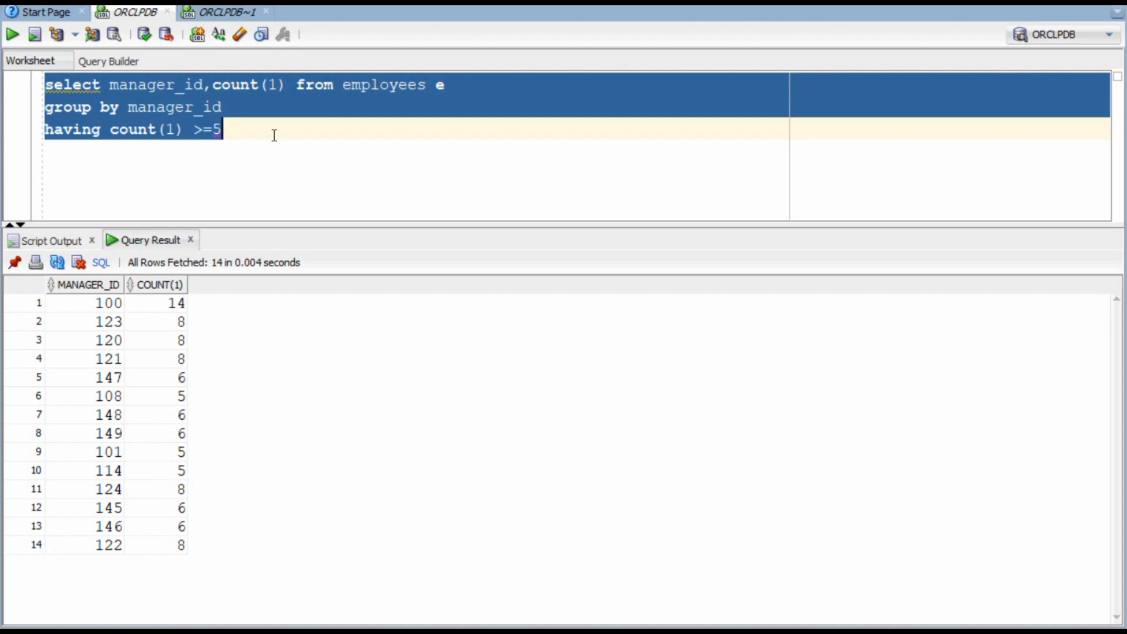
{"action": "mouse_move", "coordinate": [223, 83]}
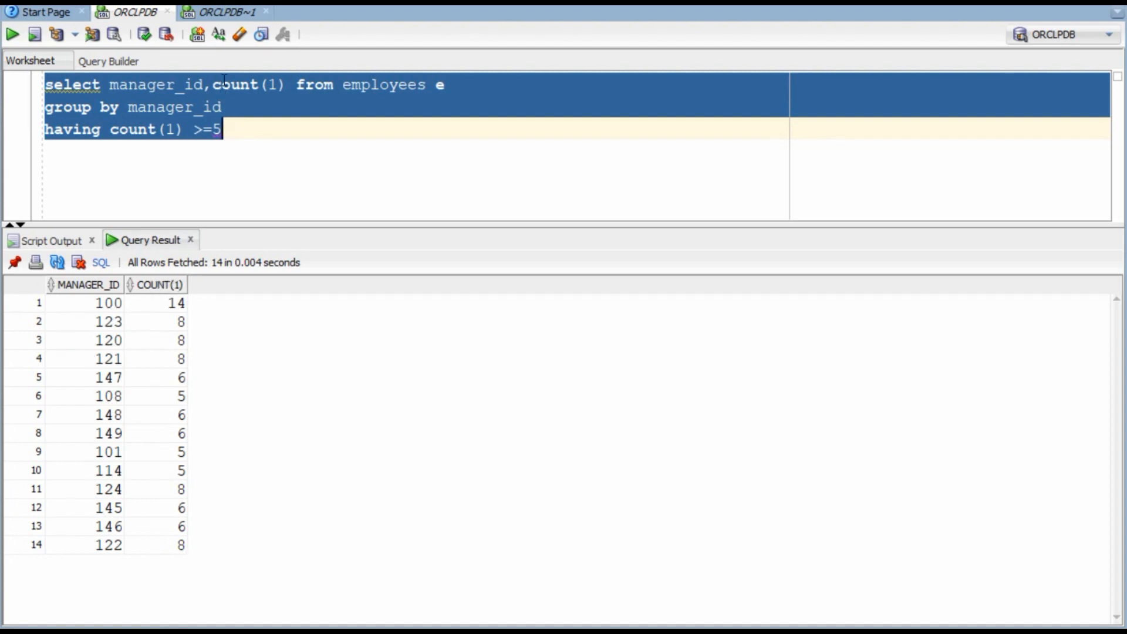
{"action": "left_click", "coordinate": [208, 85]}
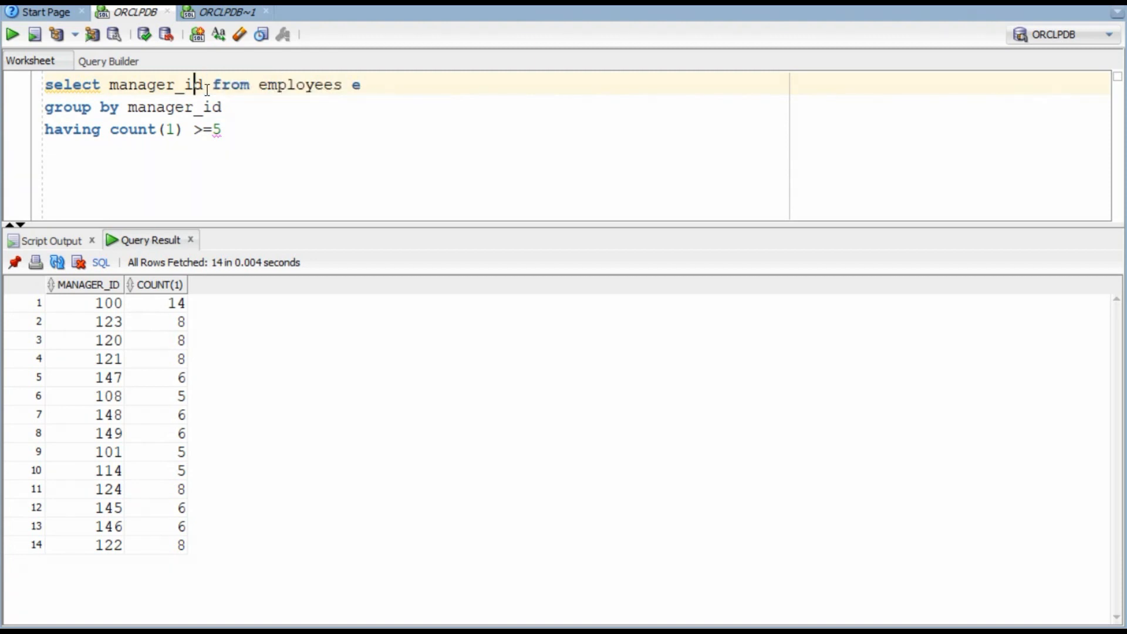
{"action": "type", "text": "("}
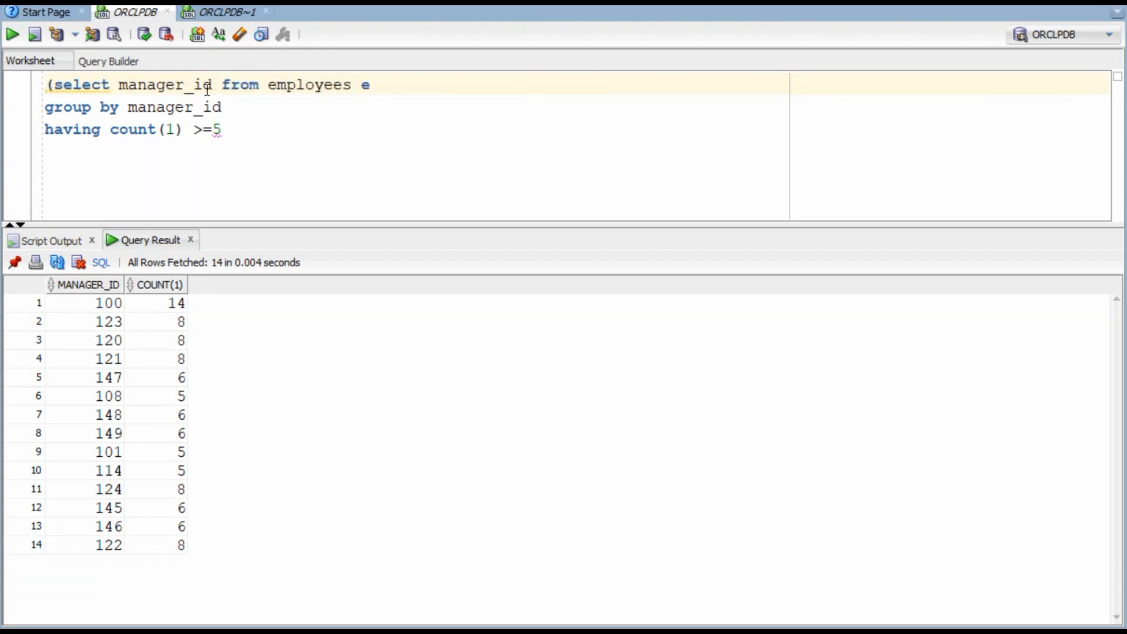
{"action": "left_click", "coordinate": [144, 129]}
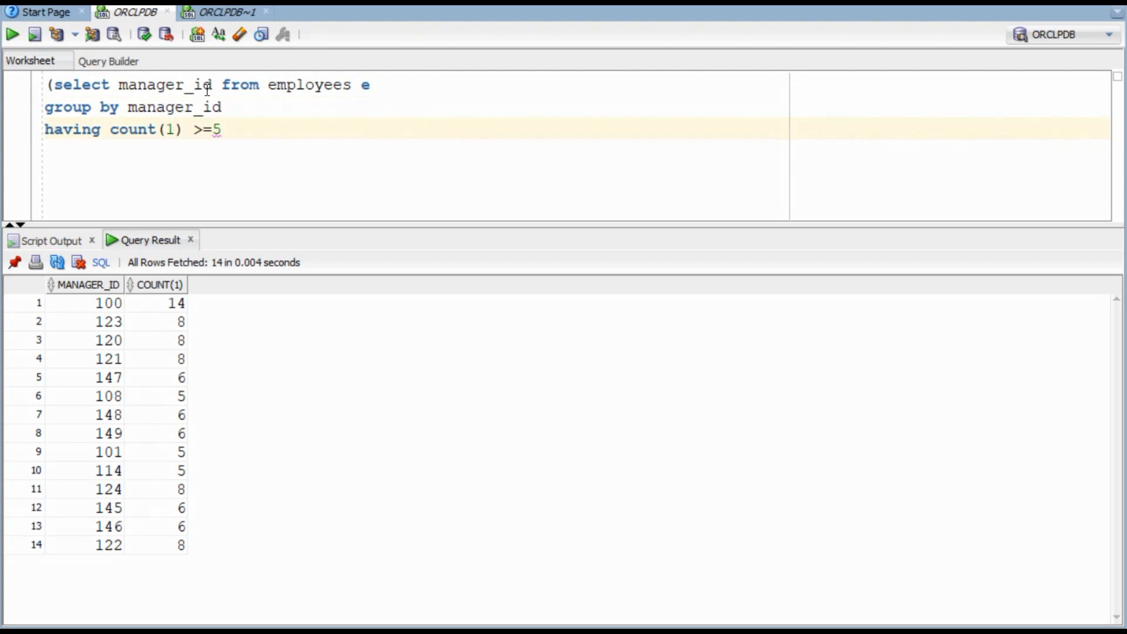
{"action": "type", "text": ")"}
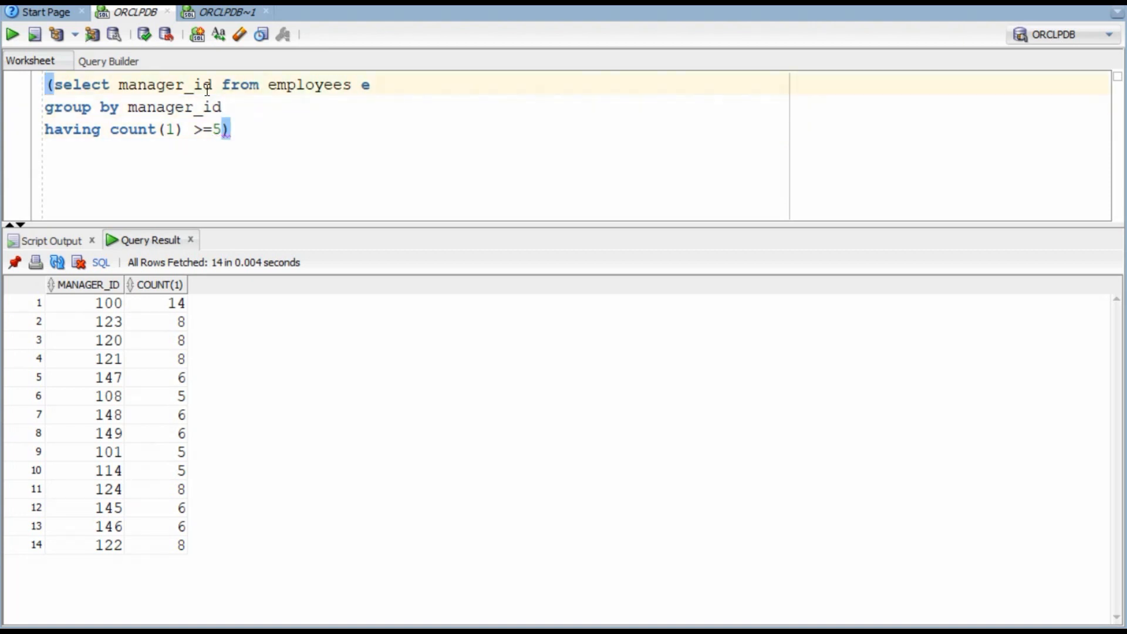
{"action": "type", "text": "select *"}
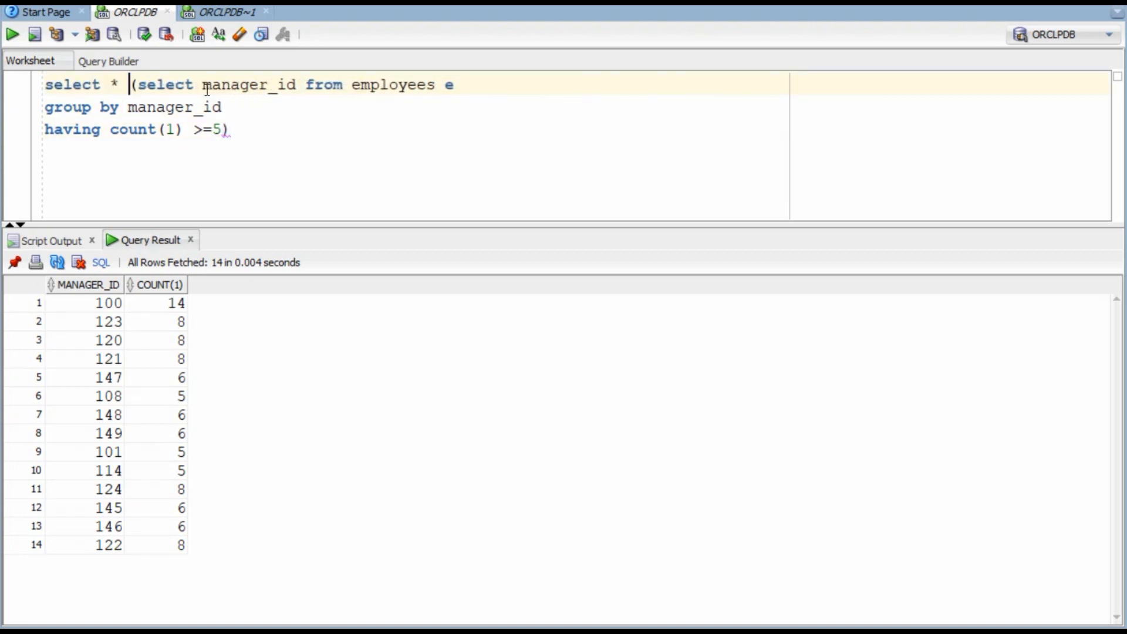
{"action": "type", "text": "from employees w"}
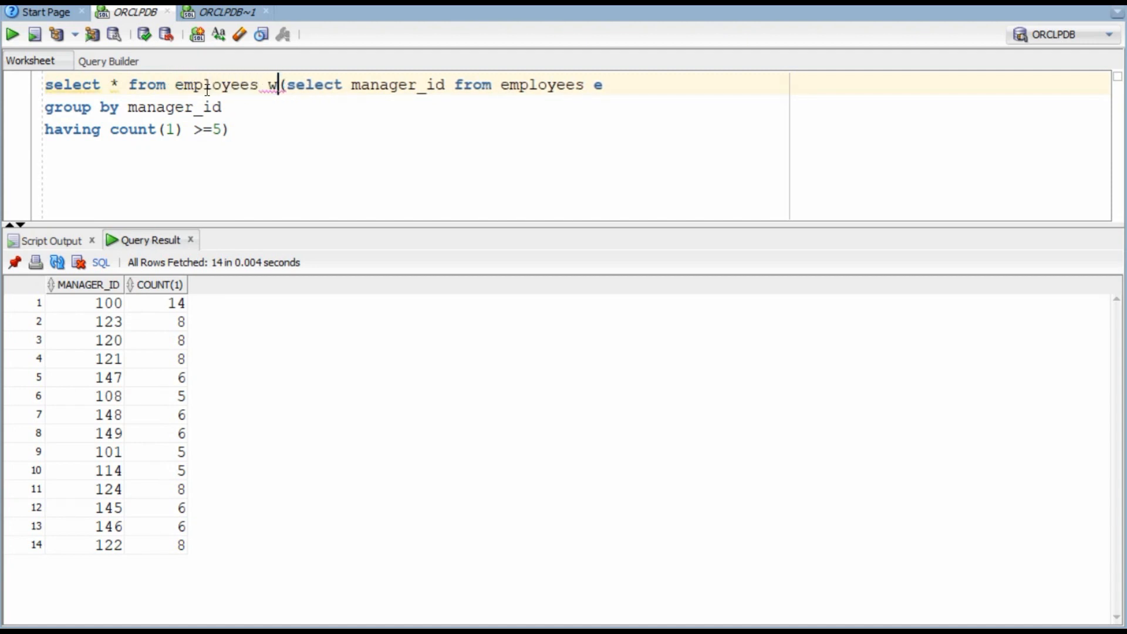
{"action": "type", "text": "here employee_id"}
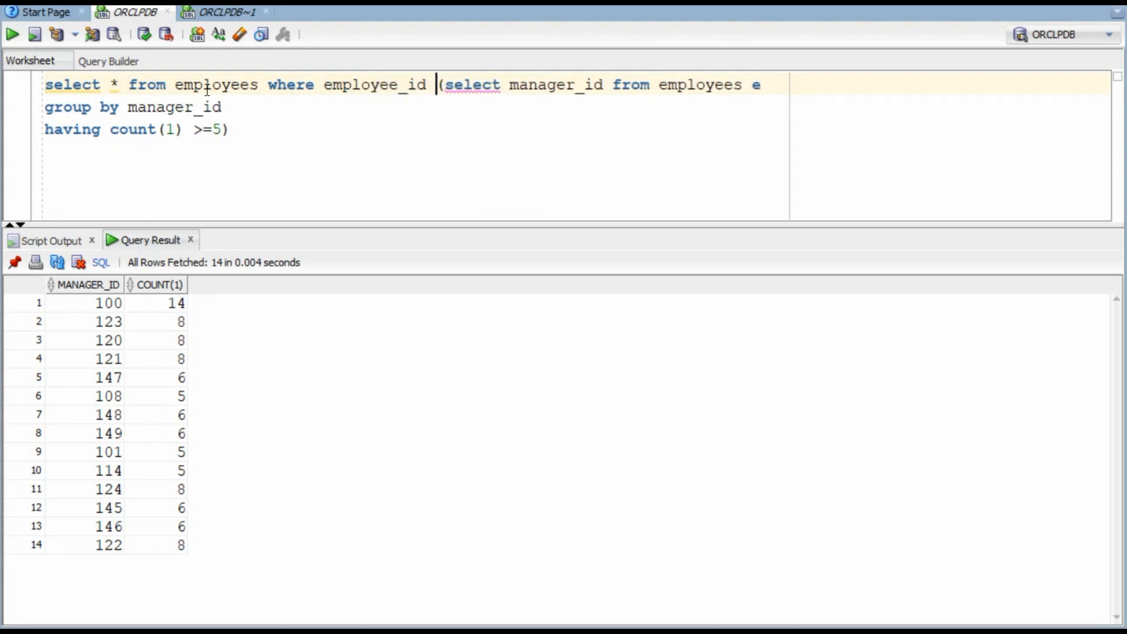
{"action": "left_click", "coordinate": [12, 34]}
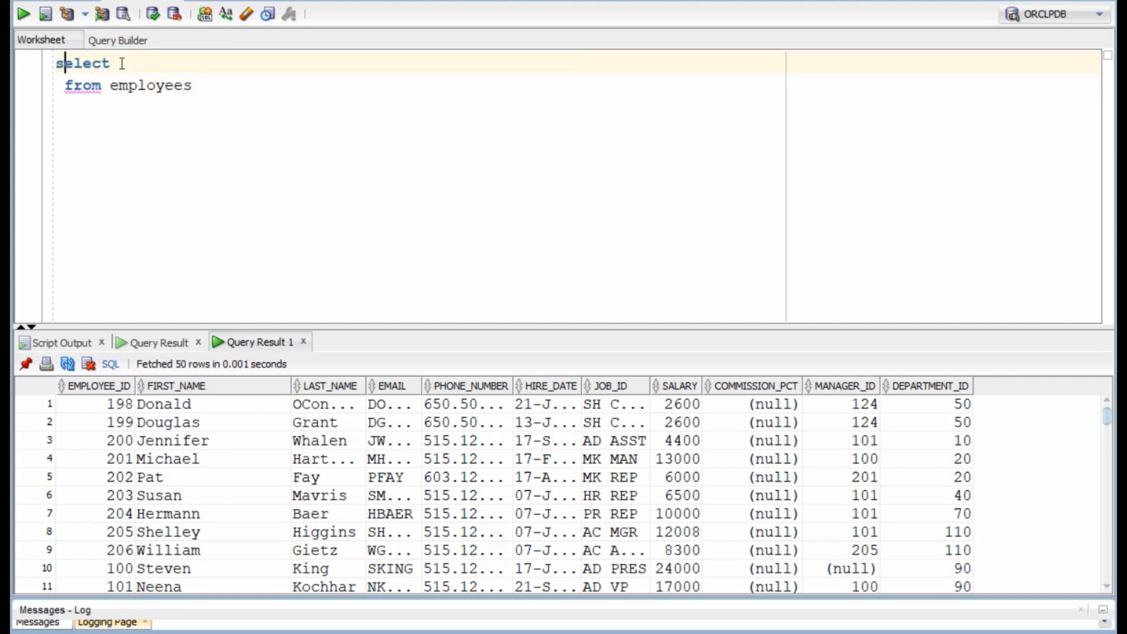
Select e.first_name||' '||e.last_name as employee_name from employees e and employees m.
{"action": "type", "text": "e"}
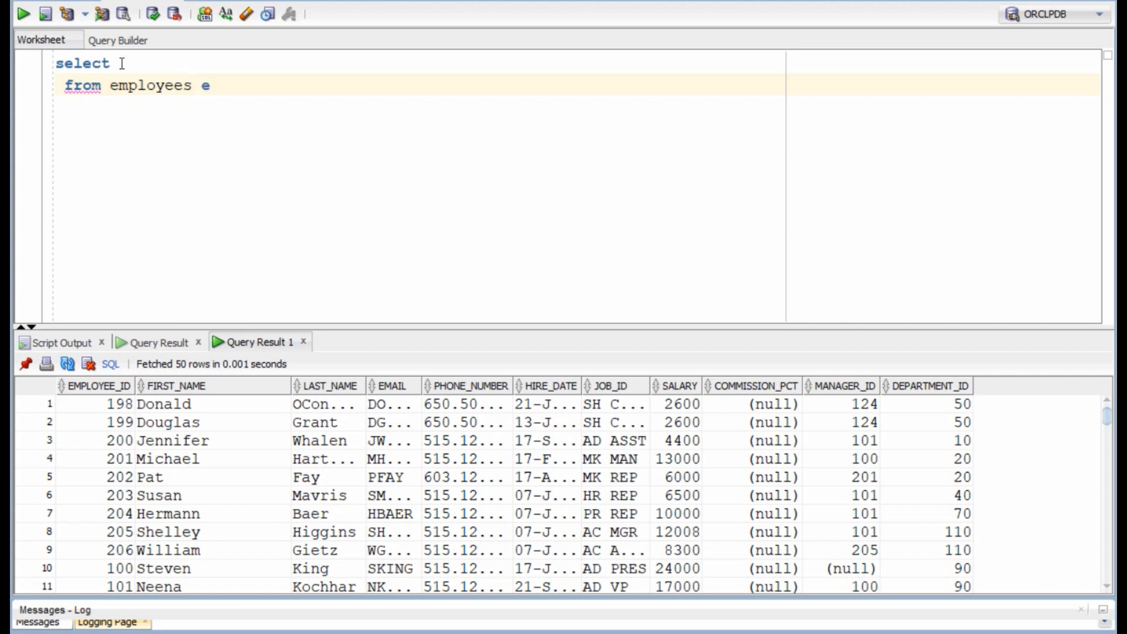
{"action": "type", "text": "e."}
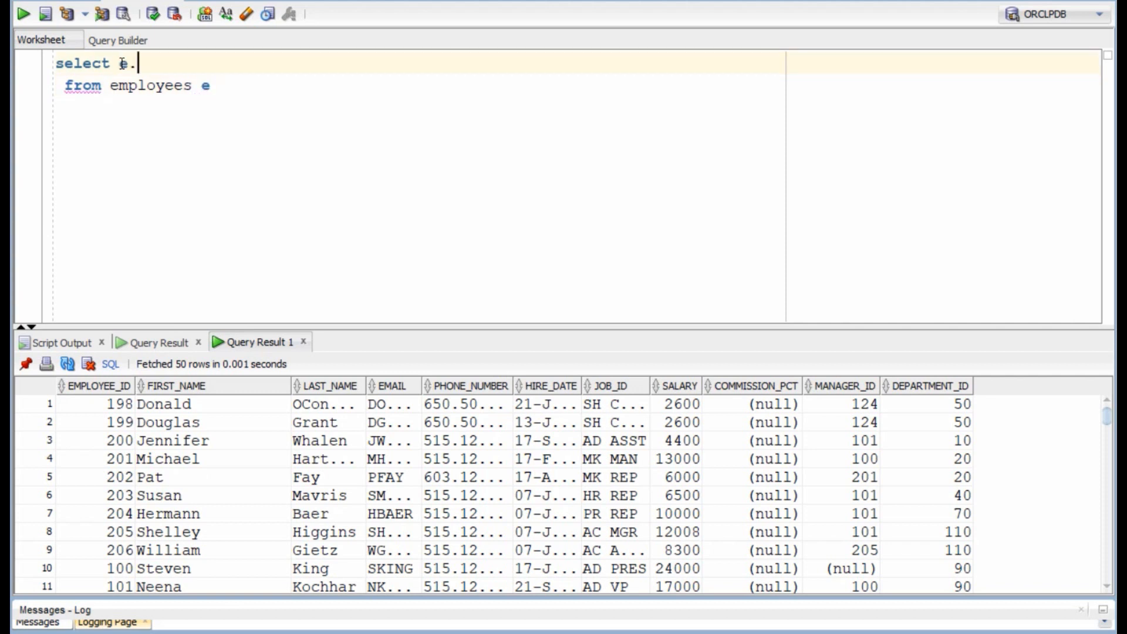
{"action": "type", "text": "fi"}
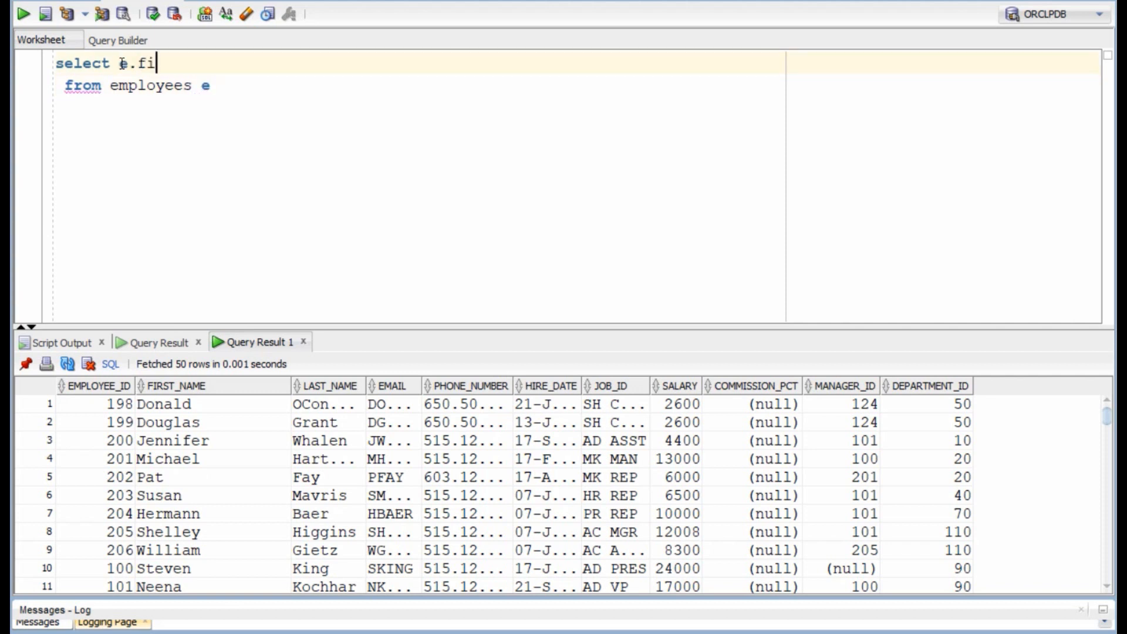
{"action": "type", "text": "rst_name||'"}
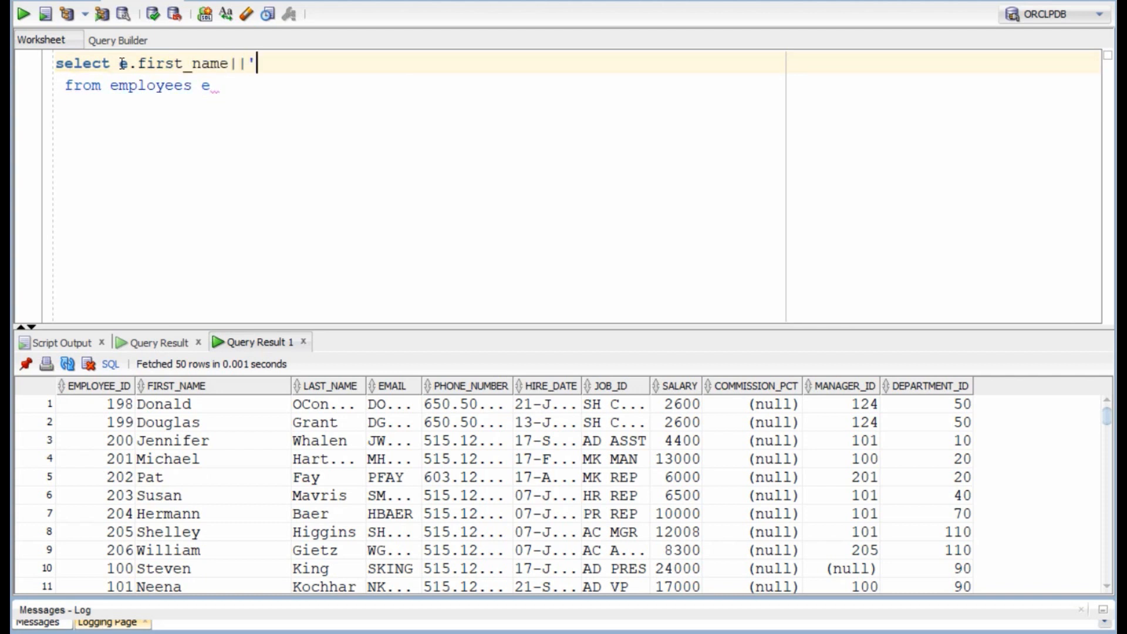
{"action": "type", "text": "'||e.last_na"}
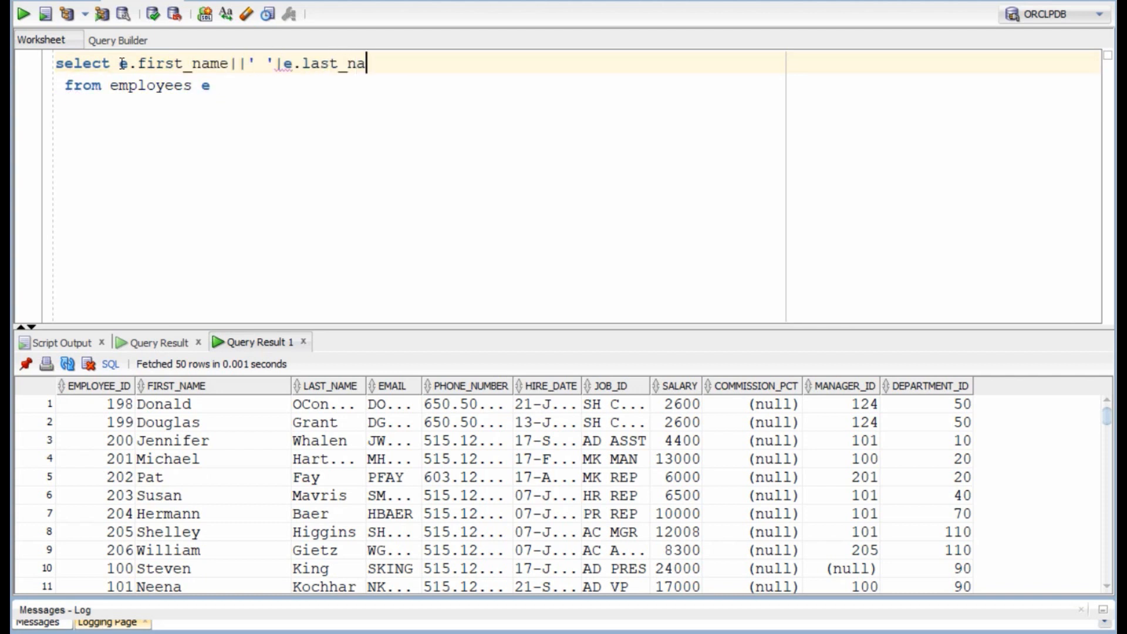
{"action": "type", "text": "me"}
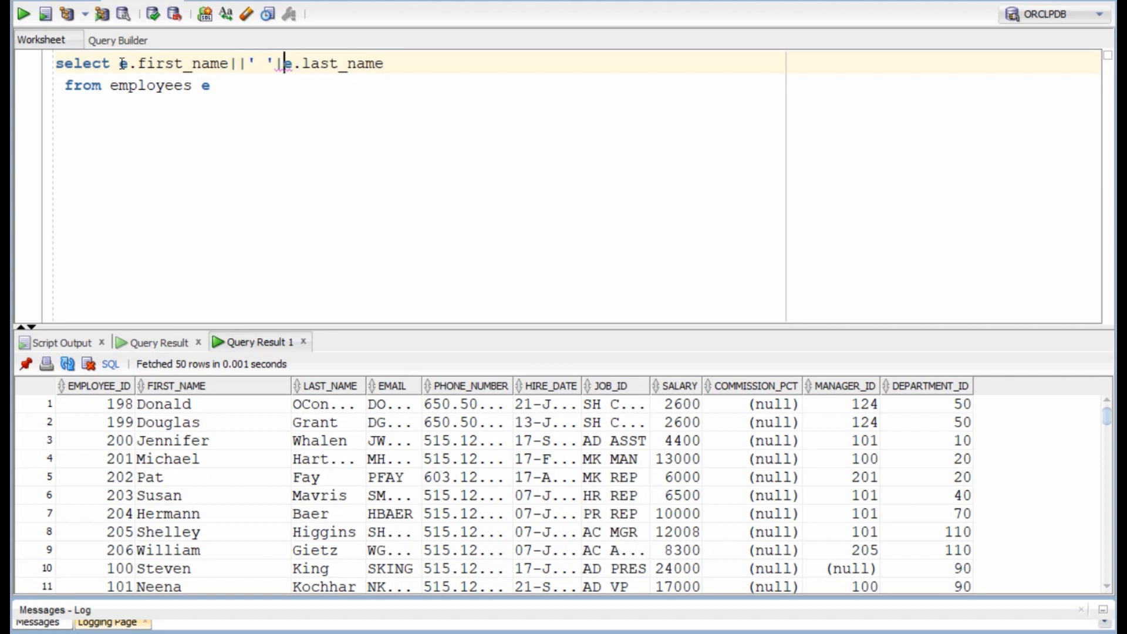
{"action": "type", "text": "as emplo"}
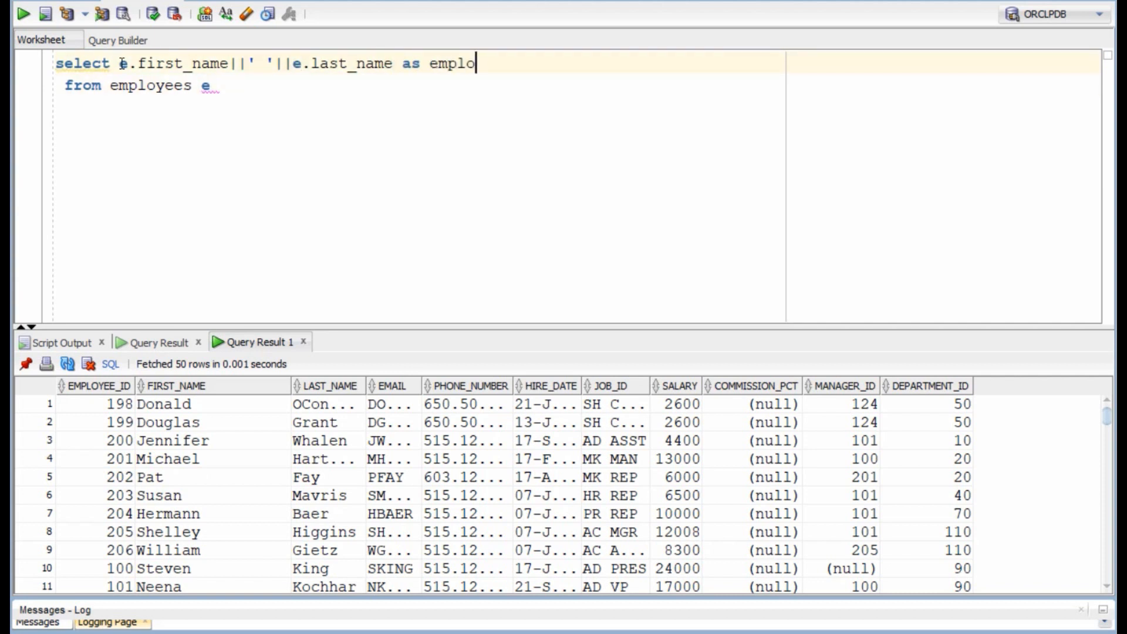
{"action": "type", "text": "yee_name"}
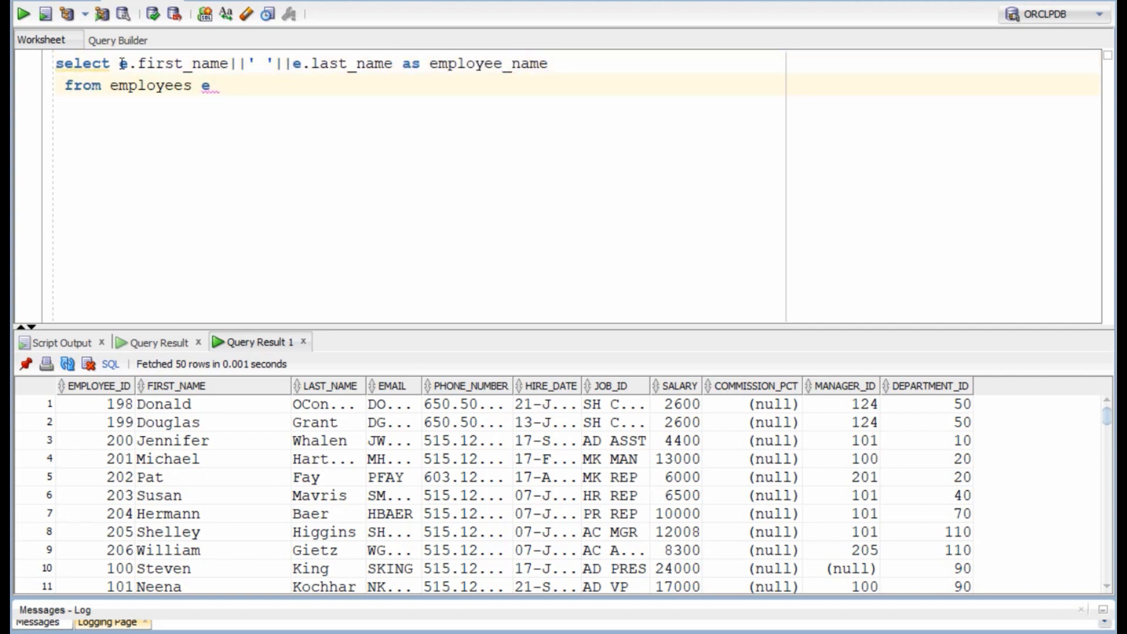
{"action": "type", "text": ",employees m"}
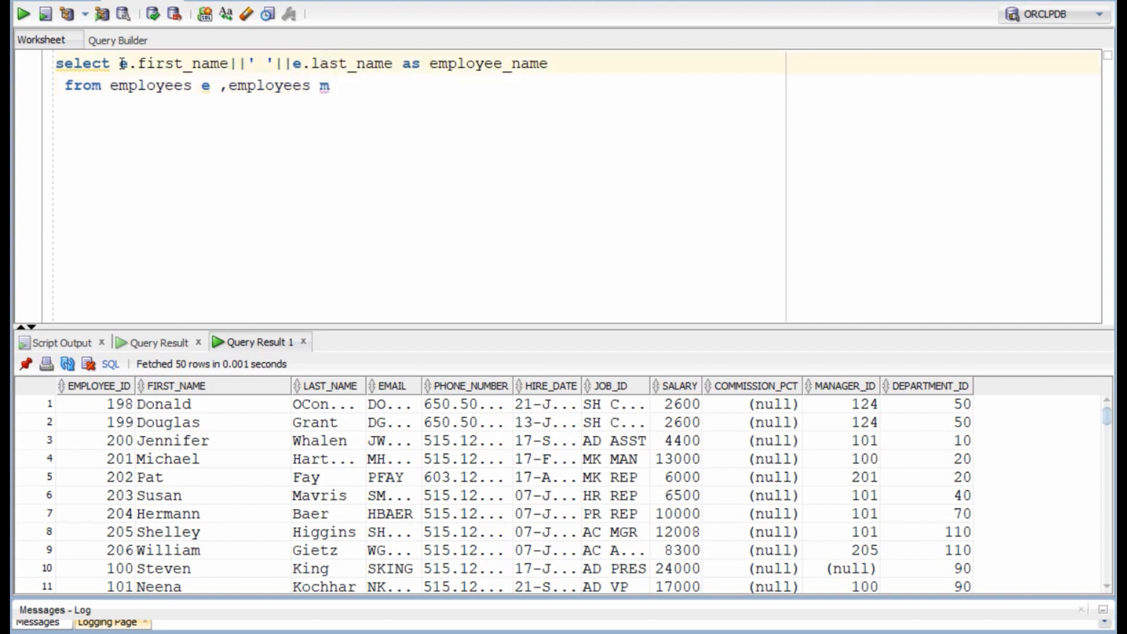
Copy the name expression for the manager column and add WHERE e.manager_id = m.employee_id.
{"action": "left_click_drag", "start_coordinate": [122, 64], "coordinate": [535, 63]}
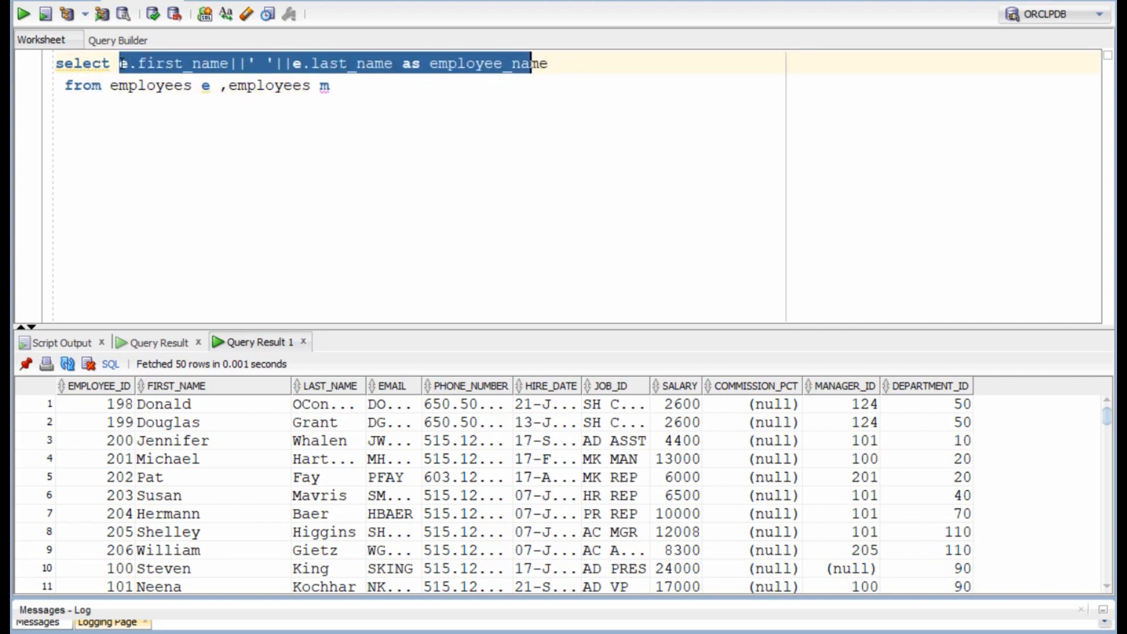
{"action": "type", "text": ","}
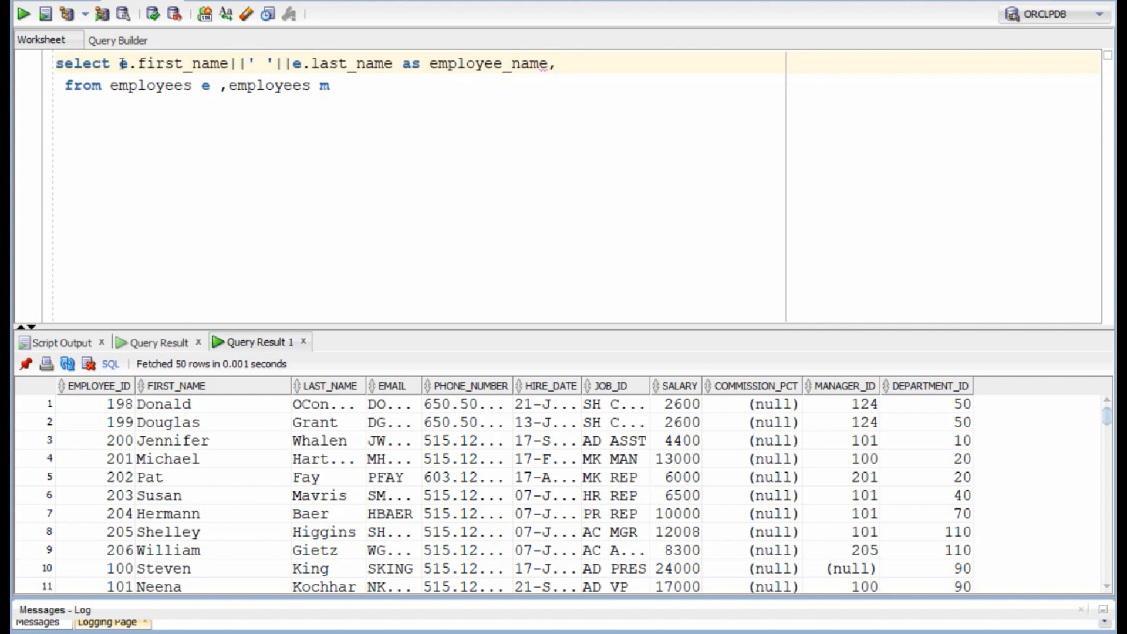
{"action": "type", "text": "e.first_name||' '||e.last_name as employee_name"}
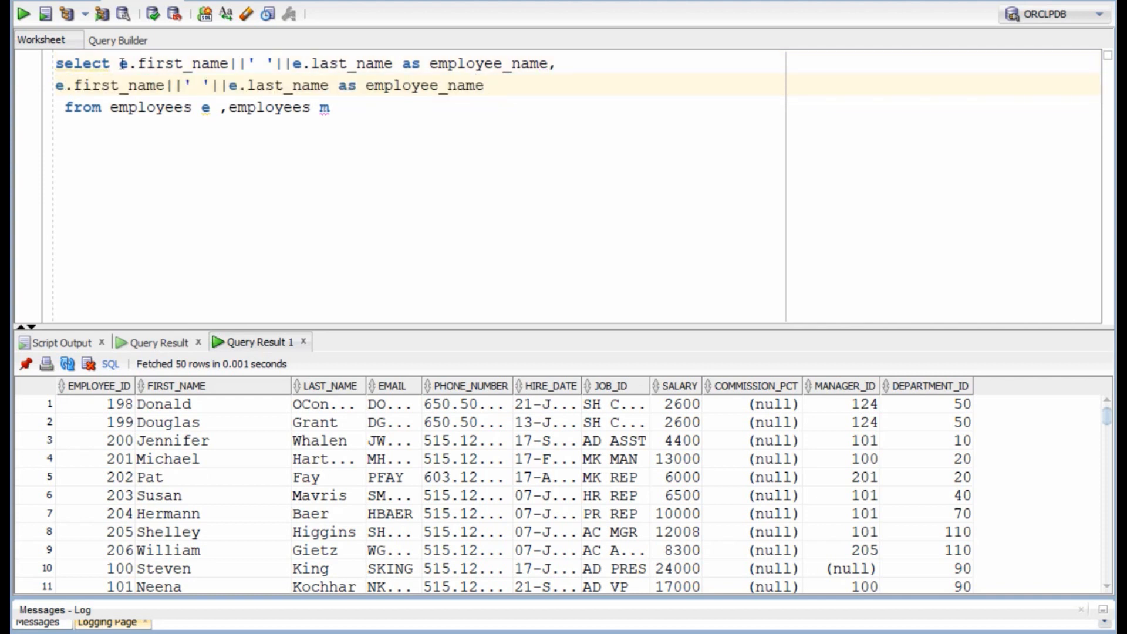
{"action": "type", "text": "m"}
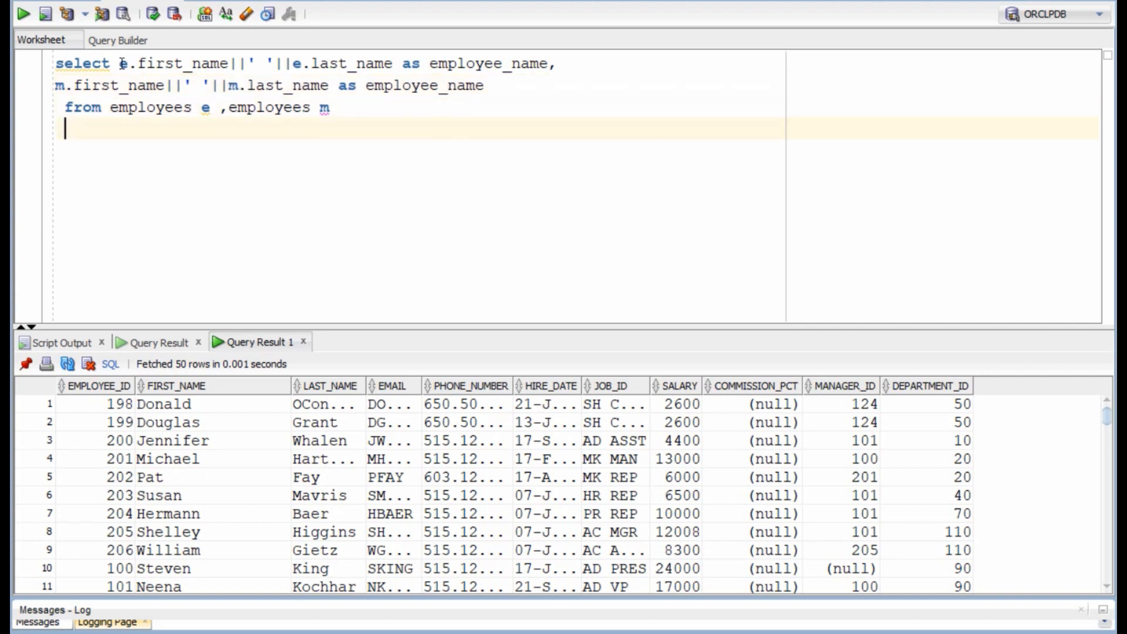
{"action": "type", "text": "where"}
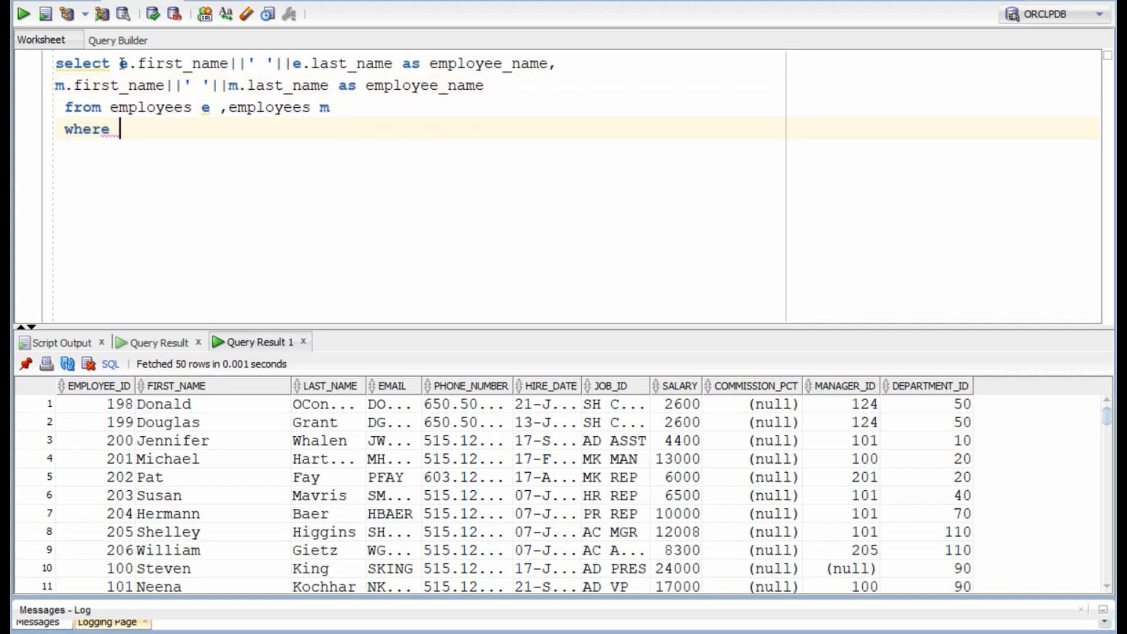
{"action": "type", "text": "e.manager"}
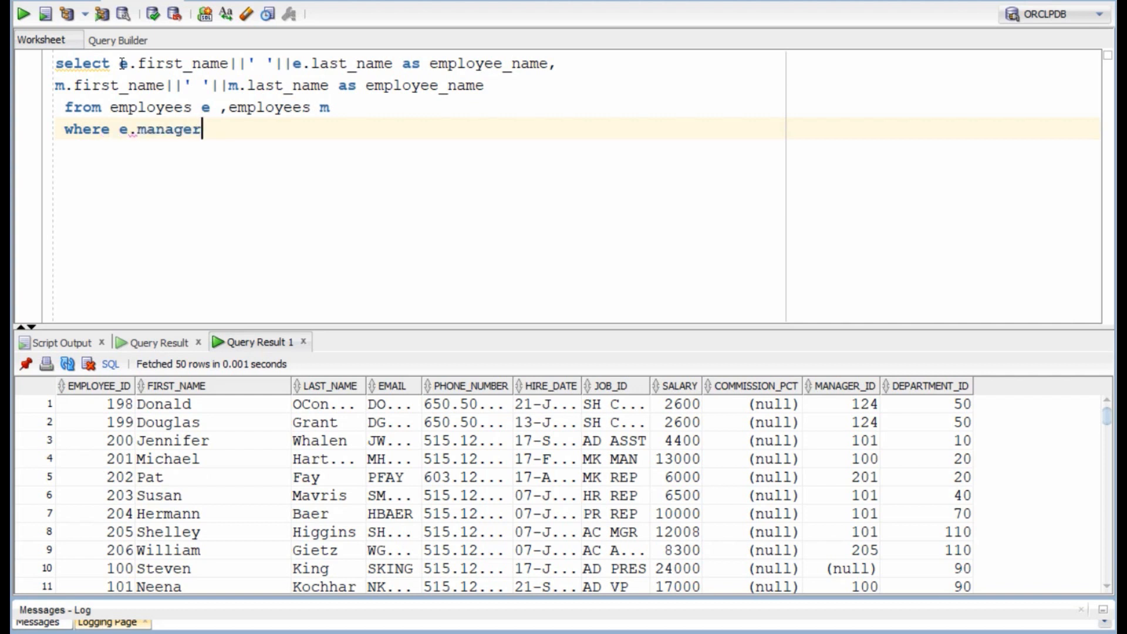
{"action": "type", "text": "_id="}
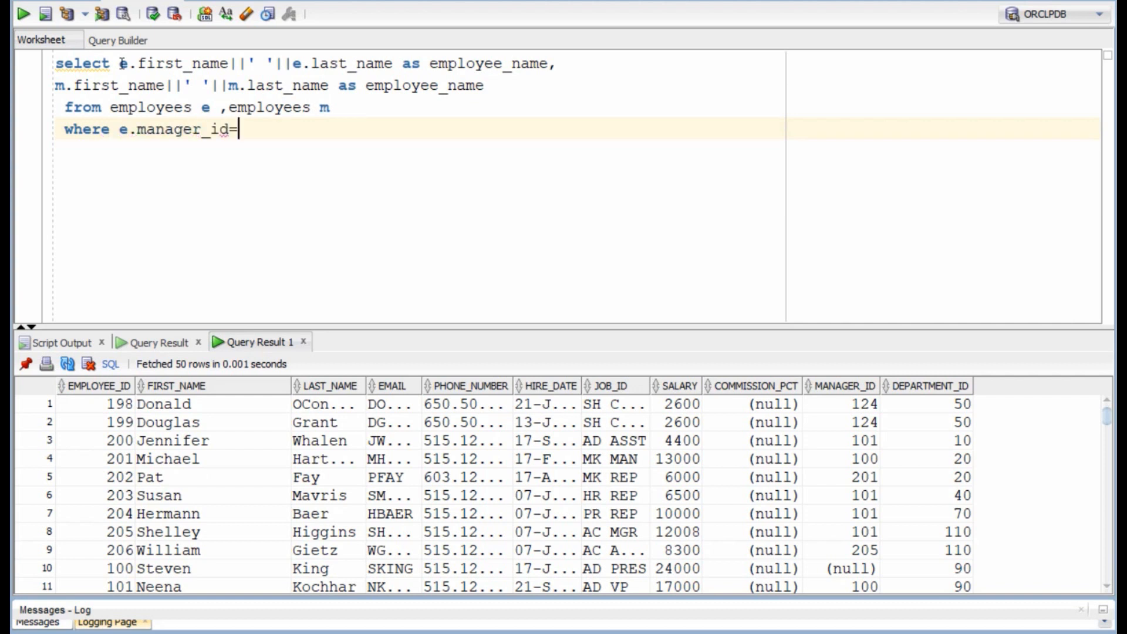
{"action": "type", "text": "m.manager"}
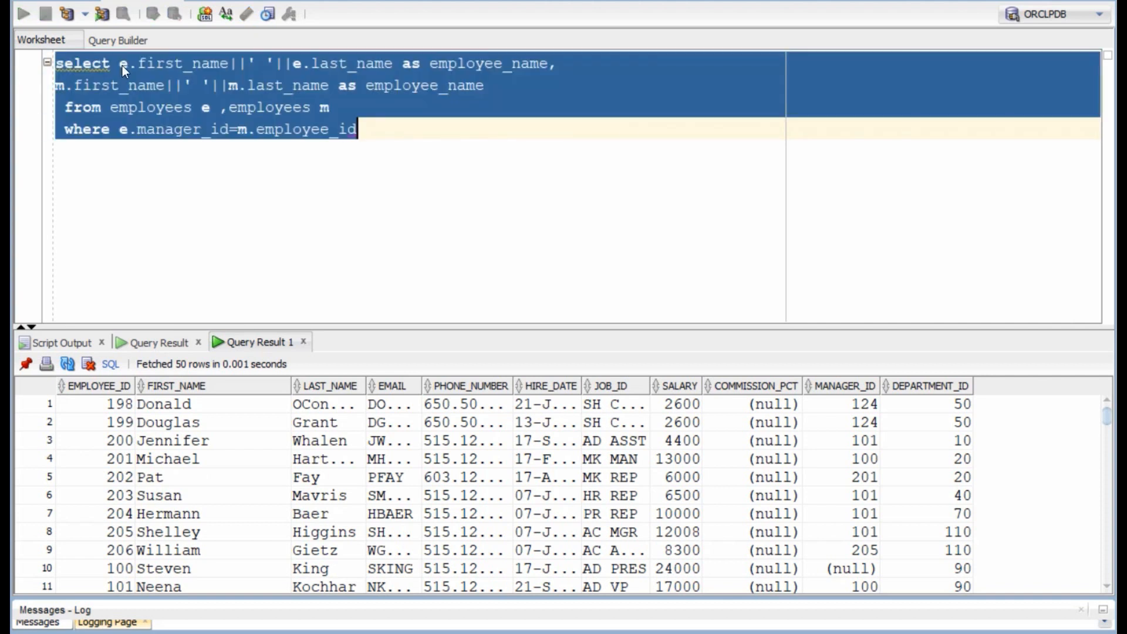
Run the self-join and scroll through the 106 employee–manager name pairs.
{"action": "left_click", "coordinate": [21, 13]}
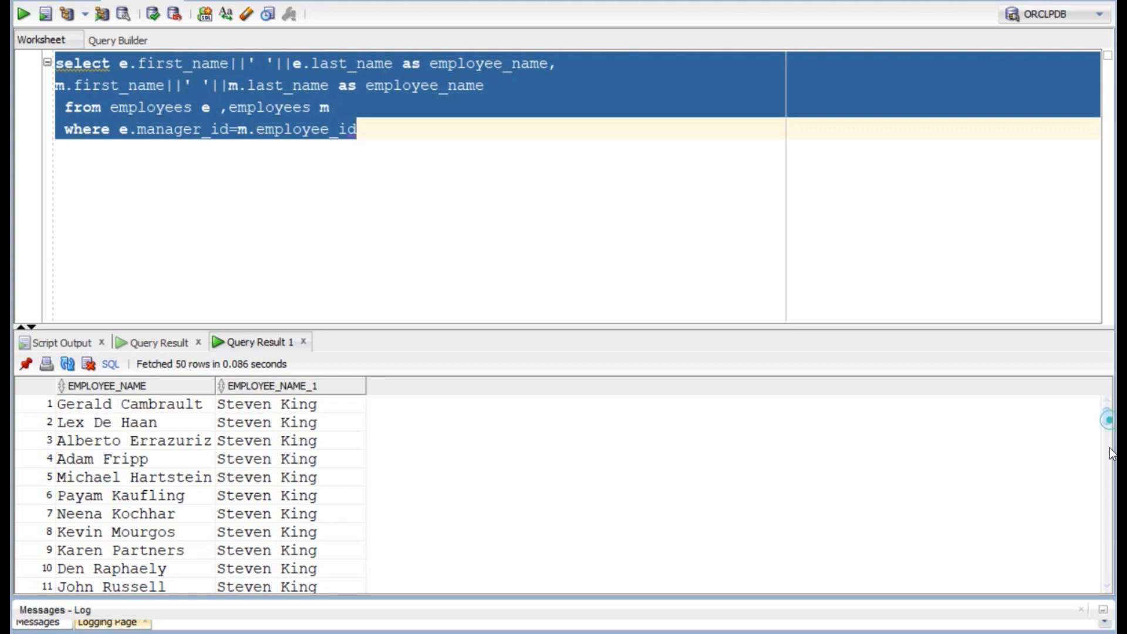
{"action": "scroll", "scroll_direction": "down", "scroll_amount": 3}
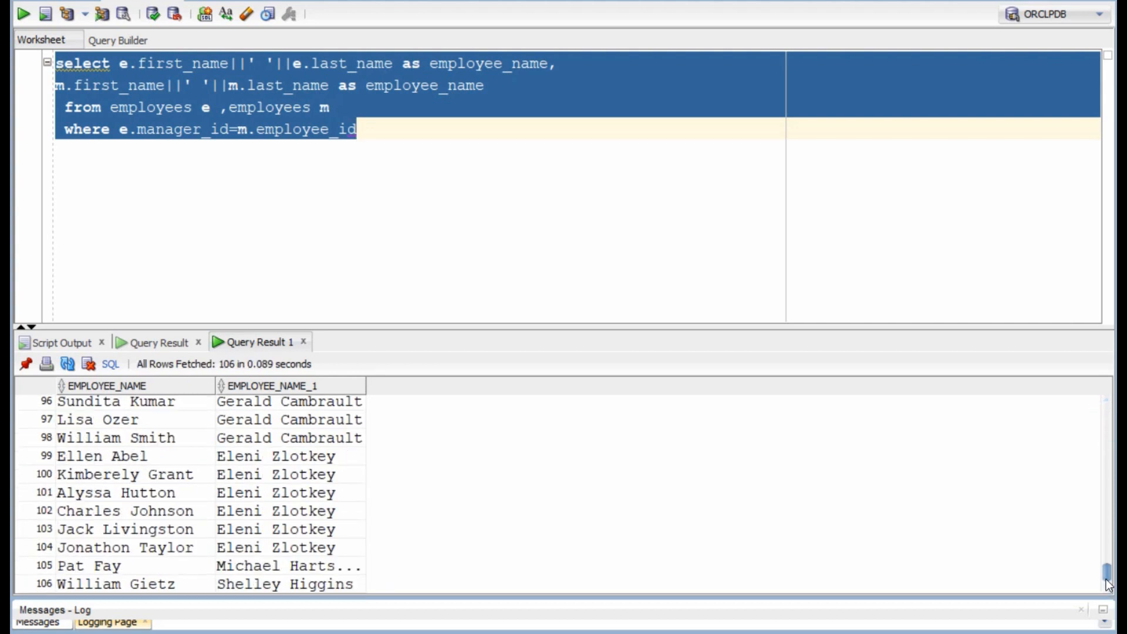
{"action": "scroll", "scroll_direction": "up", "scroll_amount": 3}
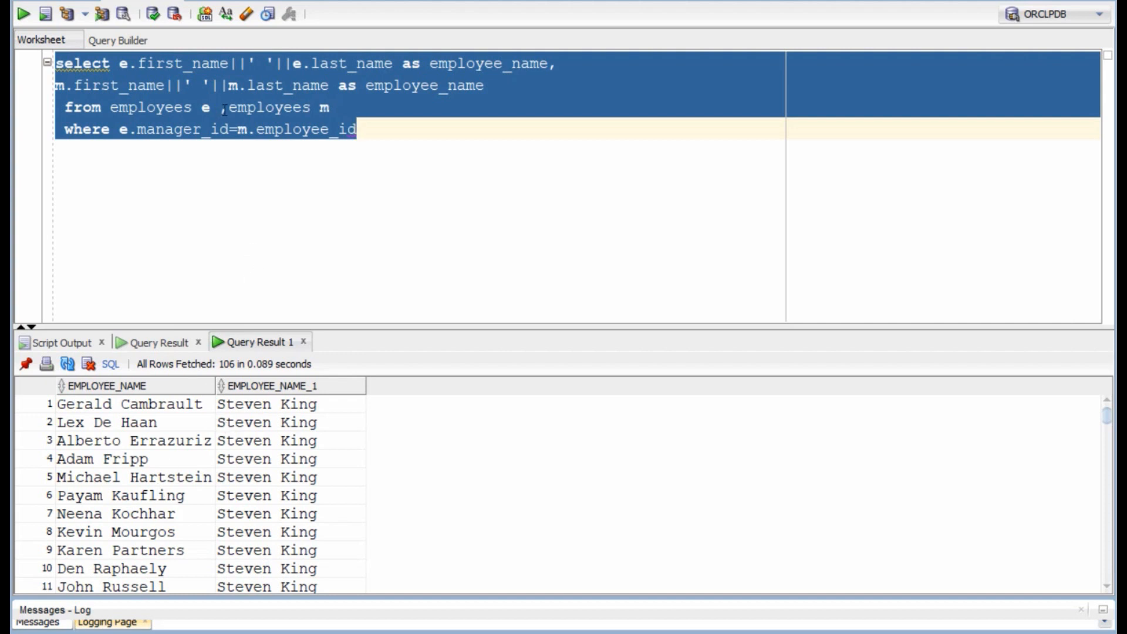
Switch to LEFT OUTER JOIN, rerun for 107 rows, and rename the column manager_name.
{"action": "left_click", "coordinate": [223, 107]}
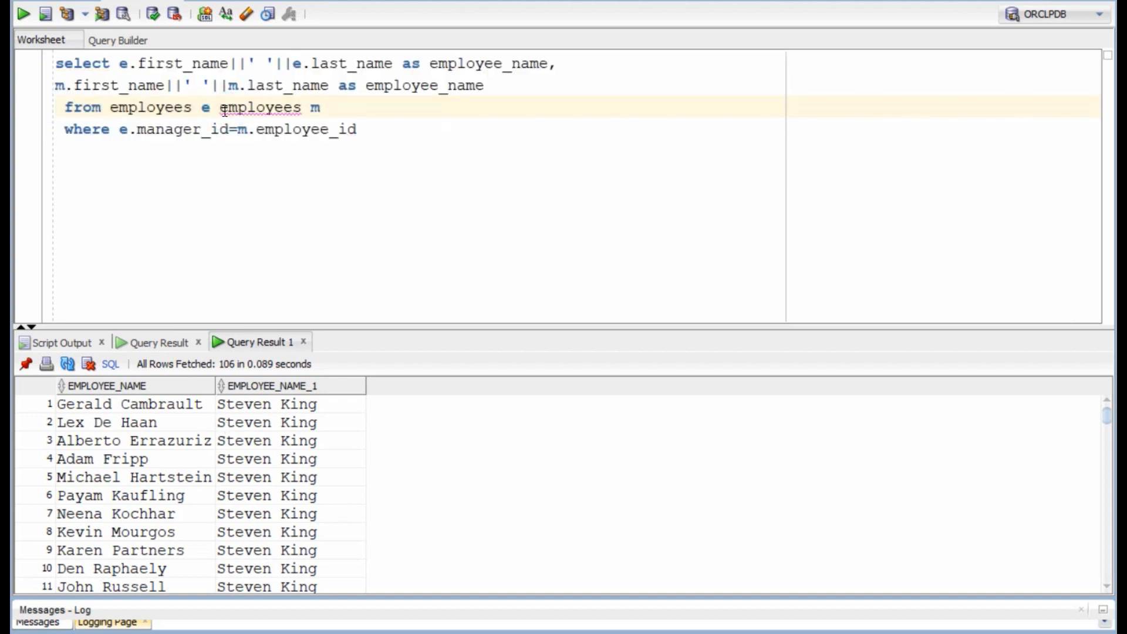
{"action": "type", "text": "left o"}
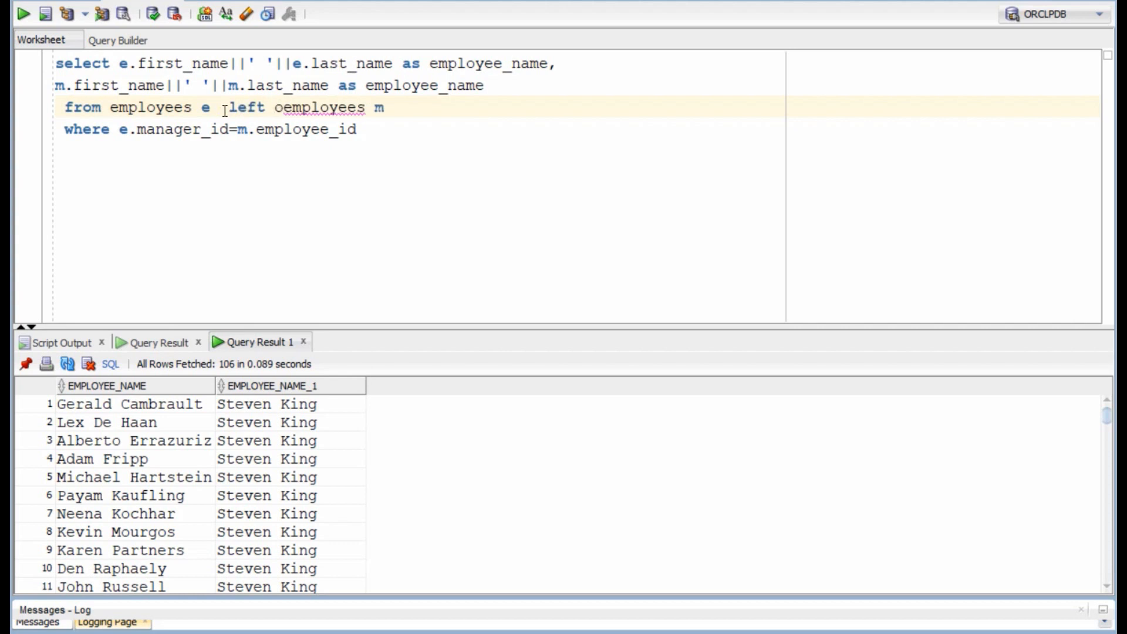
{"action": "type", "text": "outer join"}
{"action": "left_click", "coordinate": [212, 129]}
{"action": "type", "text": "on"}
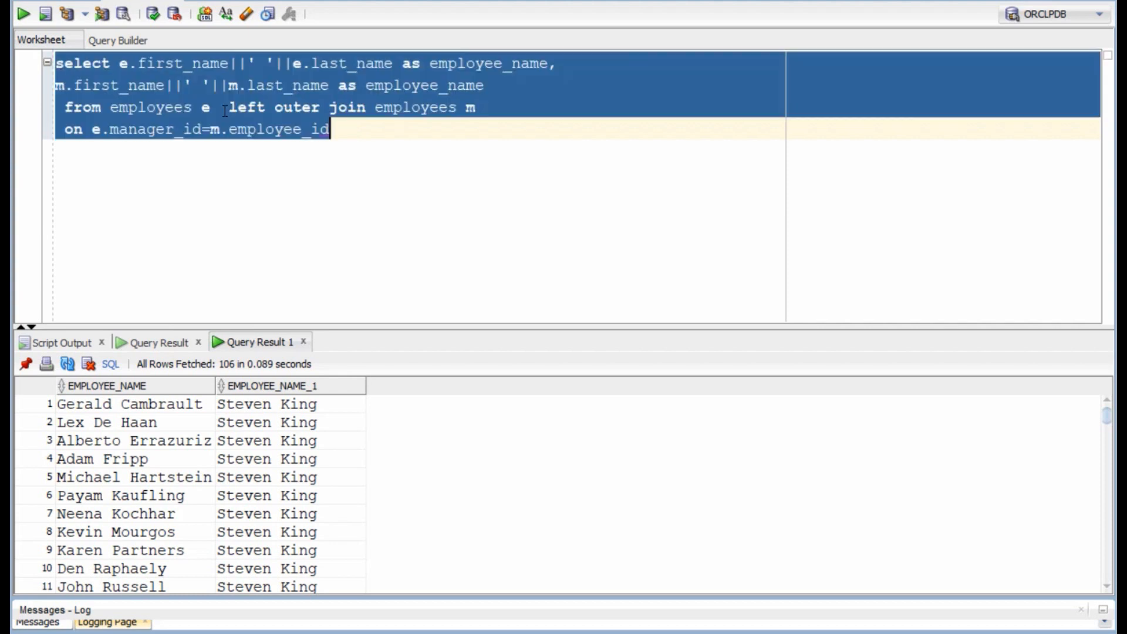
{"action": "left_click", "coordinate": [22, 13]}
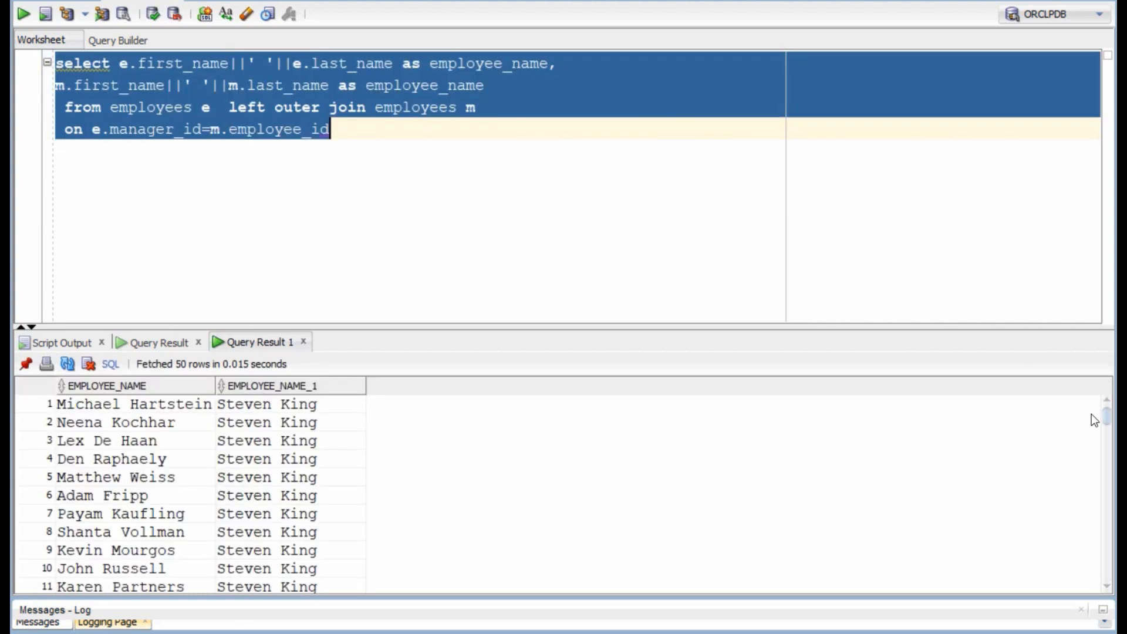
{"action": "scroll", "scroll_direction": "down", "scroll_amount": 3}
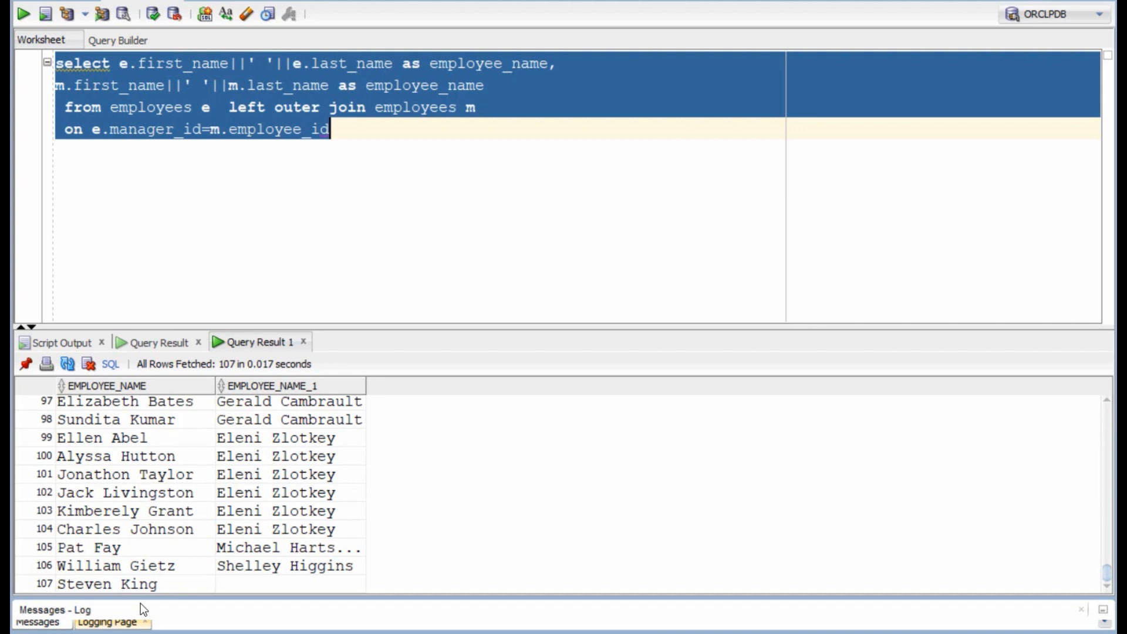
{"action": "mouse_move", "coordinate": [162, 595]}
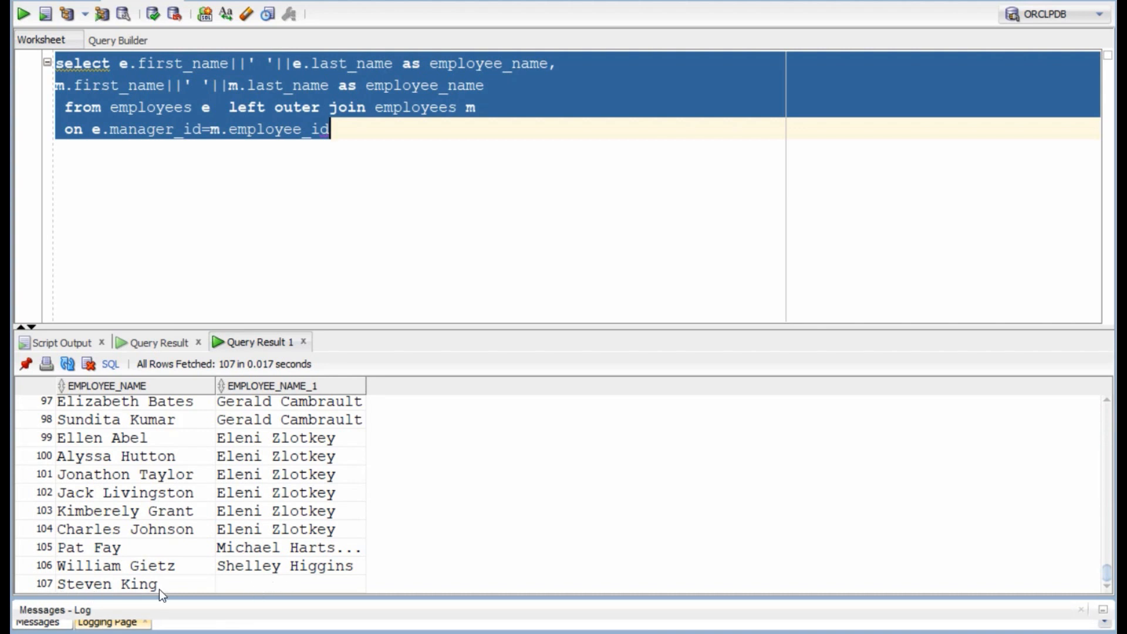
{"action": "mouse_move", "coordinate": [396, 81]}
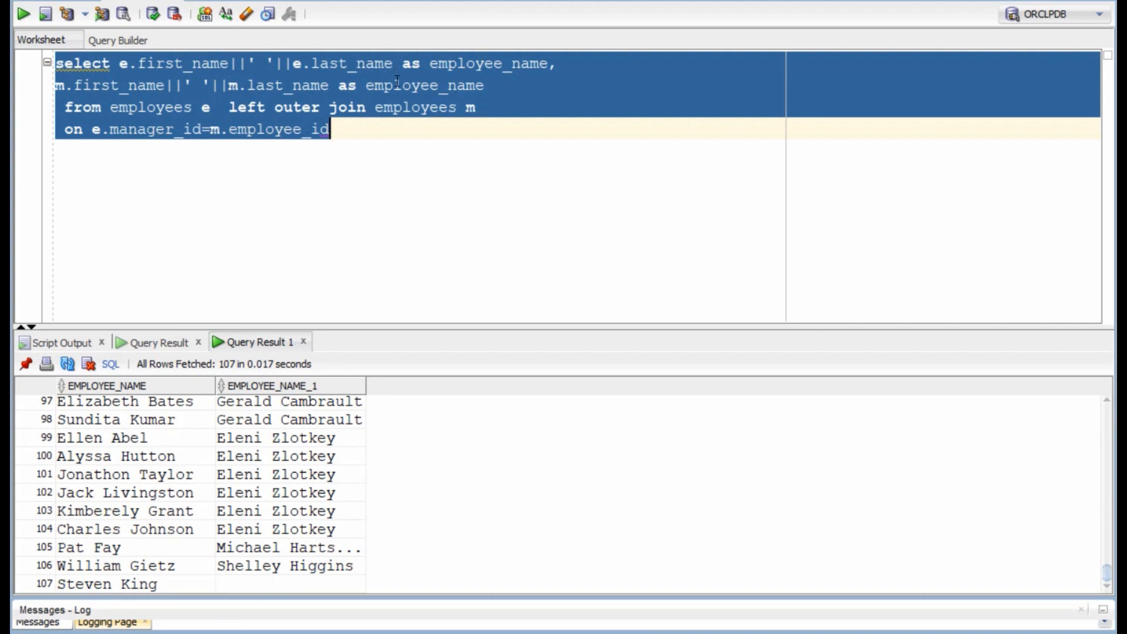
{"action": "type", "text": "manager_"}
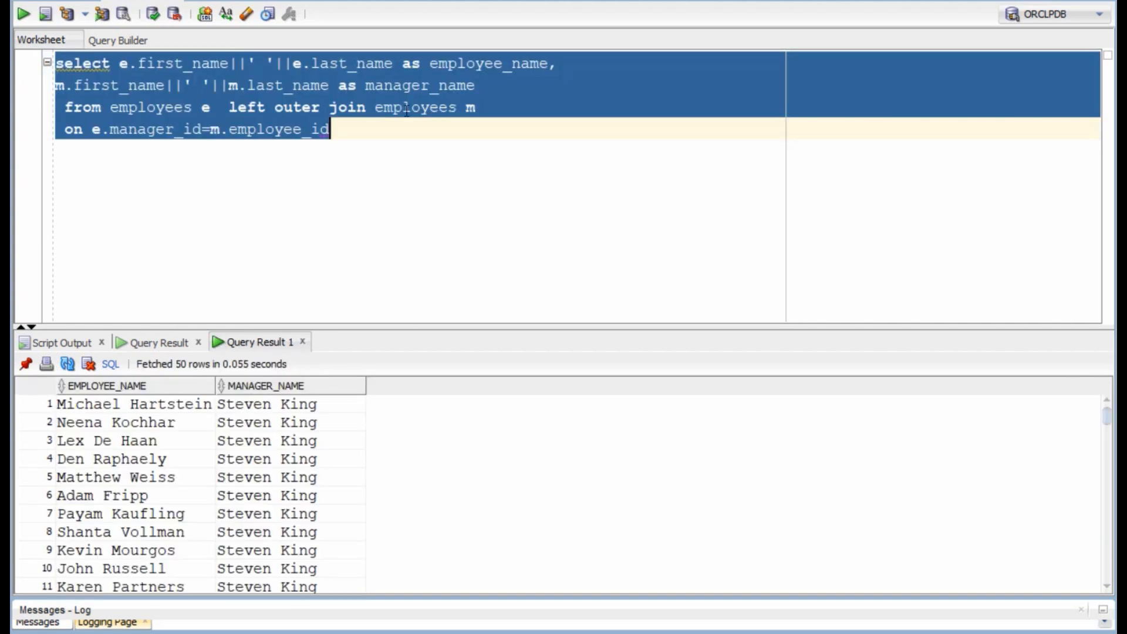
Add e.department_id as a column after manager_name.
{"action": "left_click", "coordinate": [476, 86]}
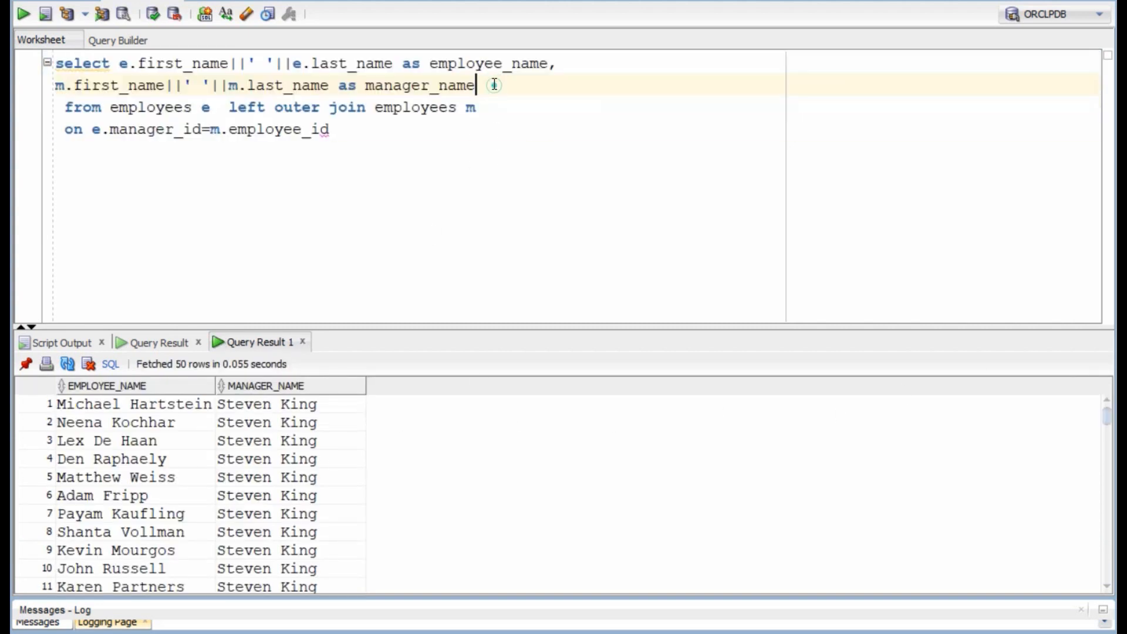
{"action": "type", "text": ","}
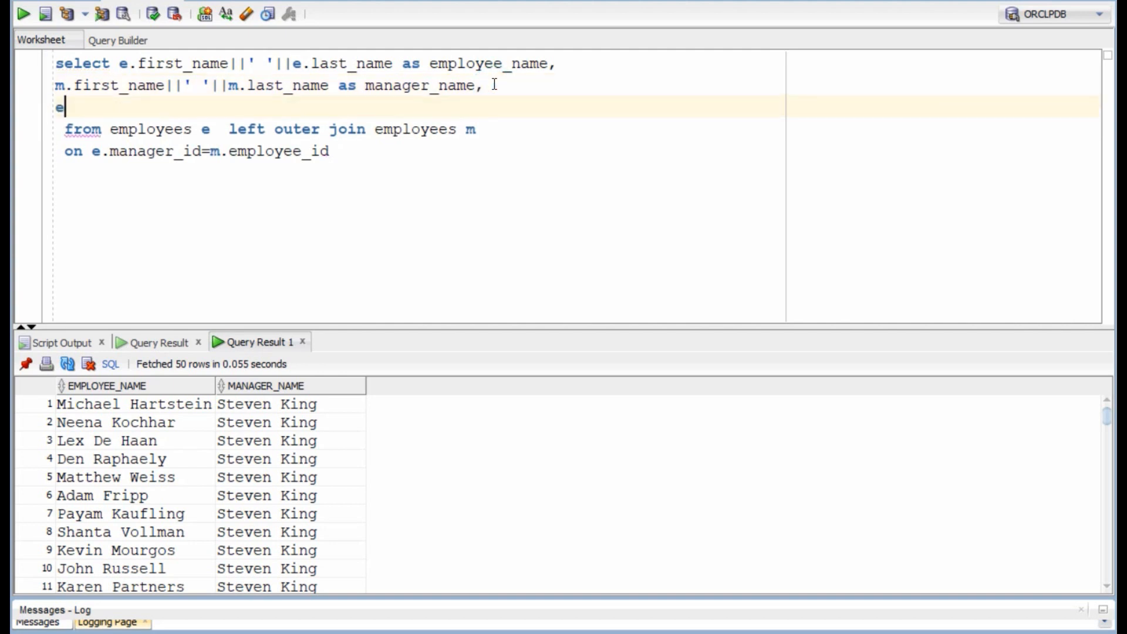
{"action": "type", "text": ".department_id"}
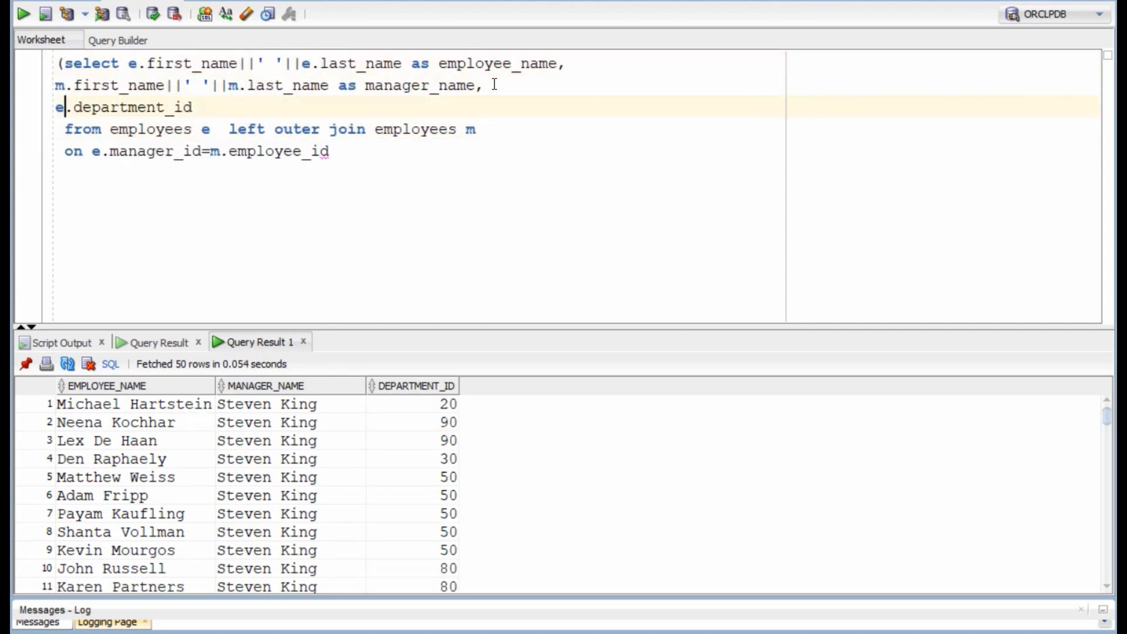
Wrap the query as WITH emp_mgr and join departments d on department_id.
{"action": "type", "text": "with emp_mgr a"}
{"action": "left_click", "coordinate": [417, 151]}
{"action": "type", "text": ")"}
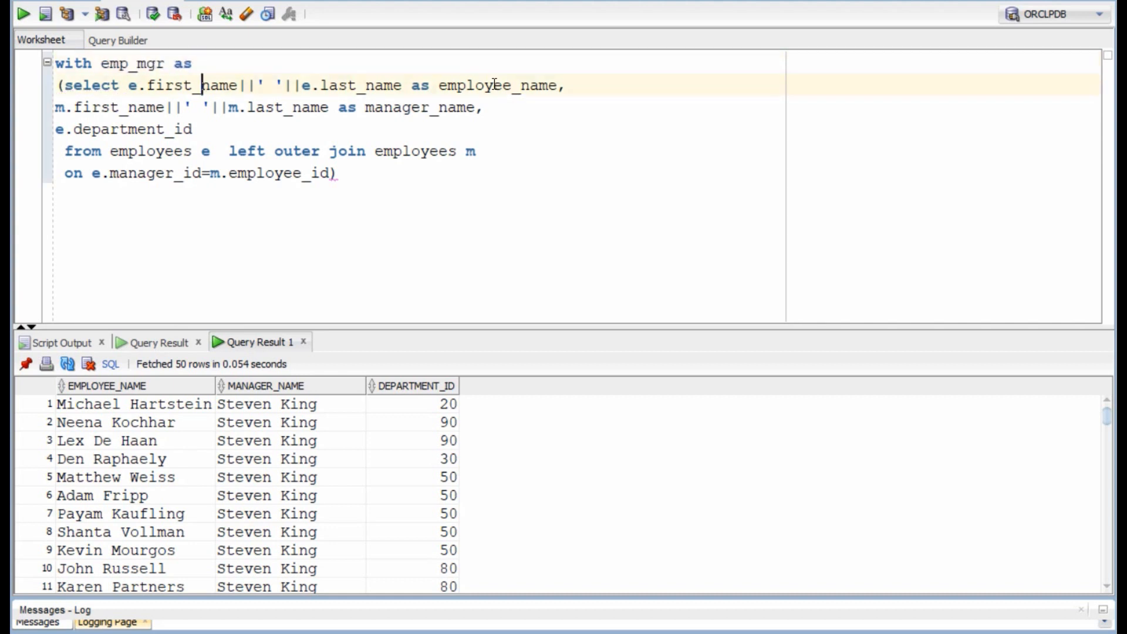
{"action": "type", "text": "select * from em"}
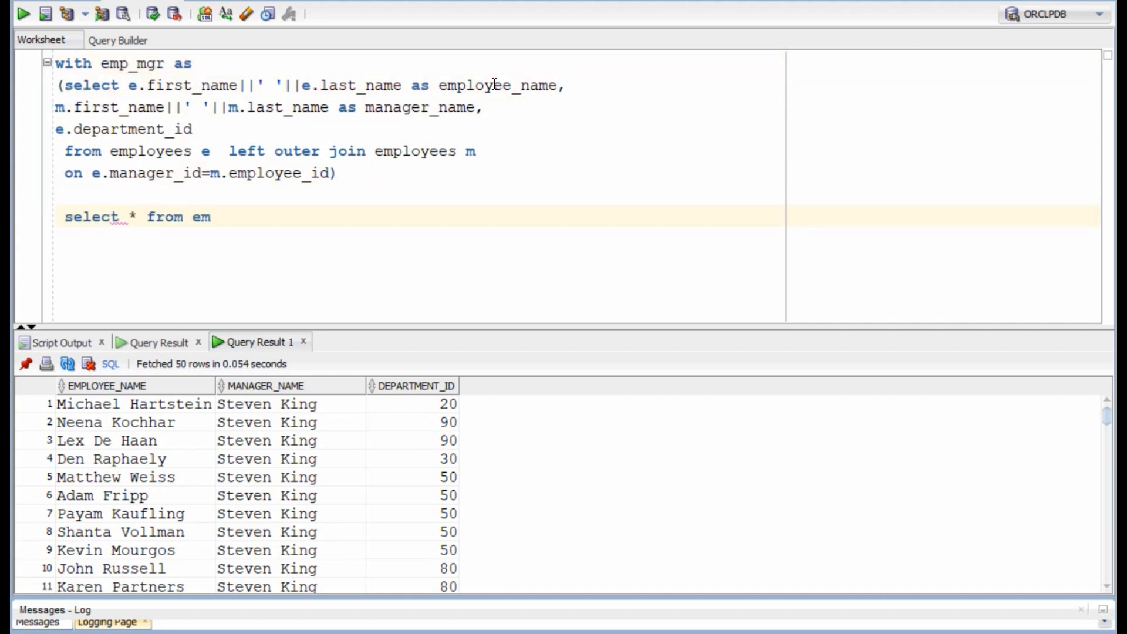
{"action": "type", "text": "p_mgr em,d"}
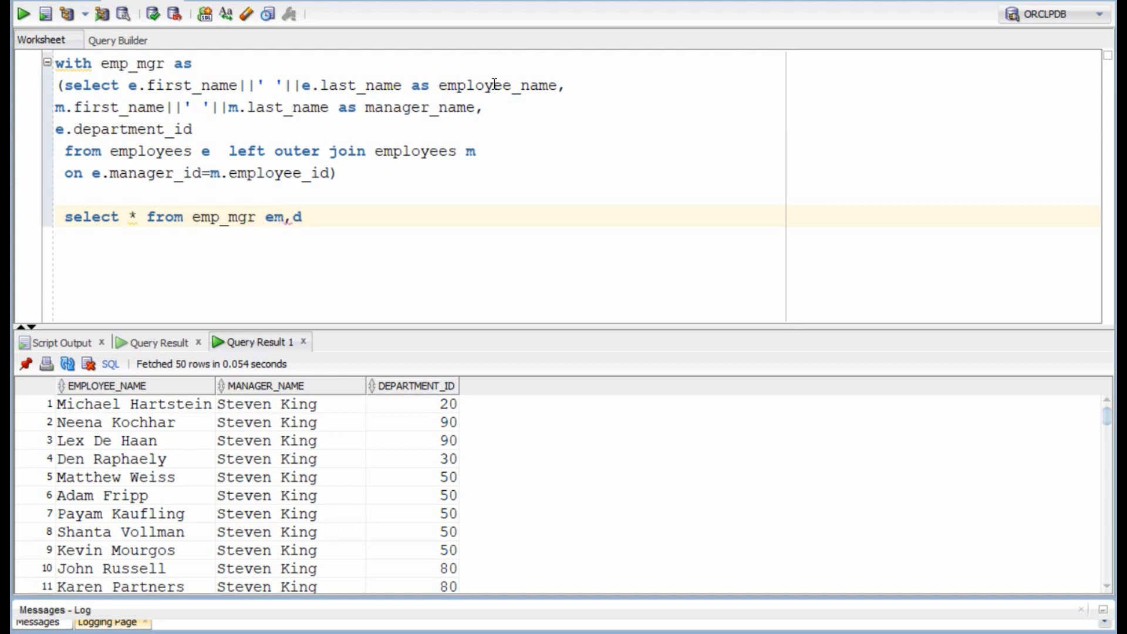
{"action": "type", "text": "epartments d"}
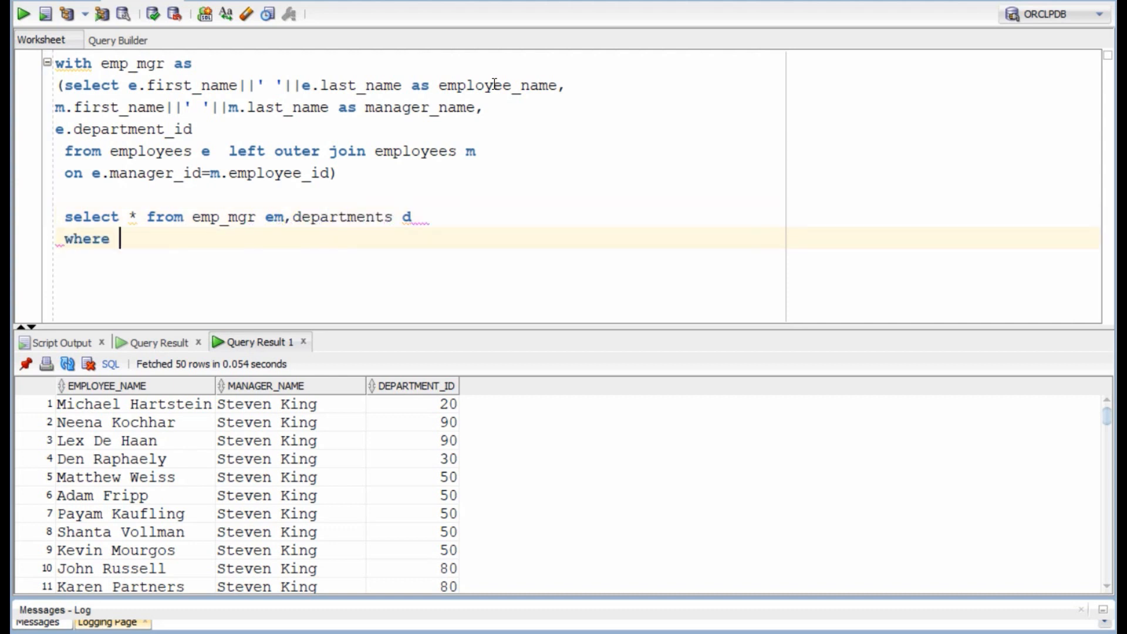
{"action": "type", "text": "em.department"}
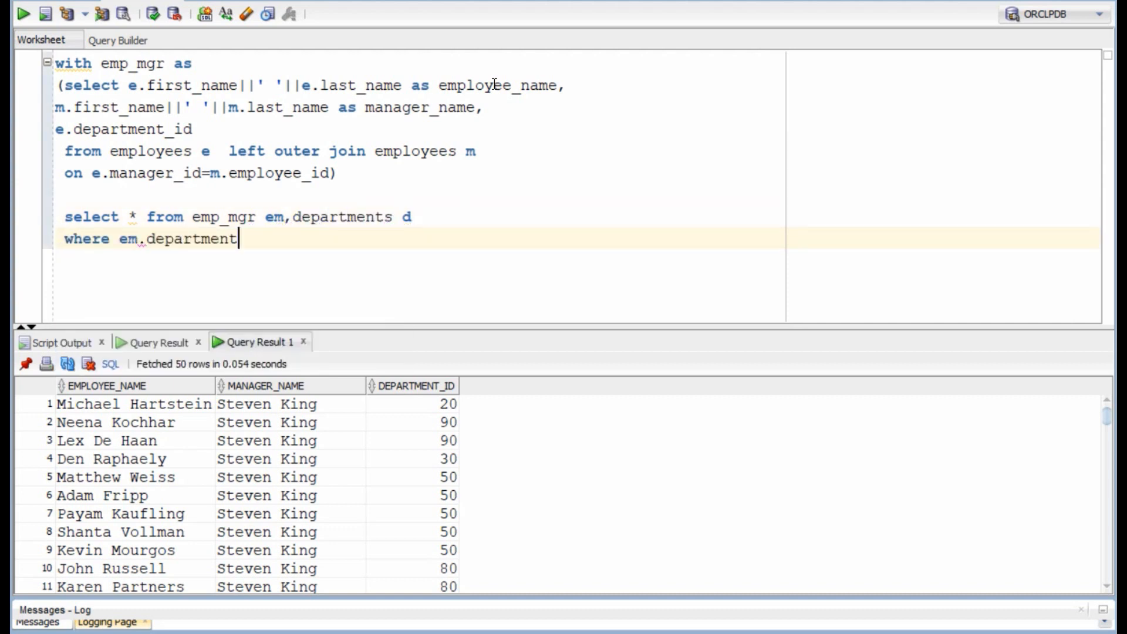
{"action": "type", "text": "_id=d.dep"}
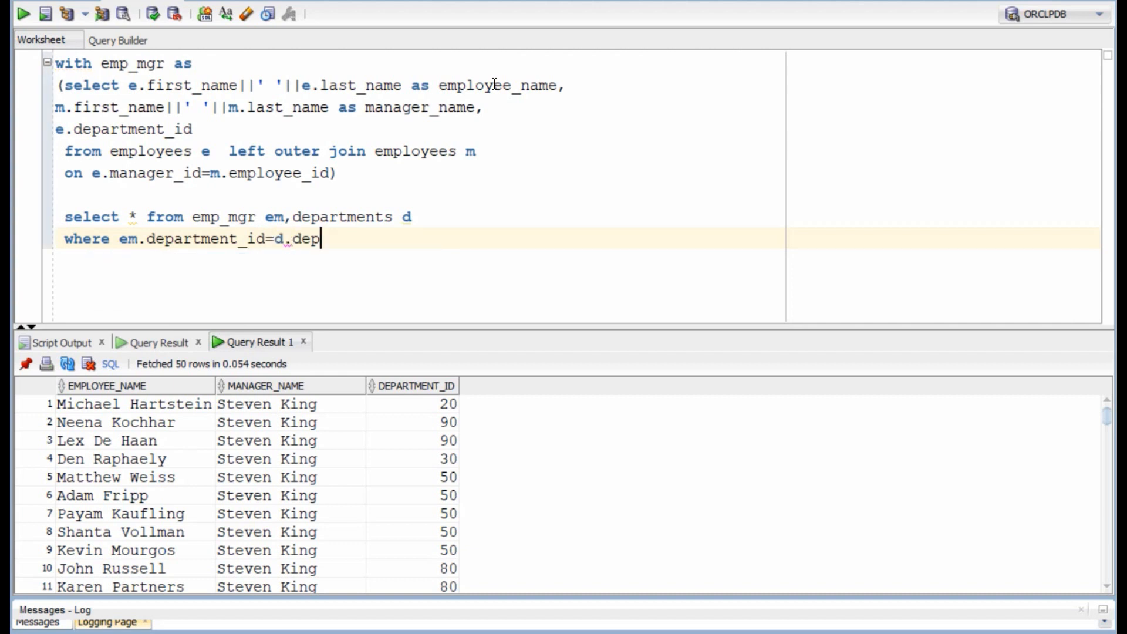
{"action": "type", "text": "artment_id"}
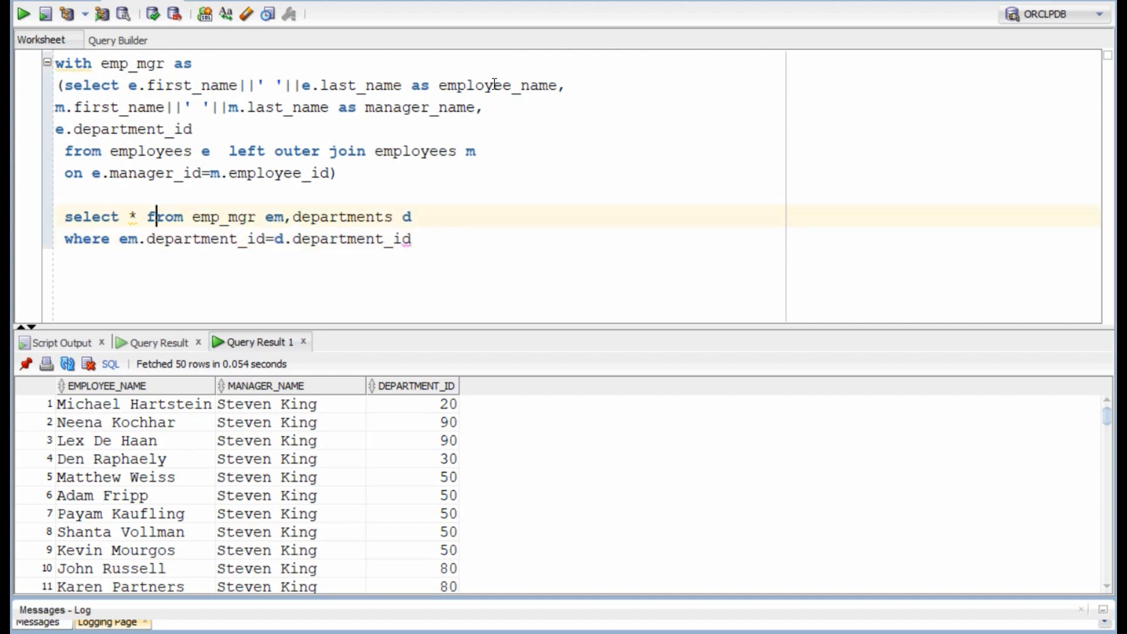
{"action": "type", "text": "em."}
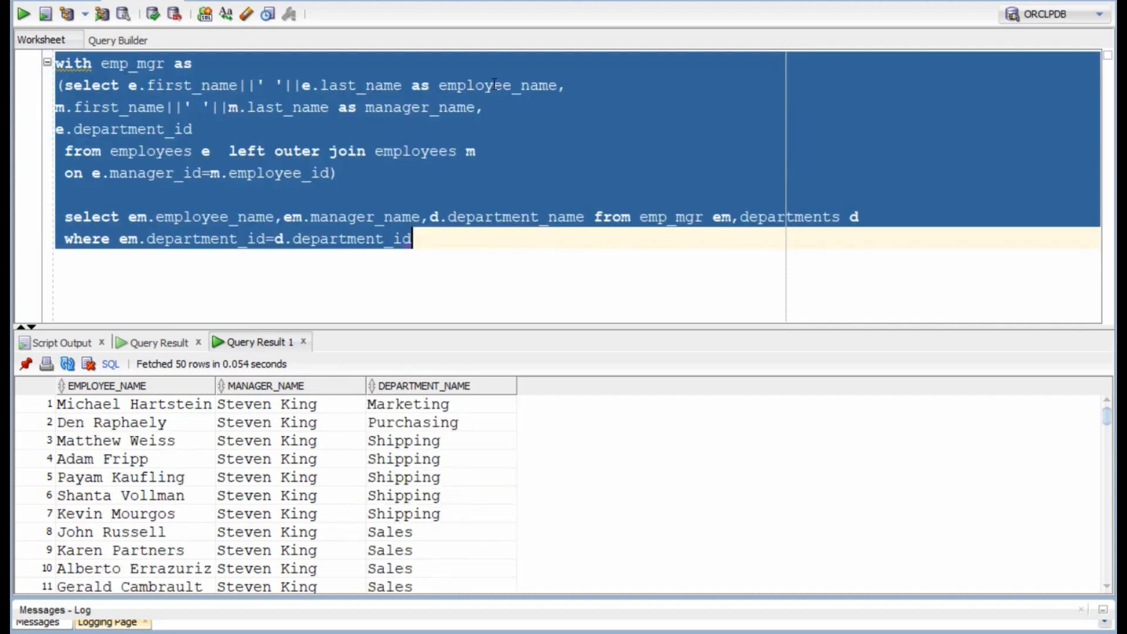
{"action": "mouse_move", "coordinate": [58, 383]}
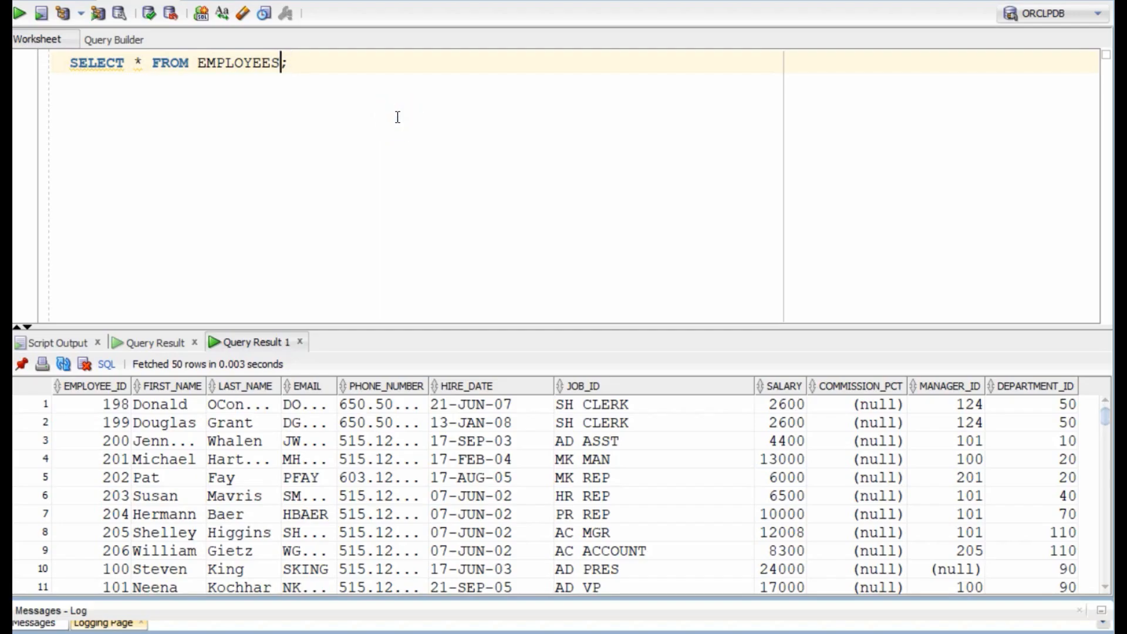
Filter employees to first names LIKE 'S%'.
{"action": "type", "text": "where fir"}
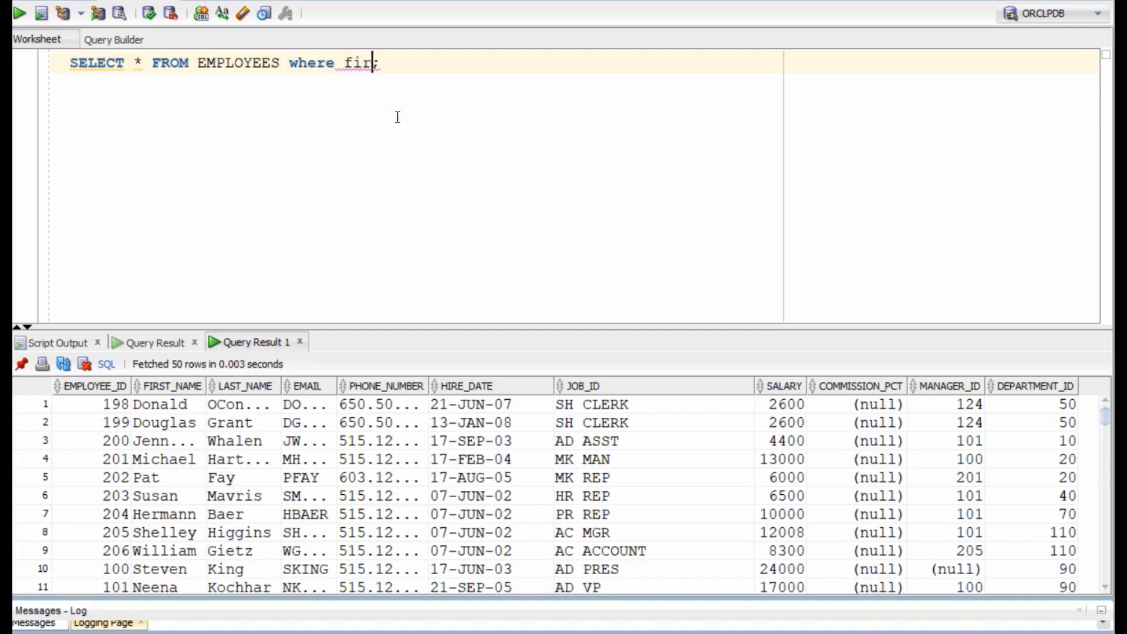
{"action": "type", "text": "st_name like"}
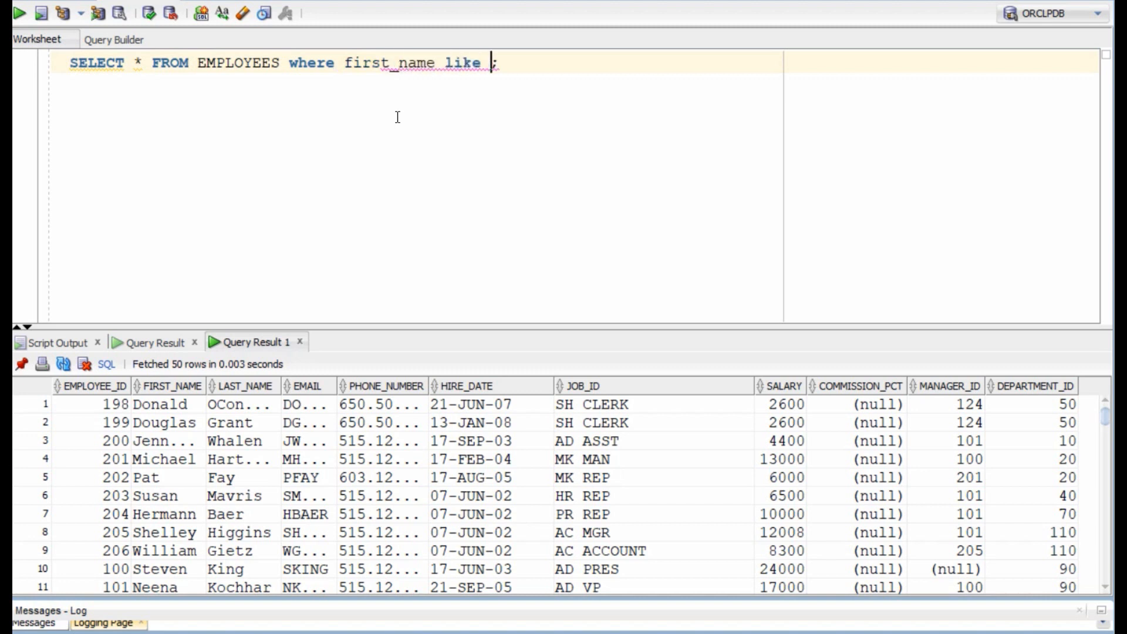
{"action": "type", "text": "'"}
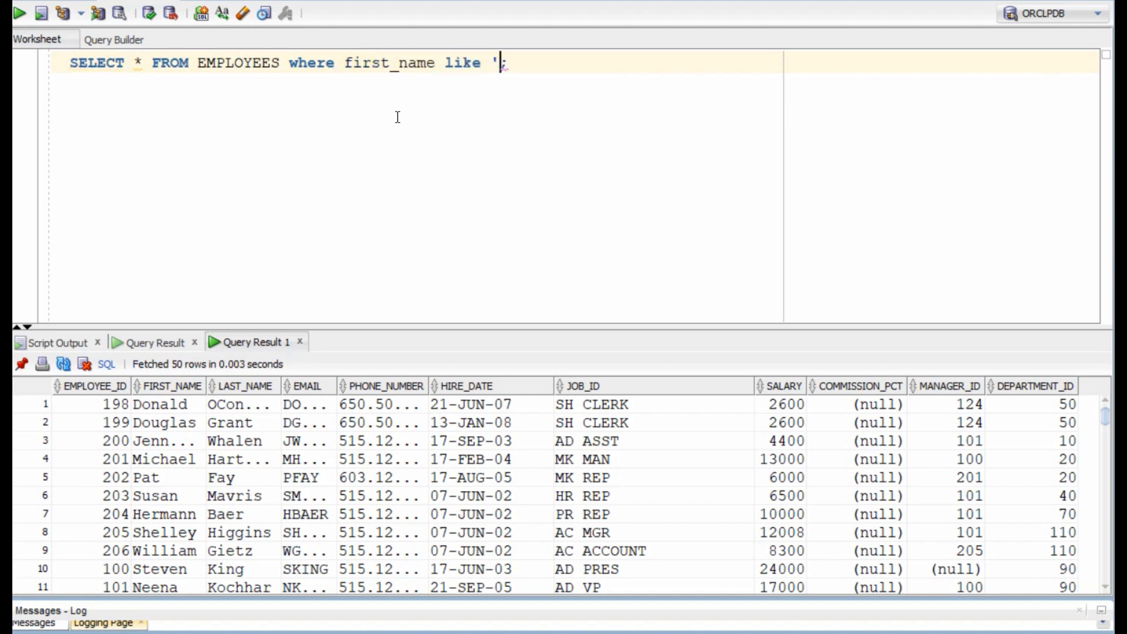
{"action": "type", "text": "S%"}
{"action": "type", "text": "and d;"}
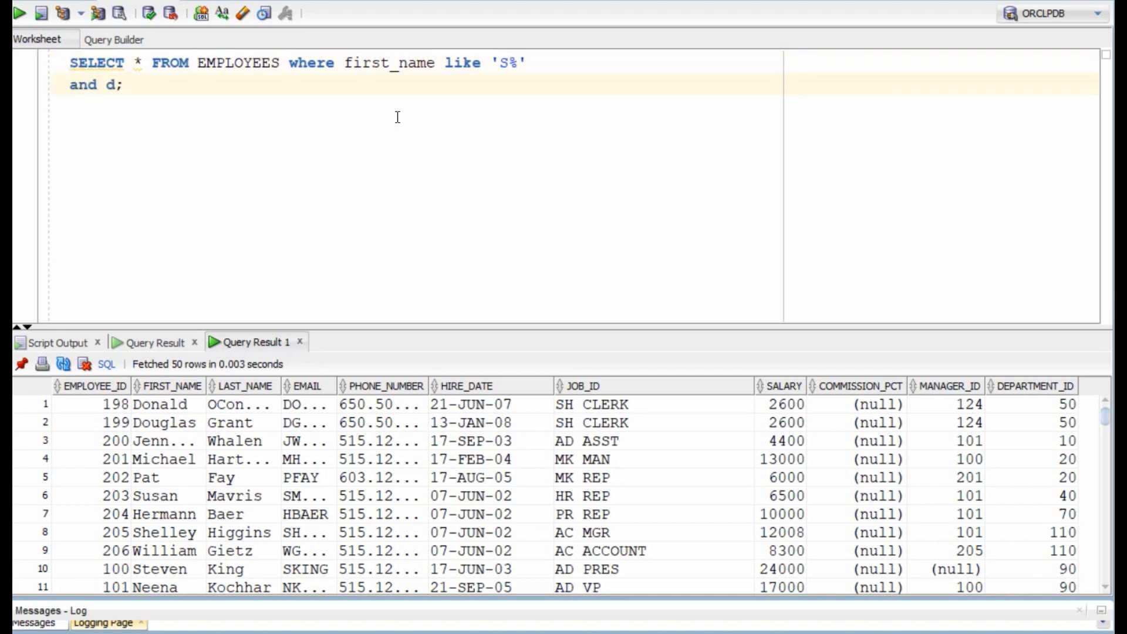
Limit to department_id in the 'Shipping' departments subquery and run, returning 5 rows.
{"action": "type", "text": "epartment_id in (select"}
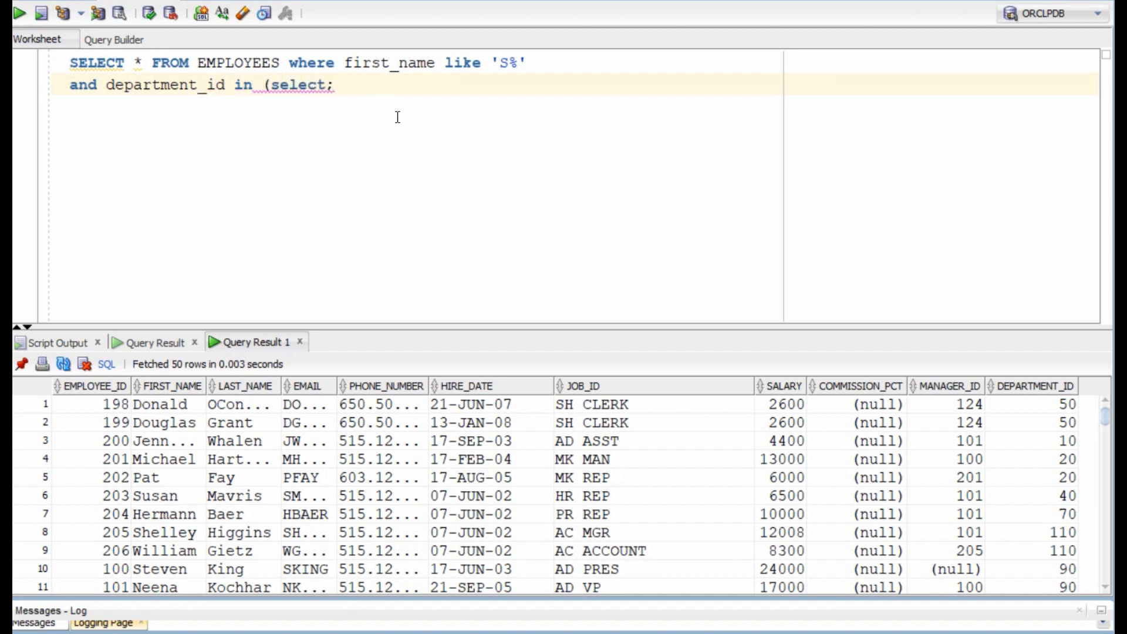
{"action": "type", "text": "department_id fro"}
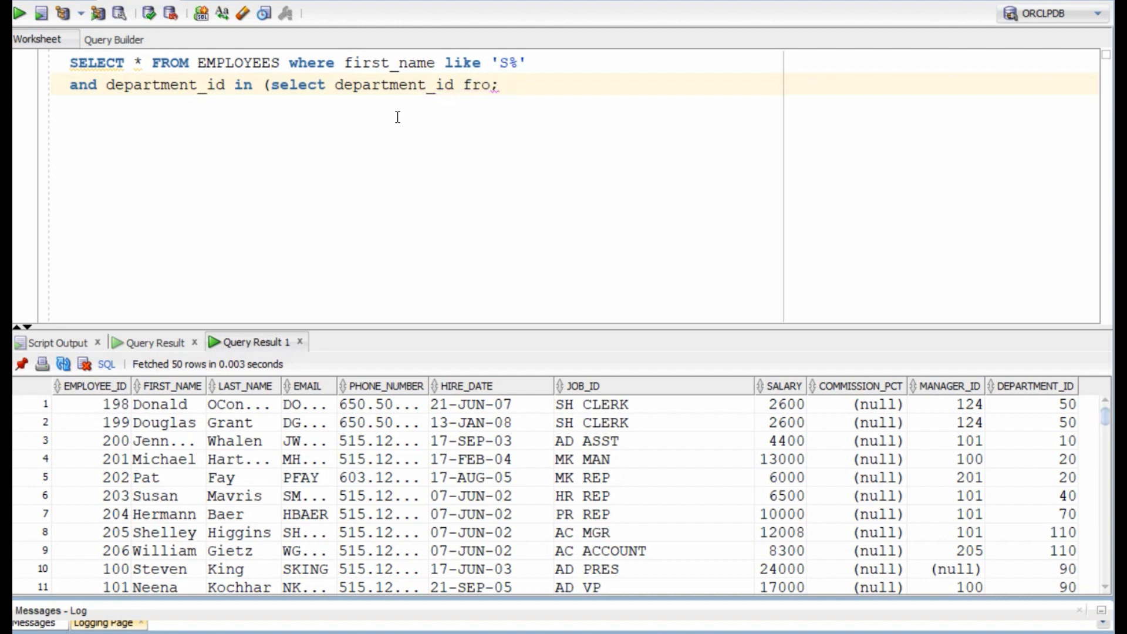
{"action": "type", "text": "m departments"}
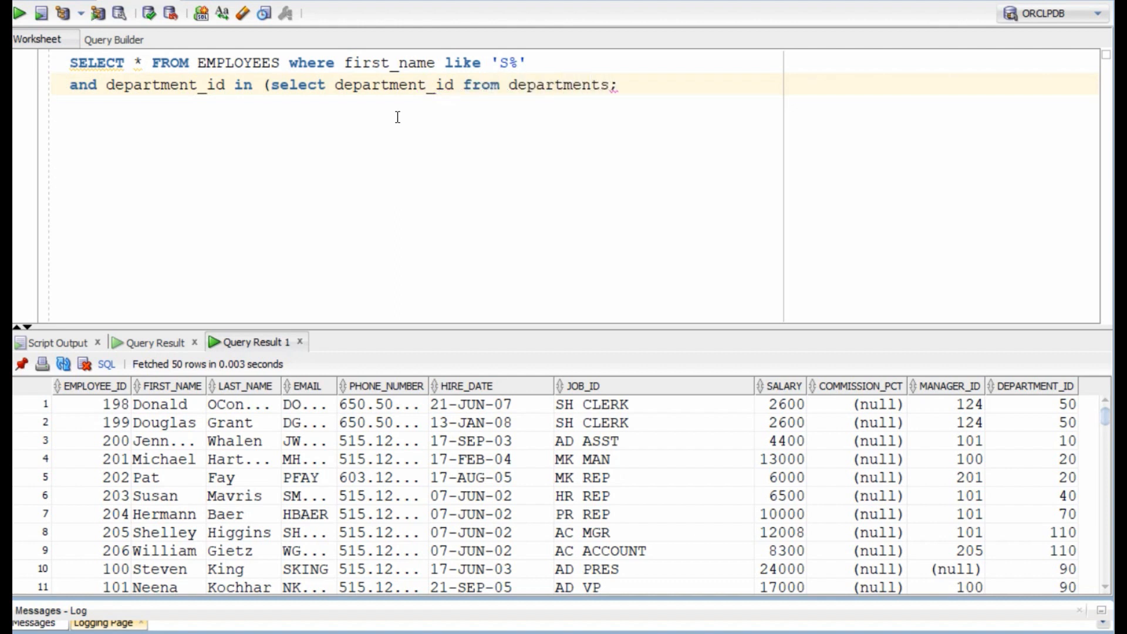
{"action": "type", "text": "where department"}
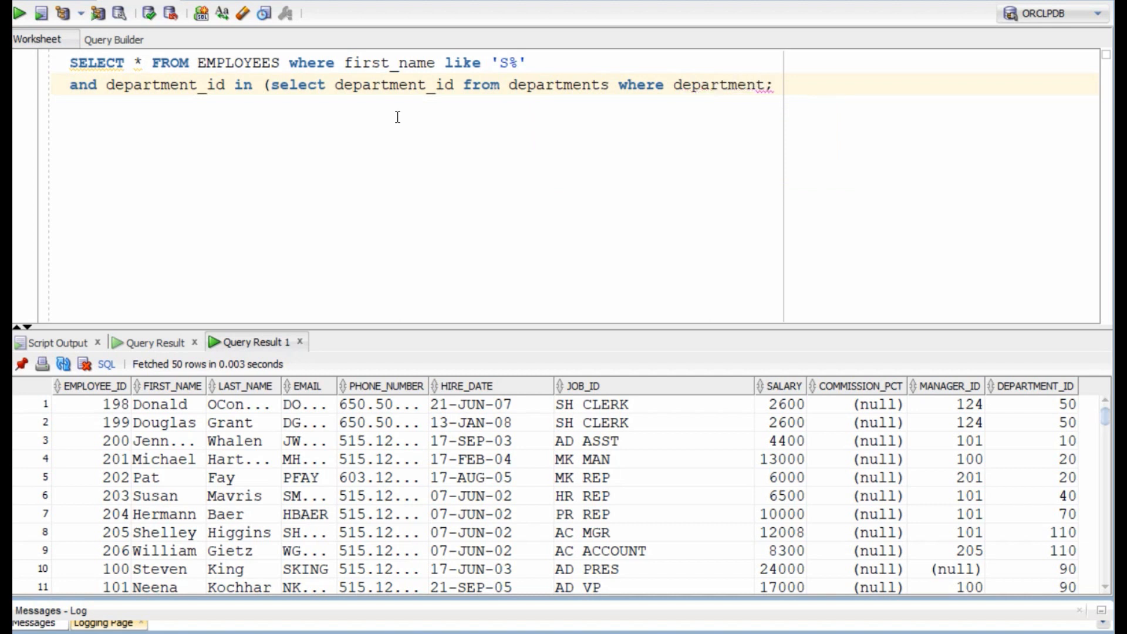
{"action": "type", "text": "_name=''"}
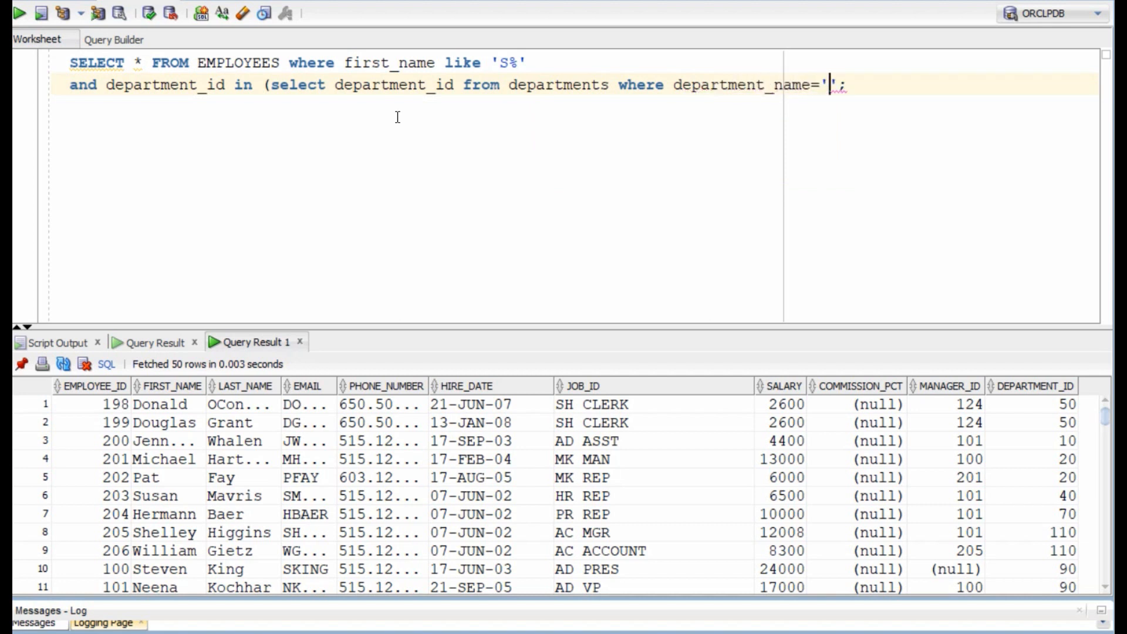
{"action": "type", "text": "Shipping"}
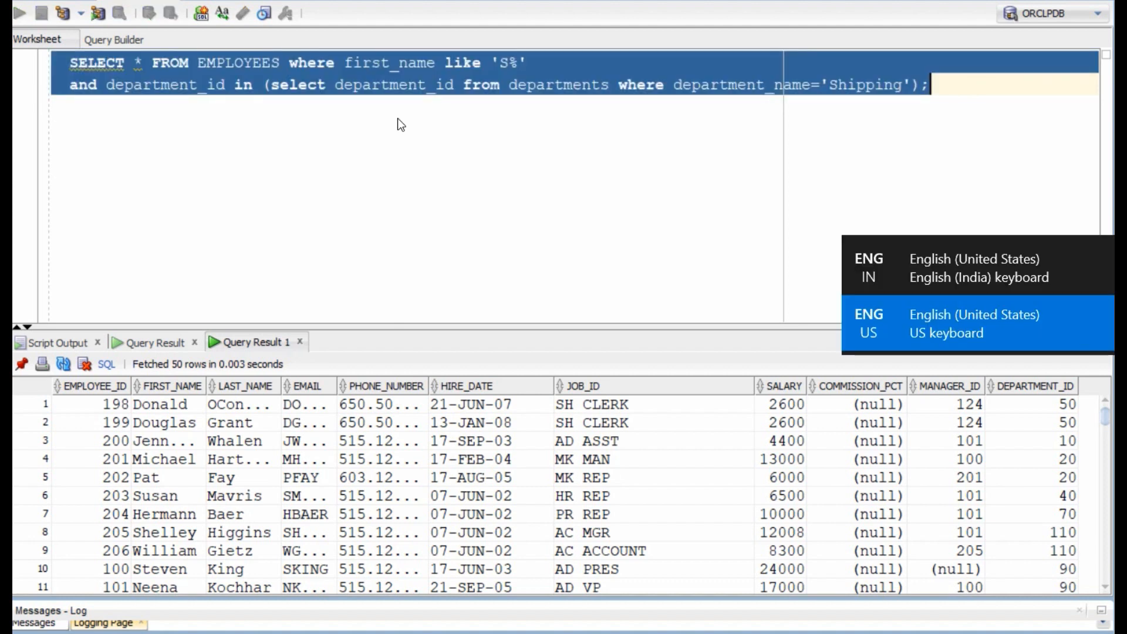
{"action": "left_click", "coordinate": [19, 13]}
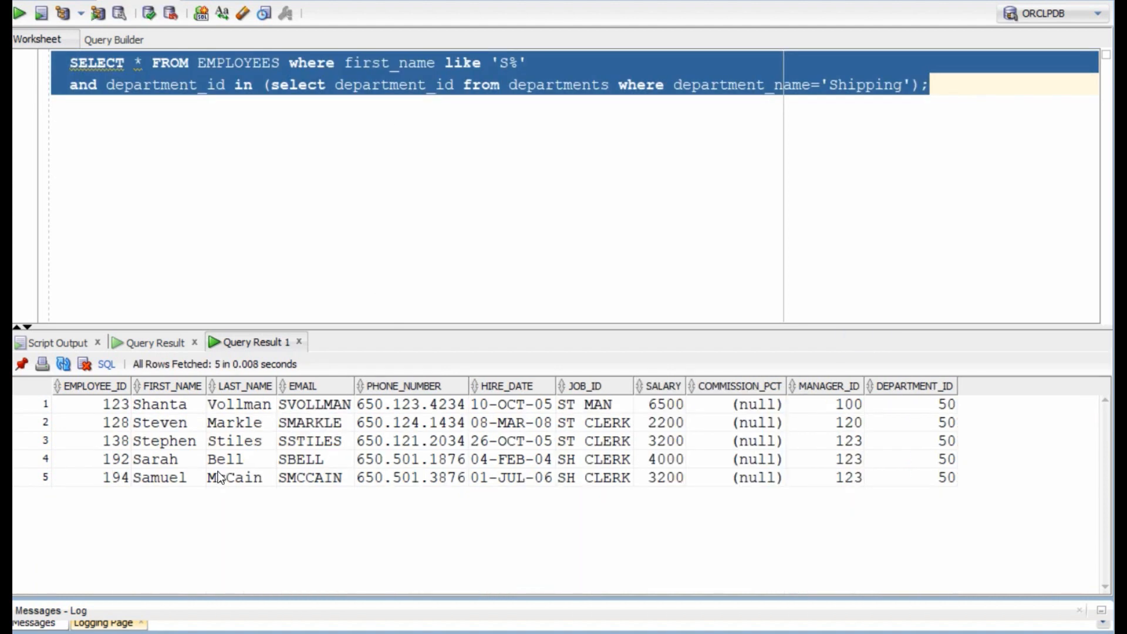
{"action": "mouse_move", "coordinate": [219, 48]}
{"action": "type", "text": "select * from employees "}
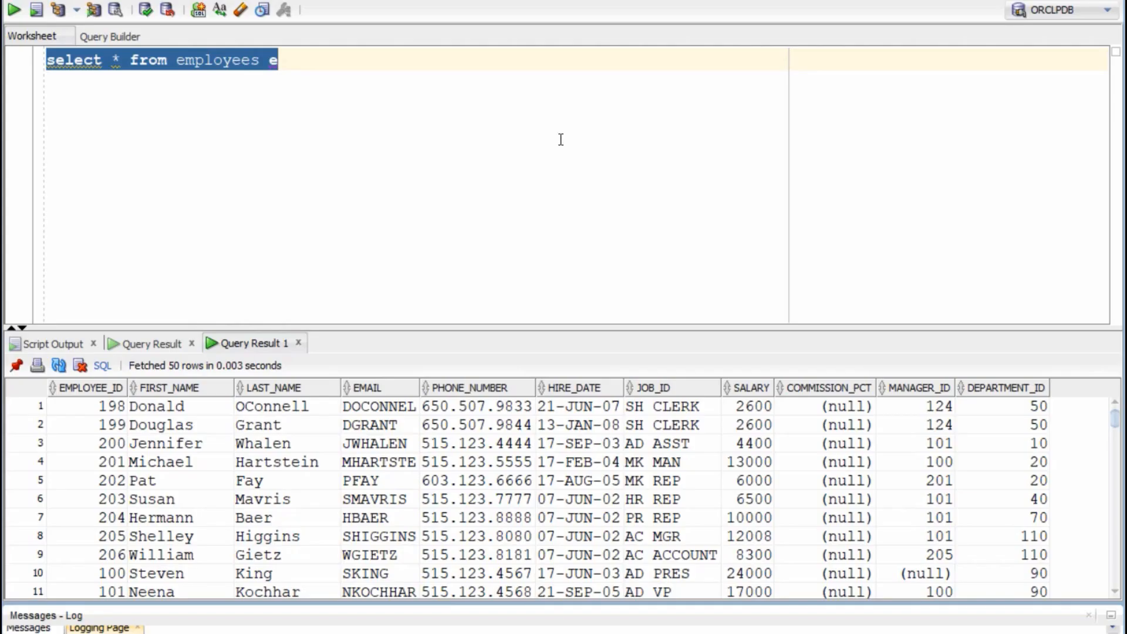
Select e.* with avg(salary) over (partition by department_id) as avg_sal.
{"action": "type", "text": "e."}
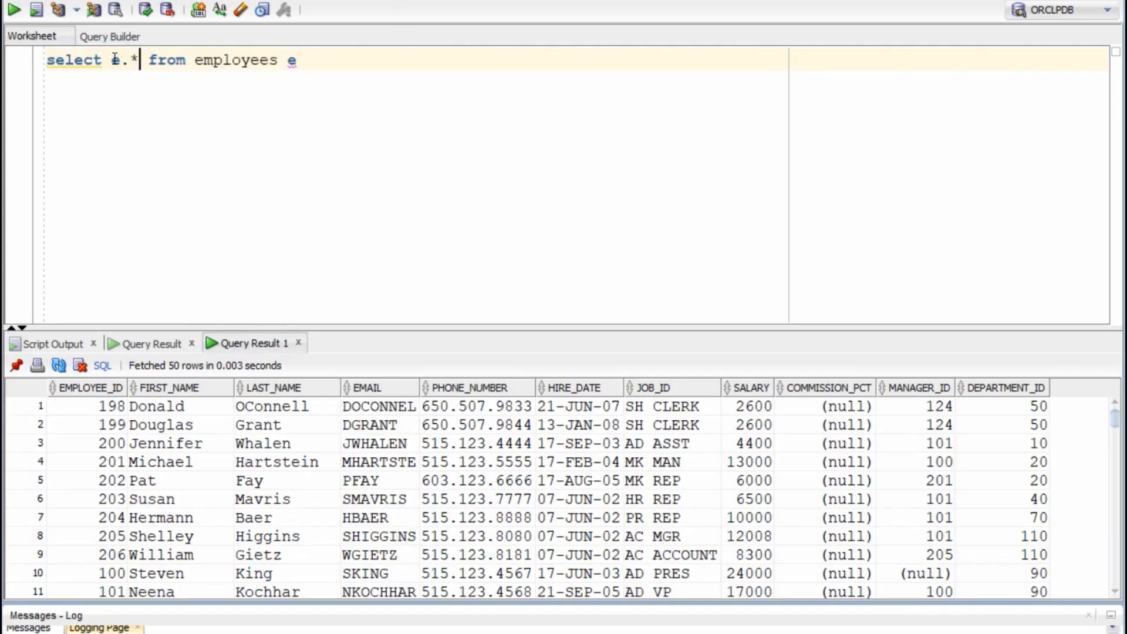
{"action": "type", "text": ",avg(sala"}
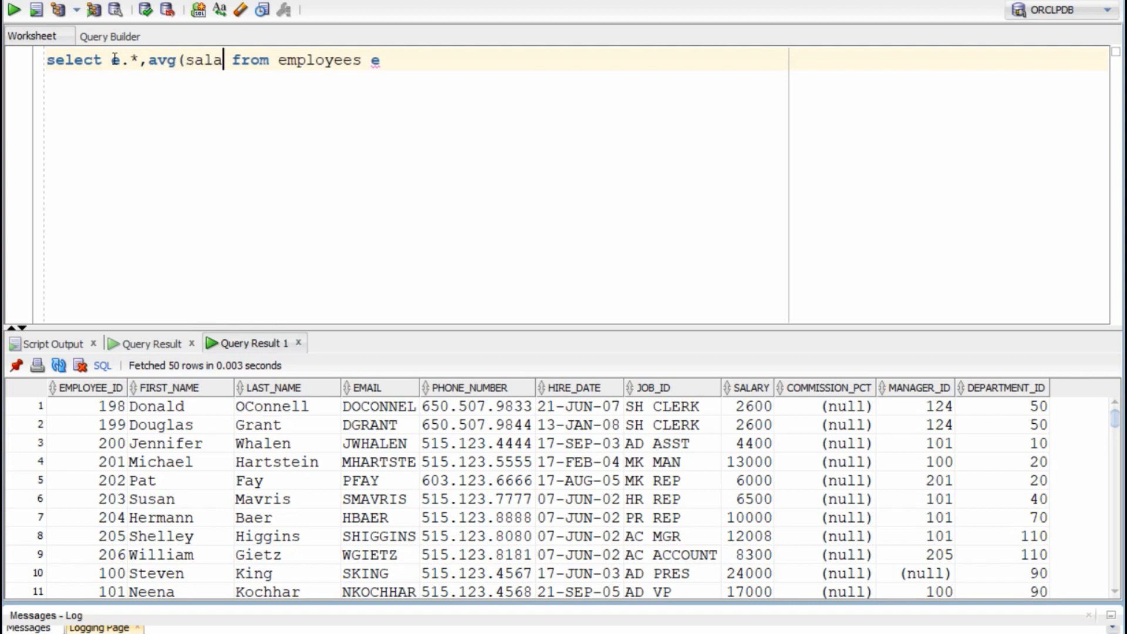
{"action": "type", "text": "ry) over"}
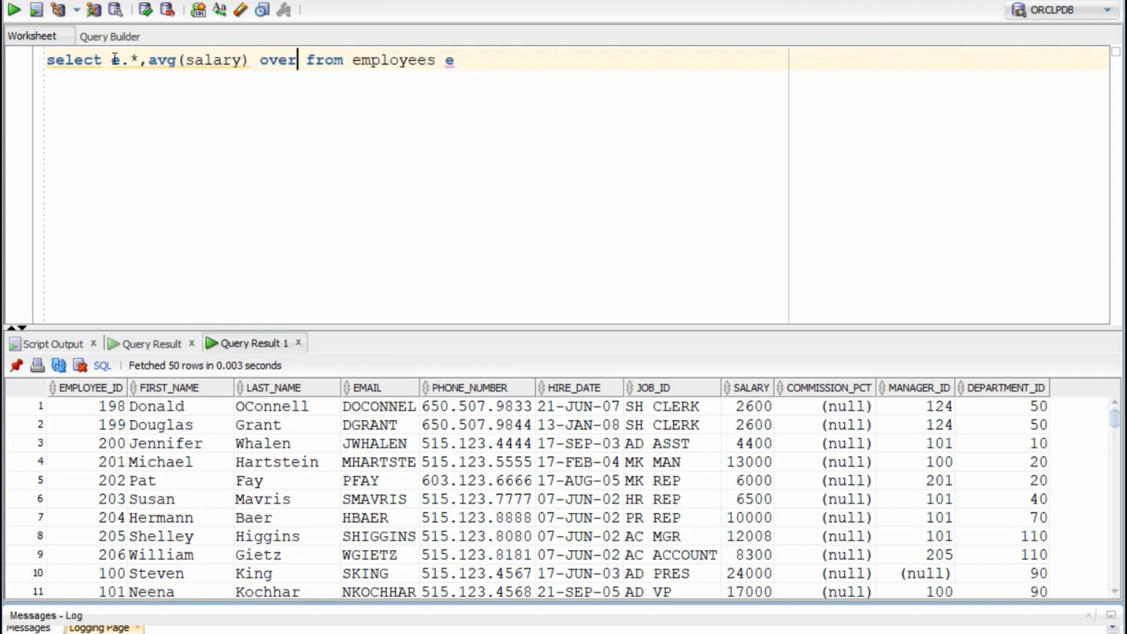
{"action": "type", "text": "(partition"}
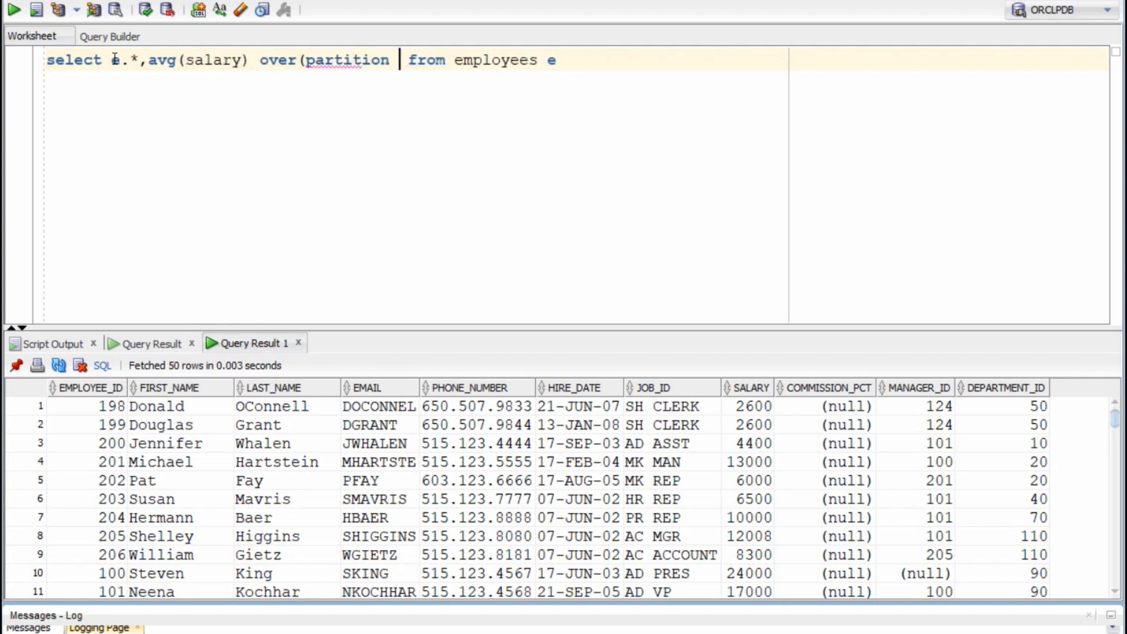
{"action": "type", "text": "by department"}
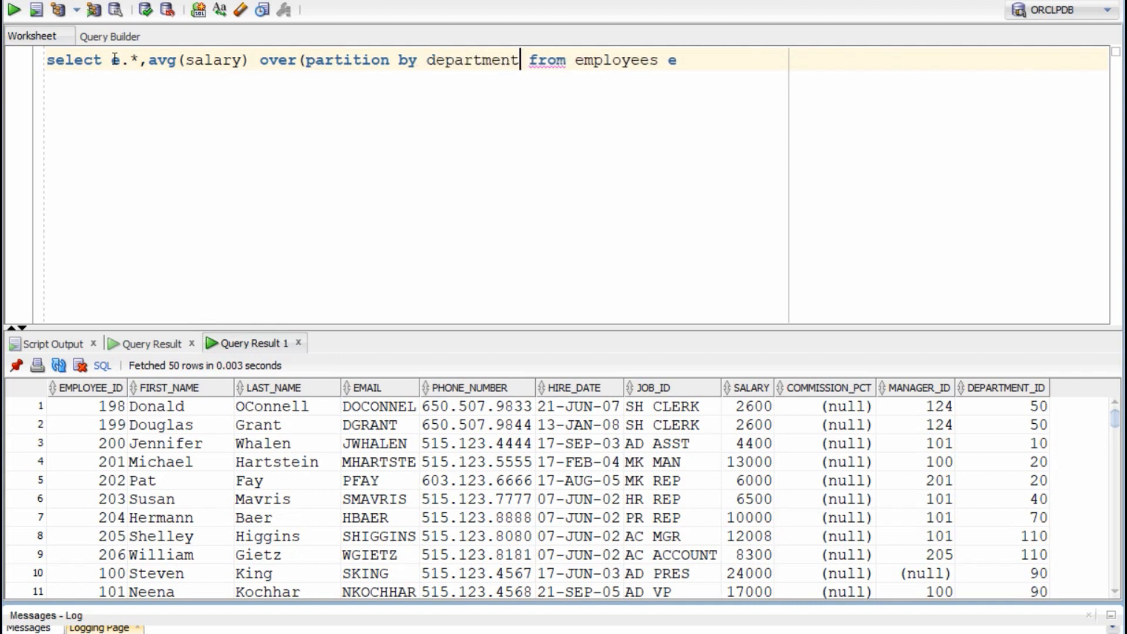
{"action": "type", "text": "_id) as avg_sal"}
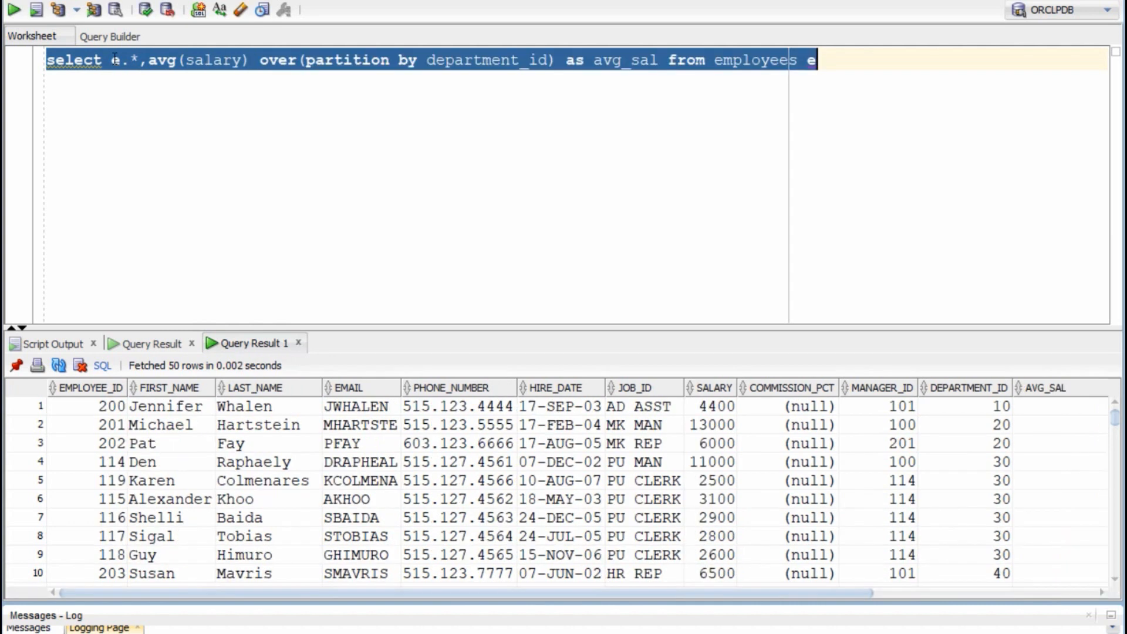
{"action": "scroll", "scroll_direction": "right", "scroll_amount": 3}
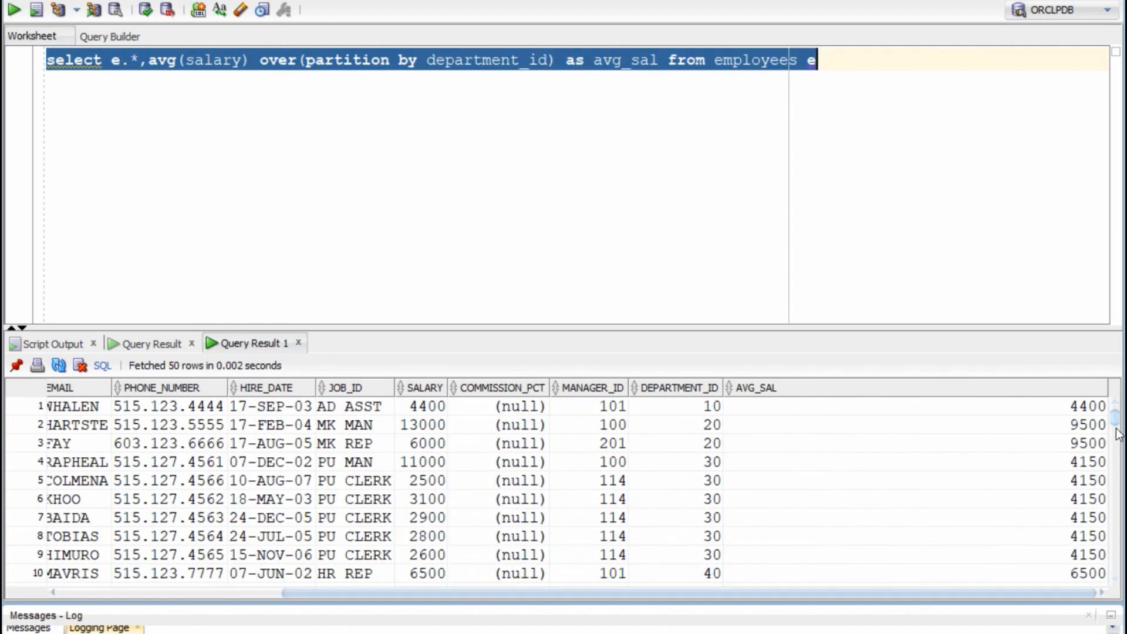
{"action": "scroll", "scroll_direction": "left", "scroll_amount": 3}
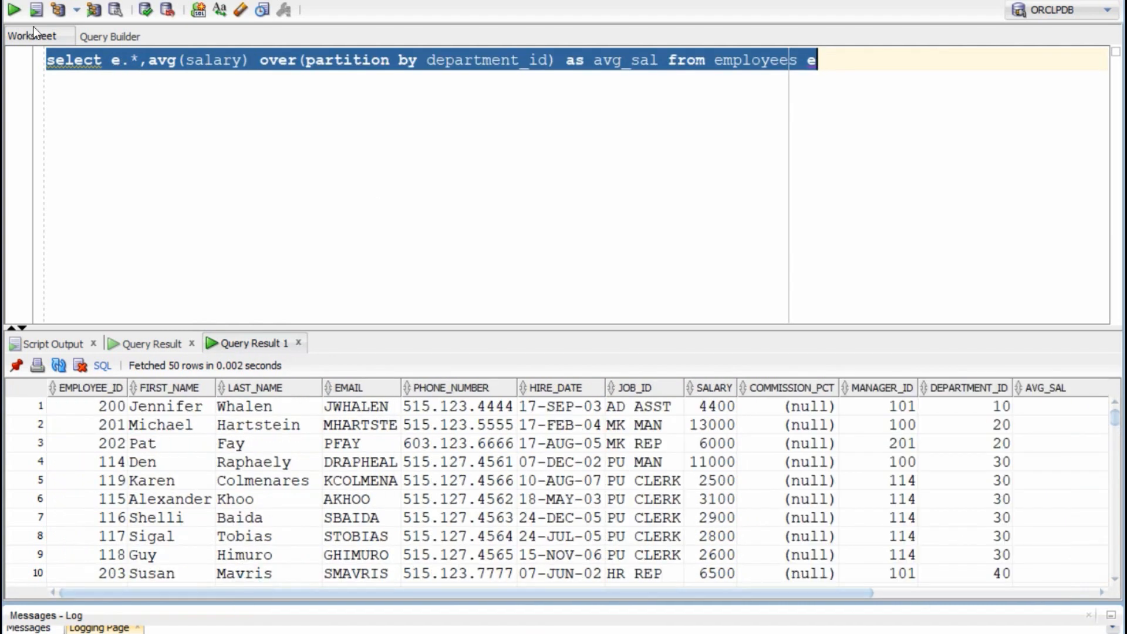
Wrap it as subquery a filtered on salary > avg_sal, returning 38 employees.
{"action": "type", "text": "select * from"}
{"action": "type", "text": "("}
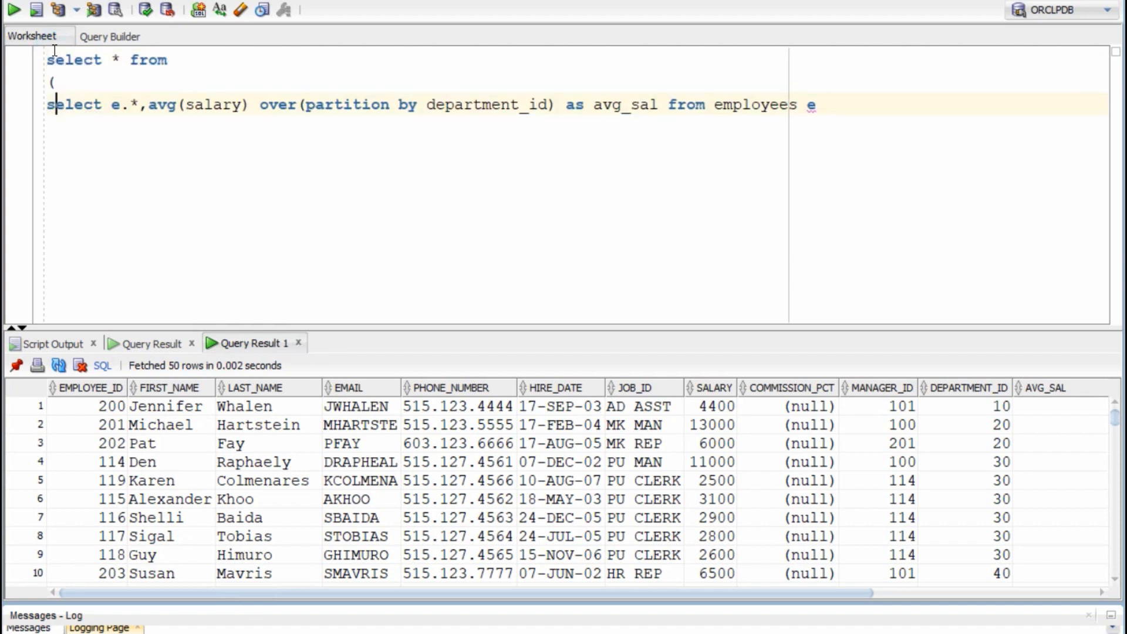
{"action": "type", "text": ") a where sa"}
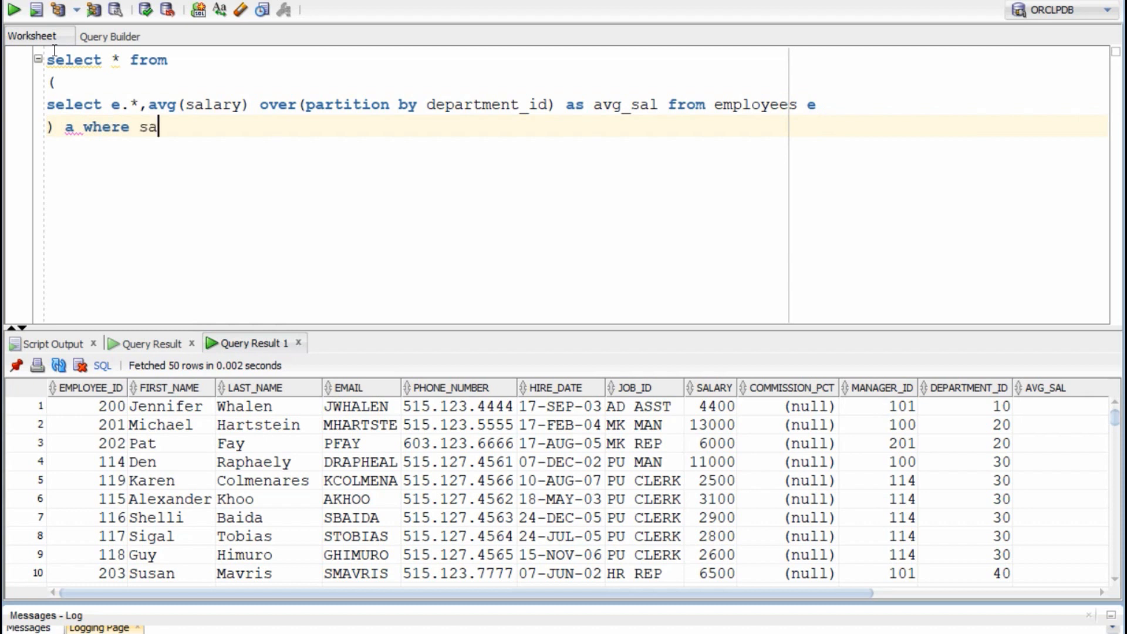
{"action": "type", "text": "lary >avg_sal;"}
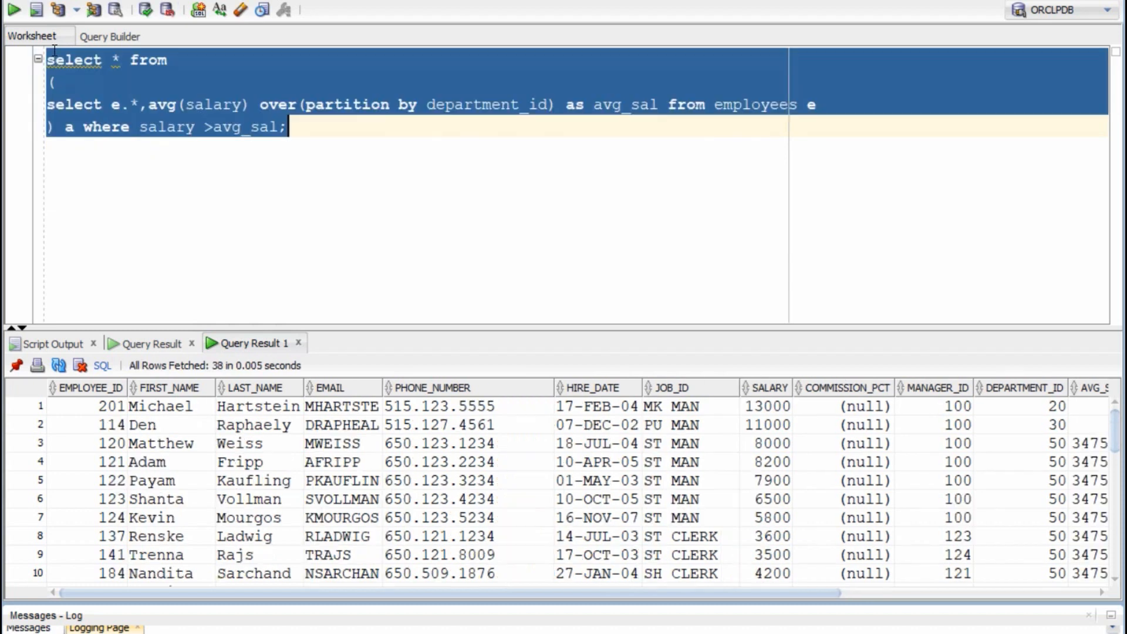
{"action": "mouse_move", "coordinate": [848, 548]}
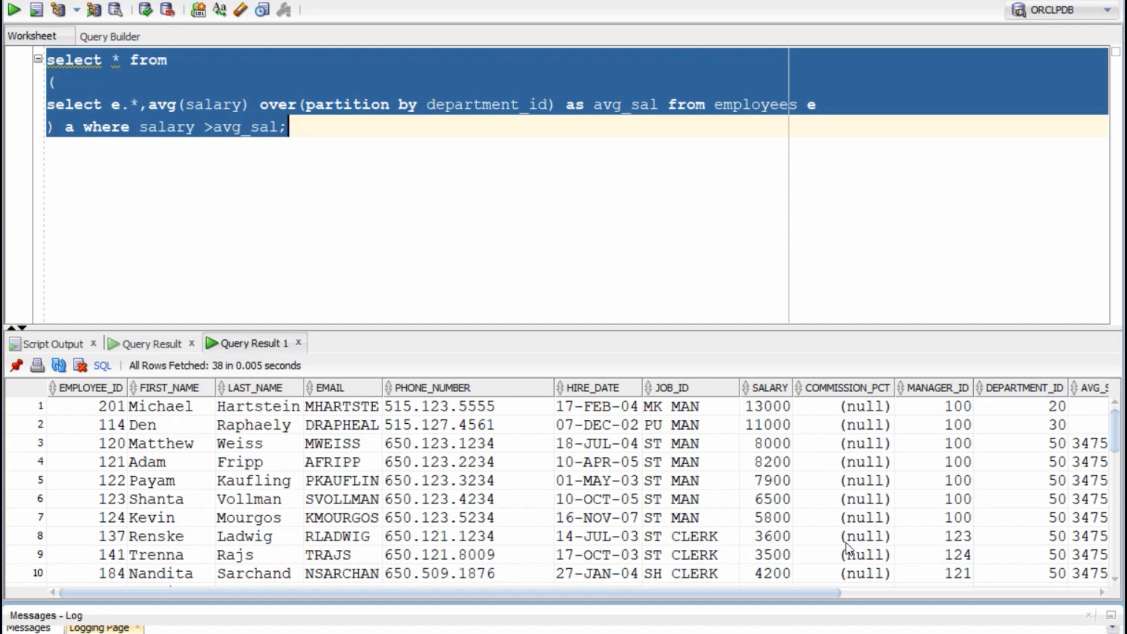
{"action": "scroll", "scroll_direction": "right", "scroll_amount": 3}
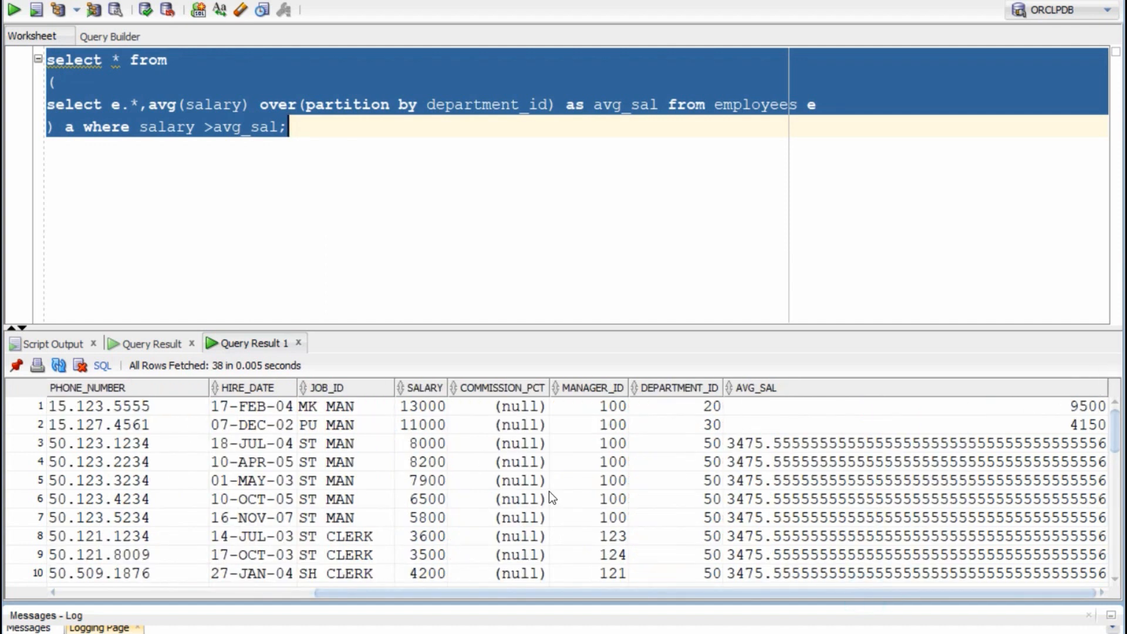